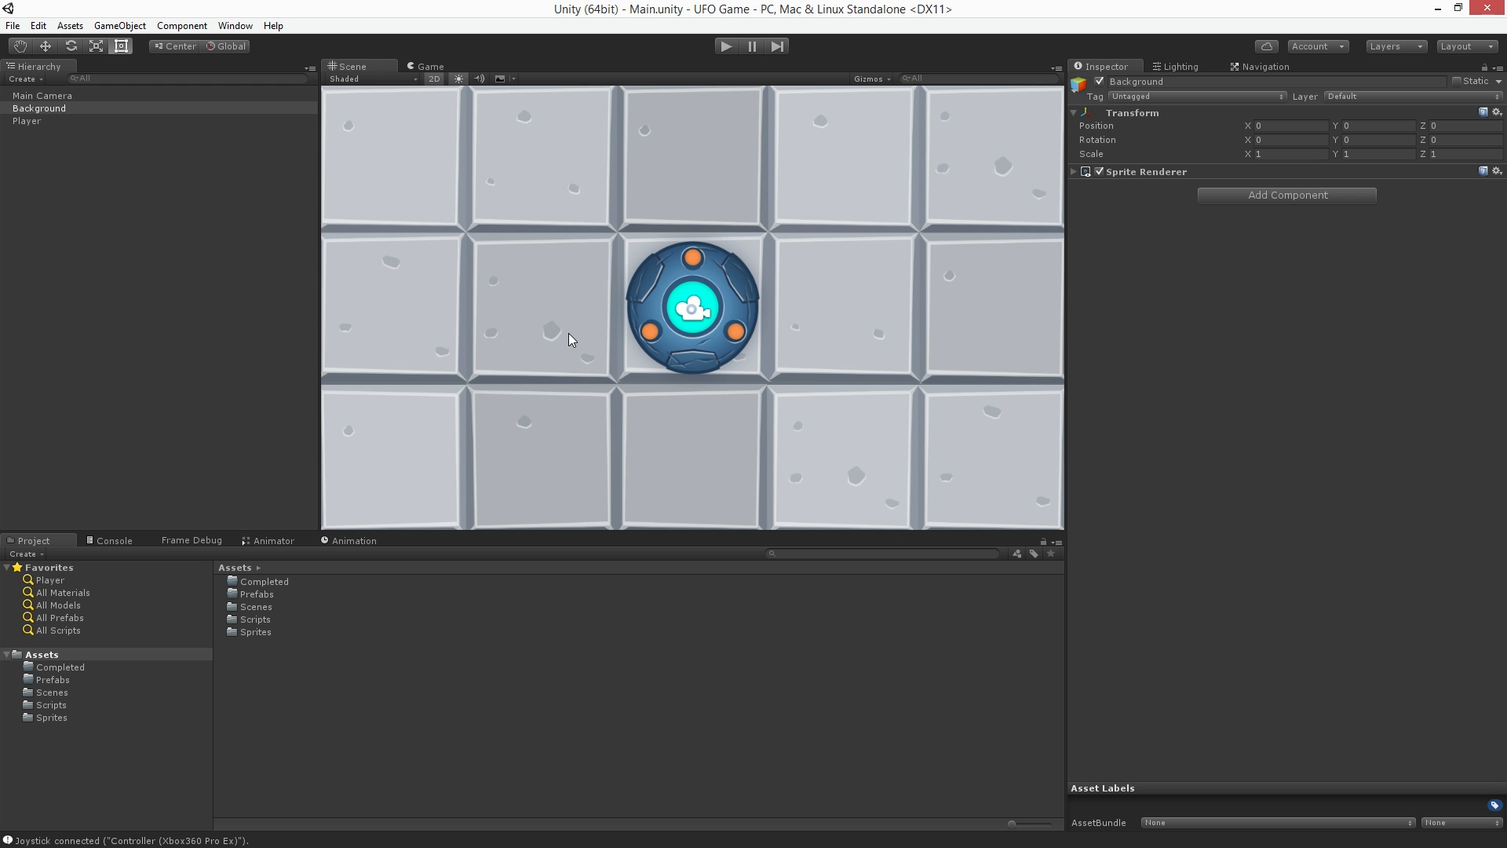
Zoom the Scene view so the whole Background board with the centred UFO is visible.
{"action": "scroll", "scroll_direction": "up", "scroll_amount": 3}
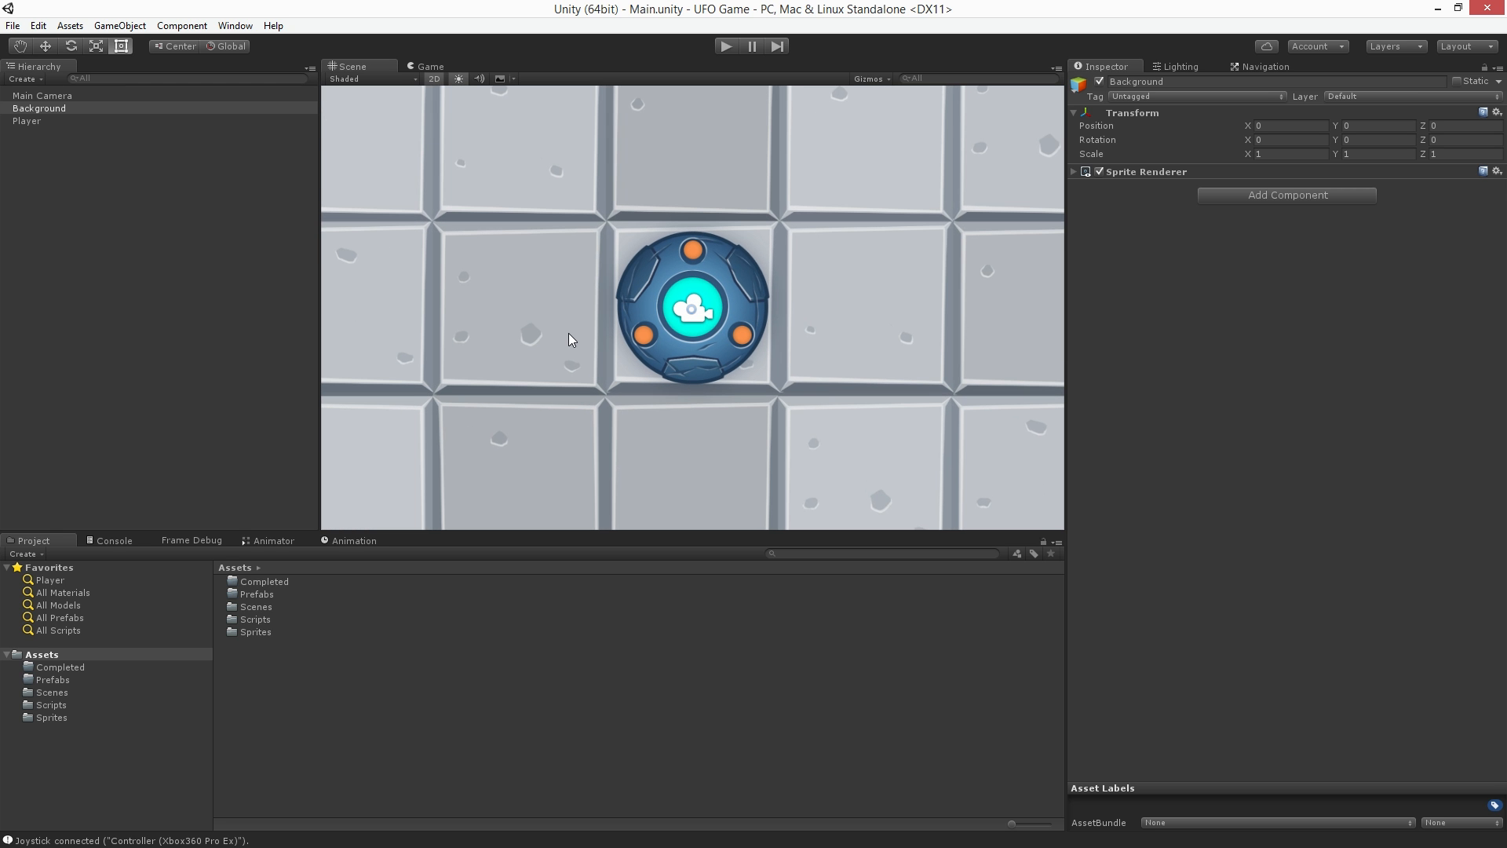
{"action": "scroll", "scroll_direction": "down", "scroll_amount": 3}
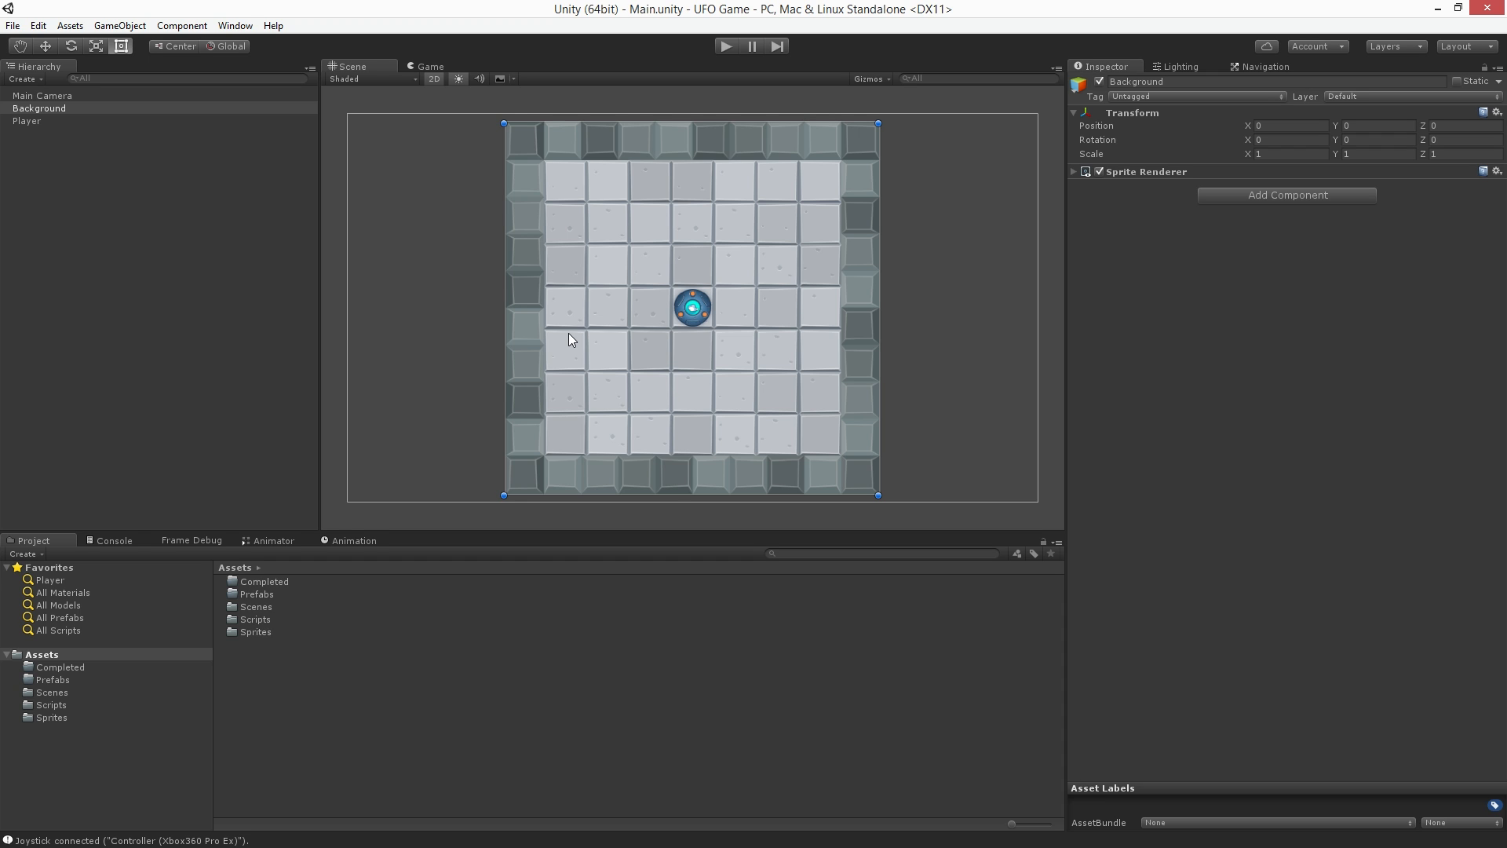
{"action": "mouse_move", "coordinate": [619, 341]}
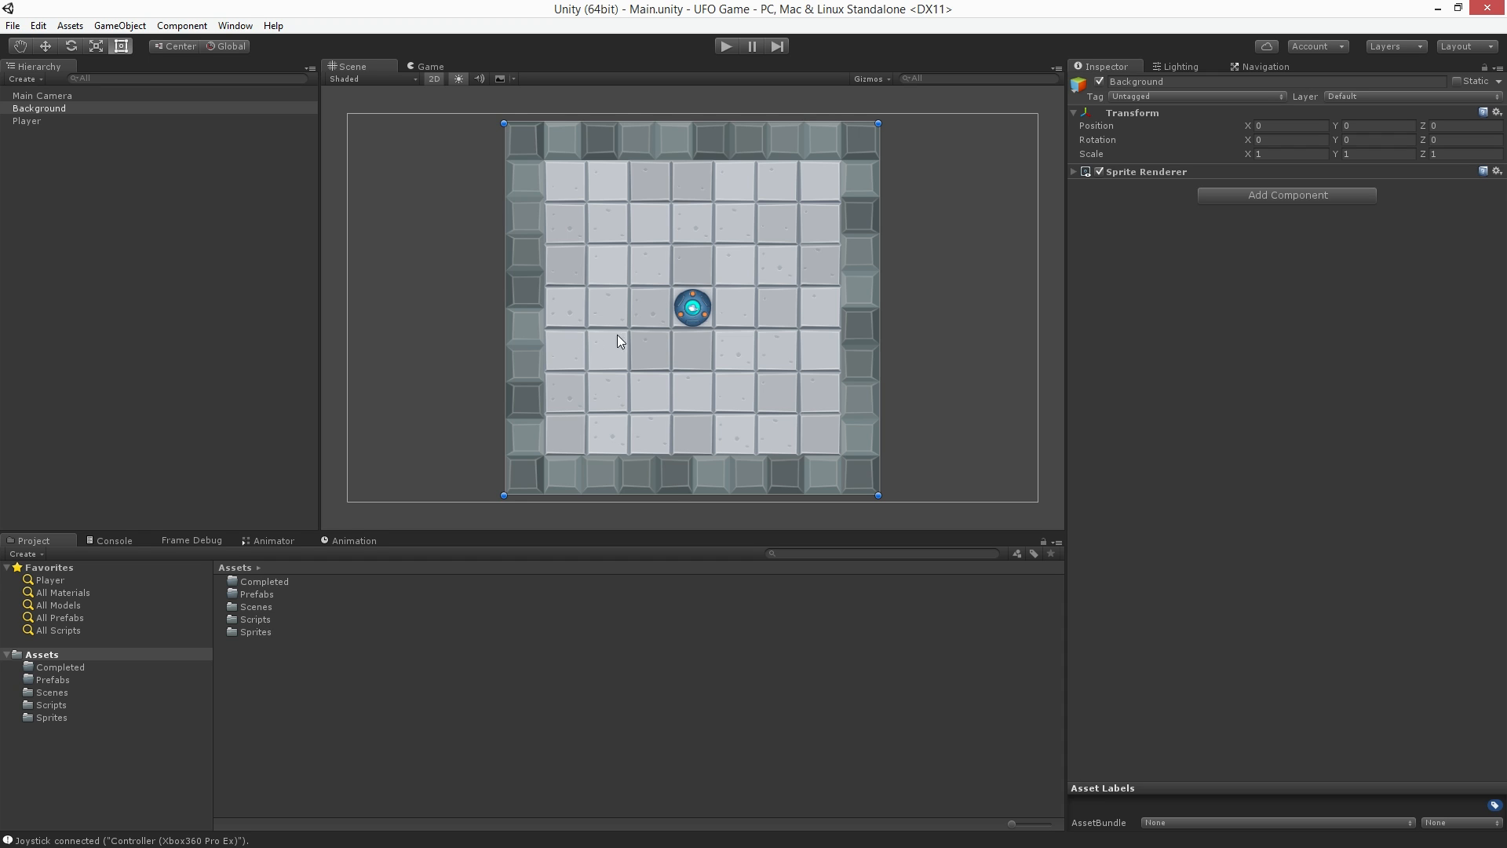
{"action": "mouse_move", "coordinate": [151, 127]}
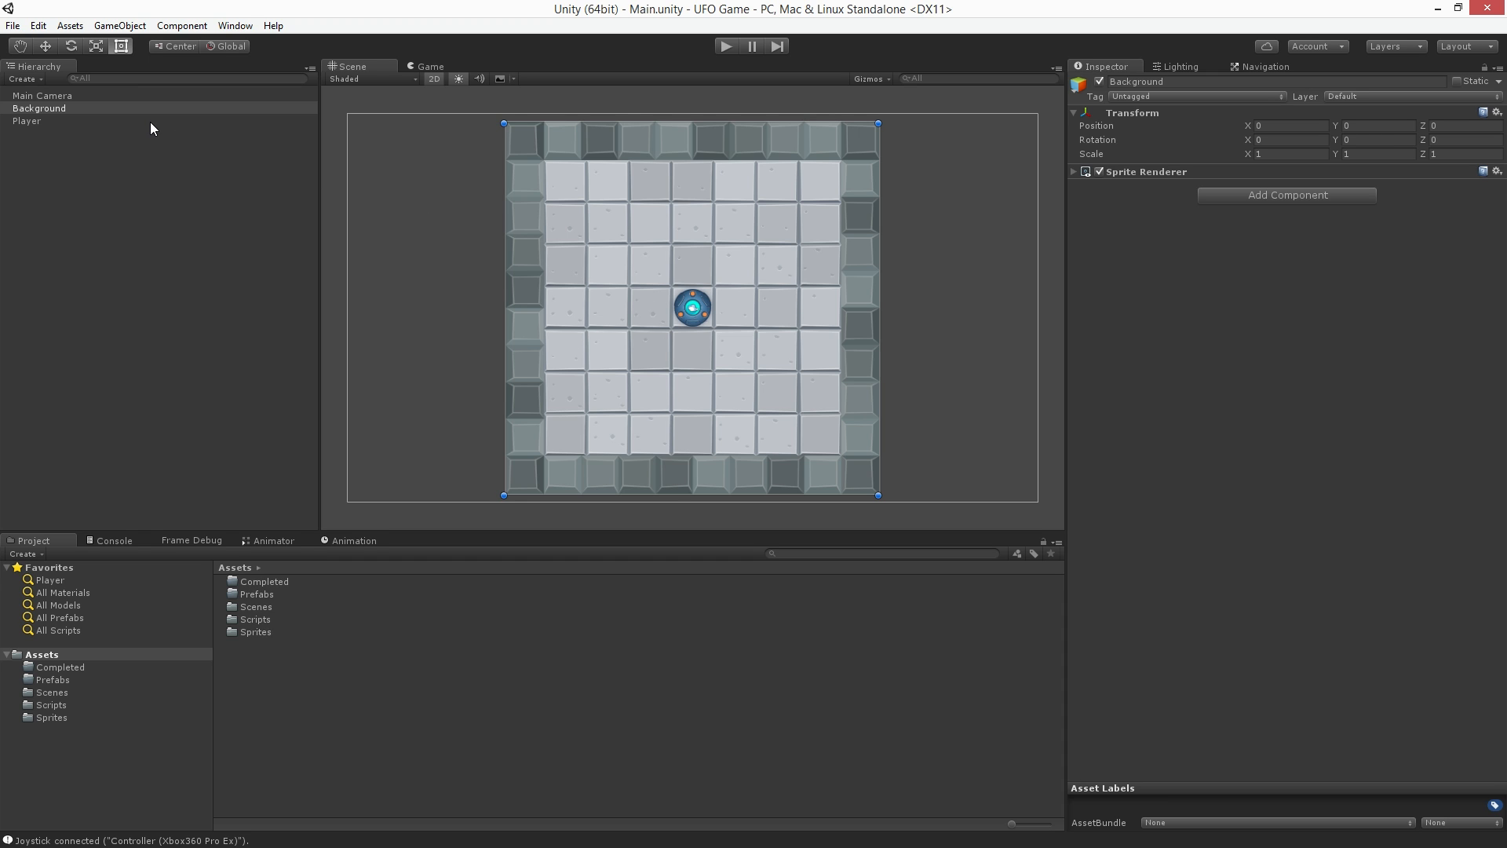
Select the Player to show its Rigidbody 2D and Player Controller (speed 10) in the Inspector.
{"action": "left_click", "coordinate": [27, 121]}
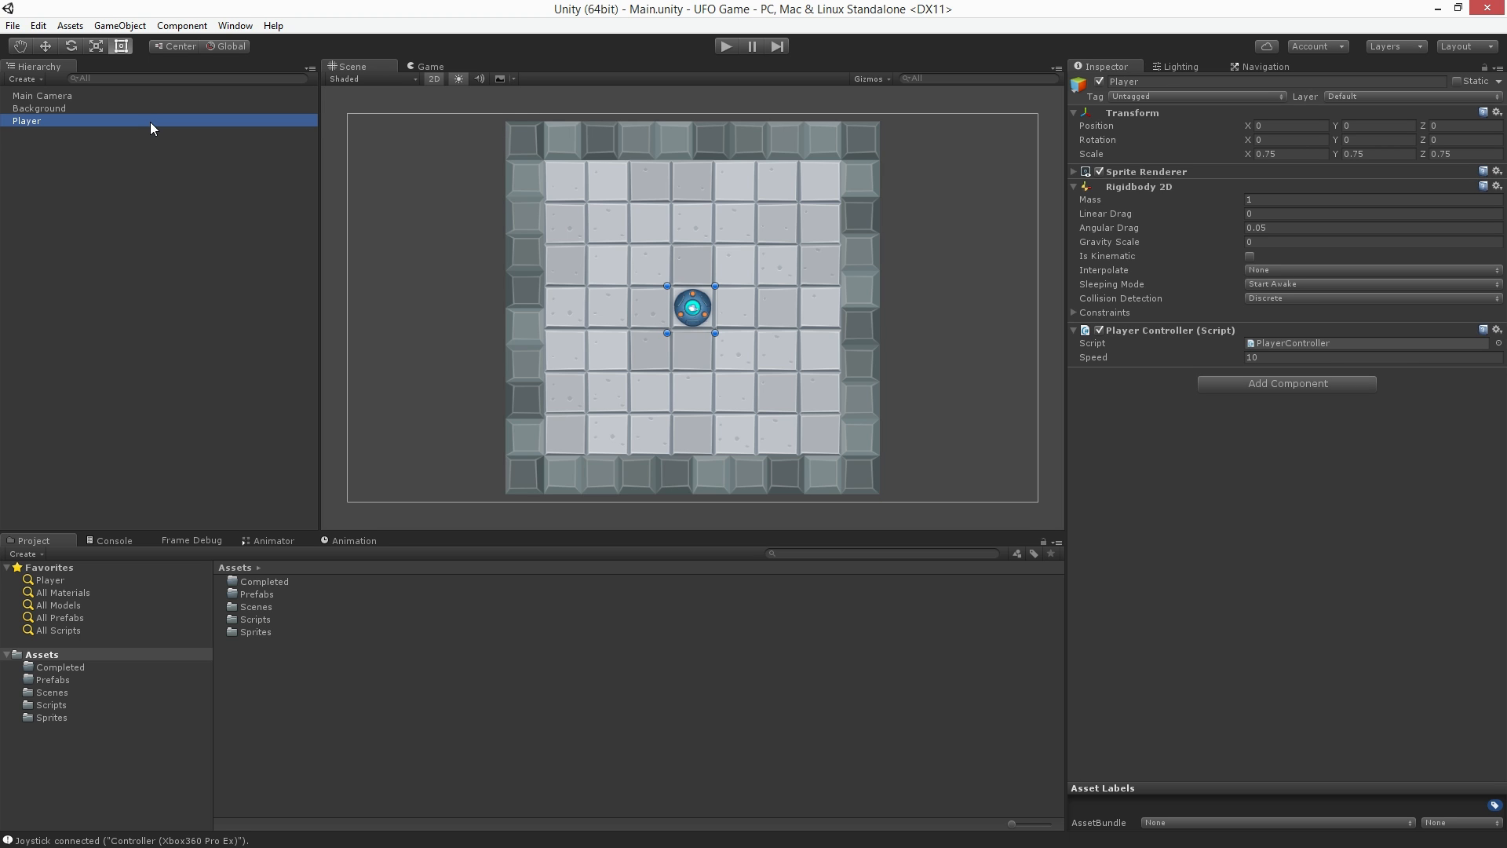
{"action": "left_click", "coordinate": [1136, 187]}
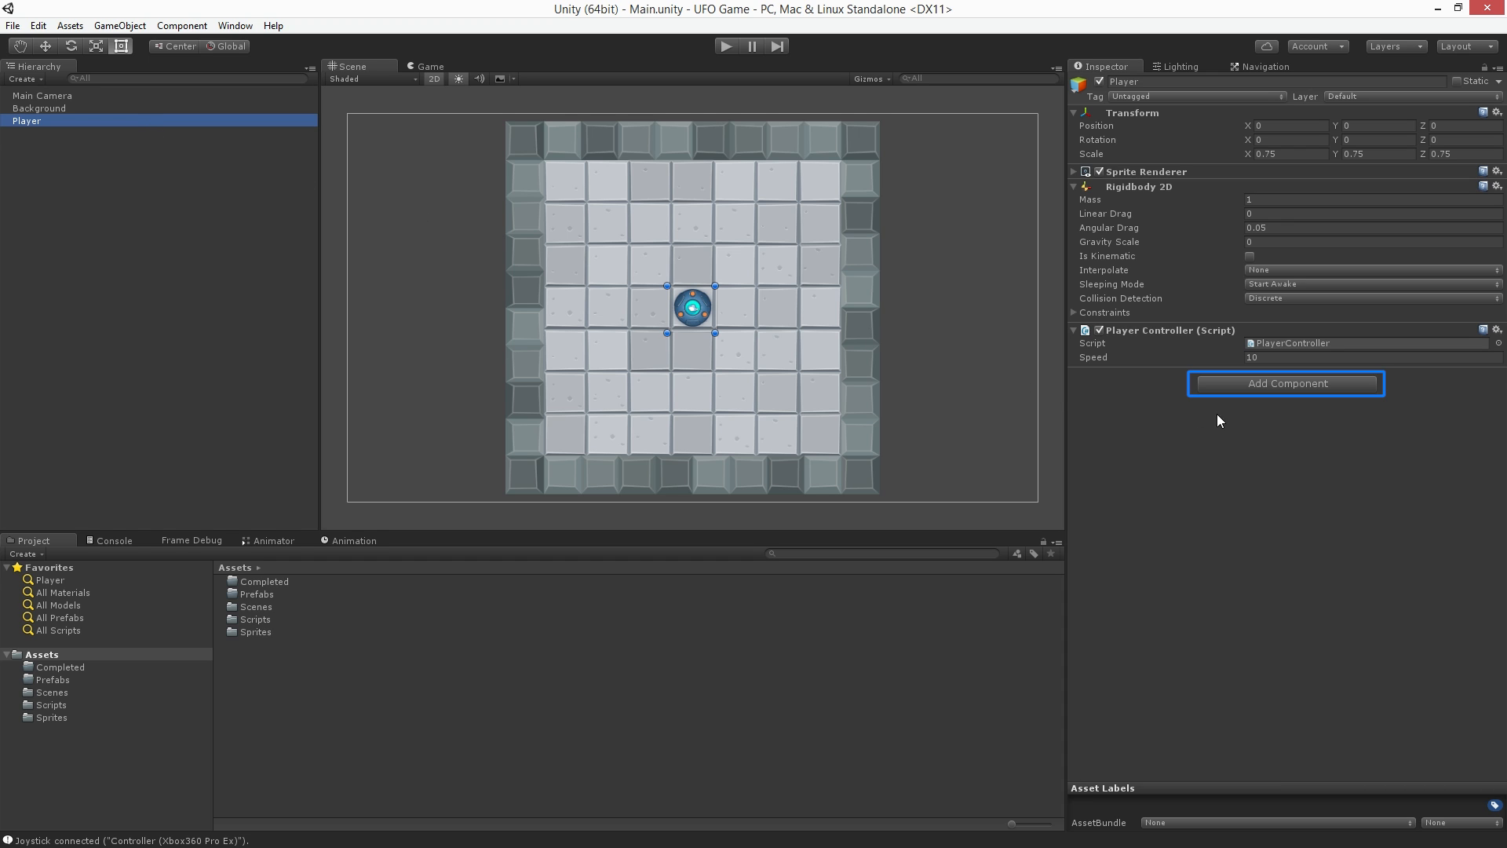
Add a Circle Collider 2D to the Player, radius 2.68 by default.
{"action": "left_click", "coordinate": [1284, 383]}
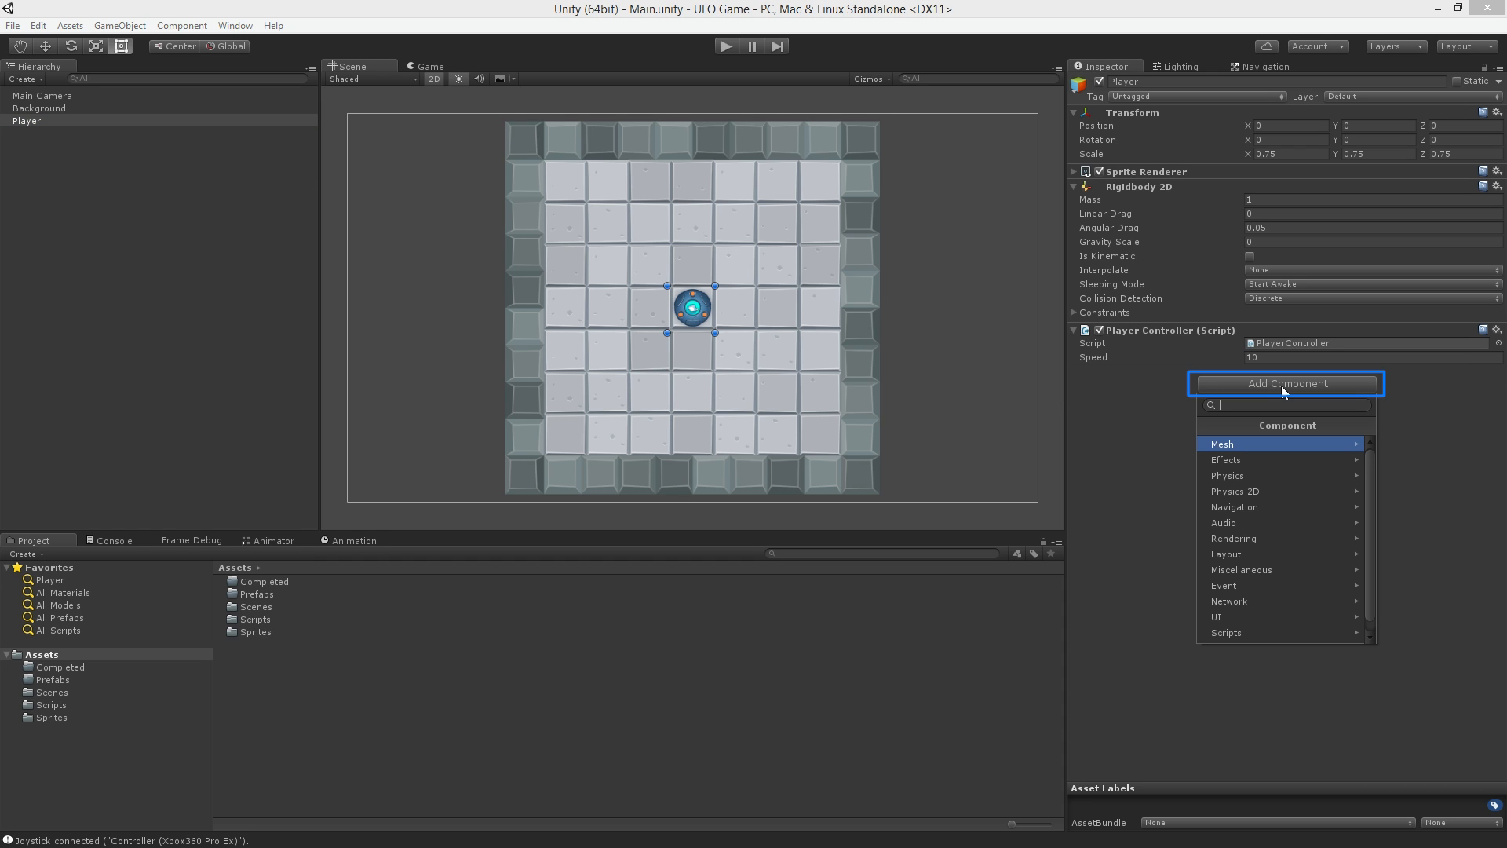
{"action": "mouse_move", "coordinate": [1286, 390]}
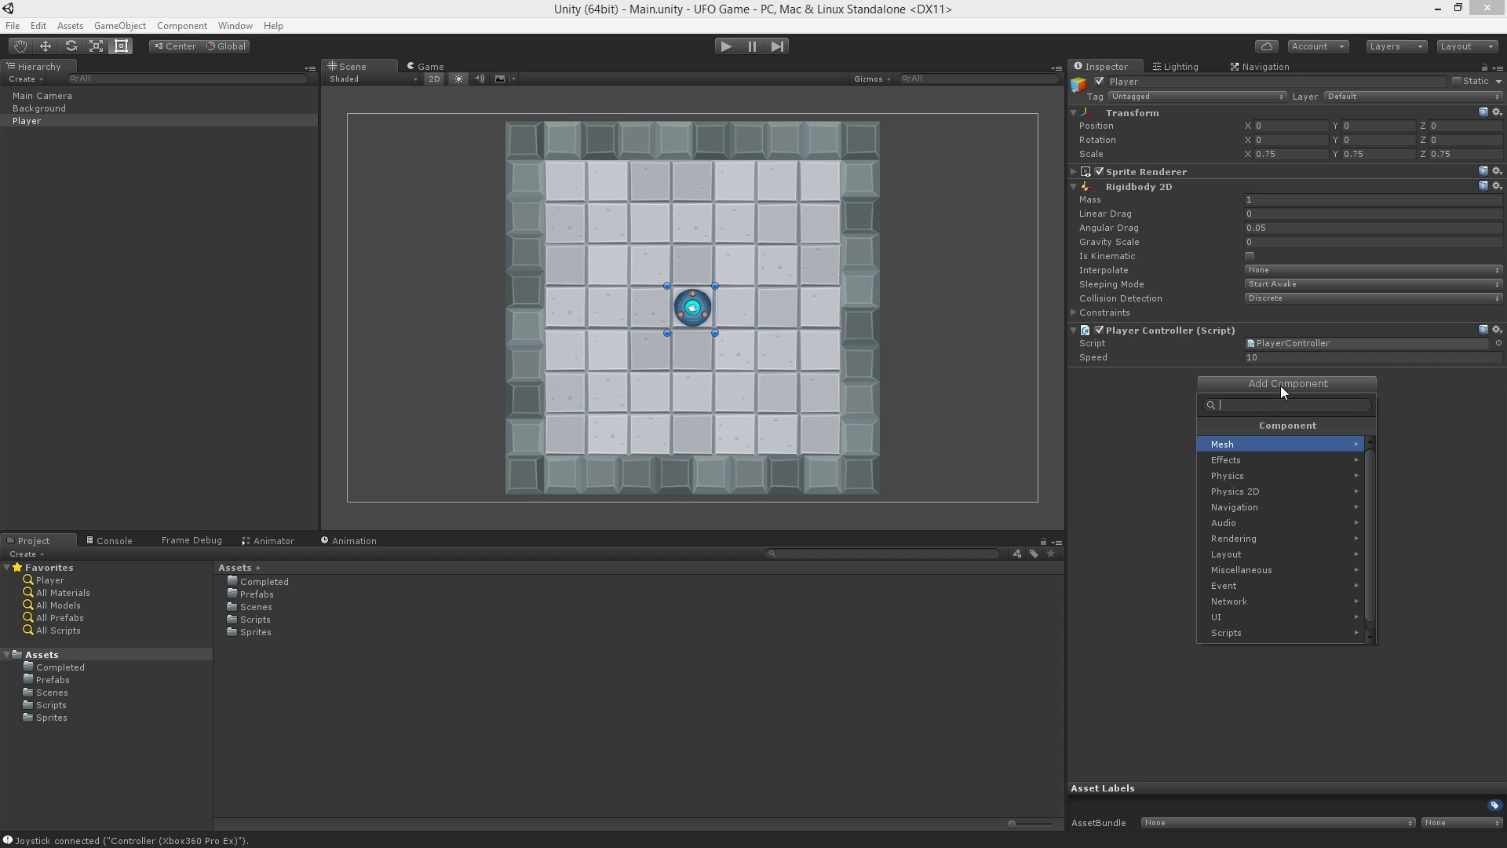
{"action": "type", "text": "circle"}
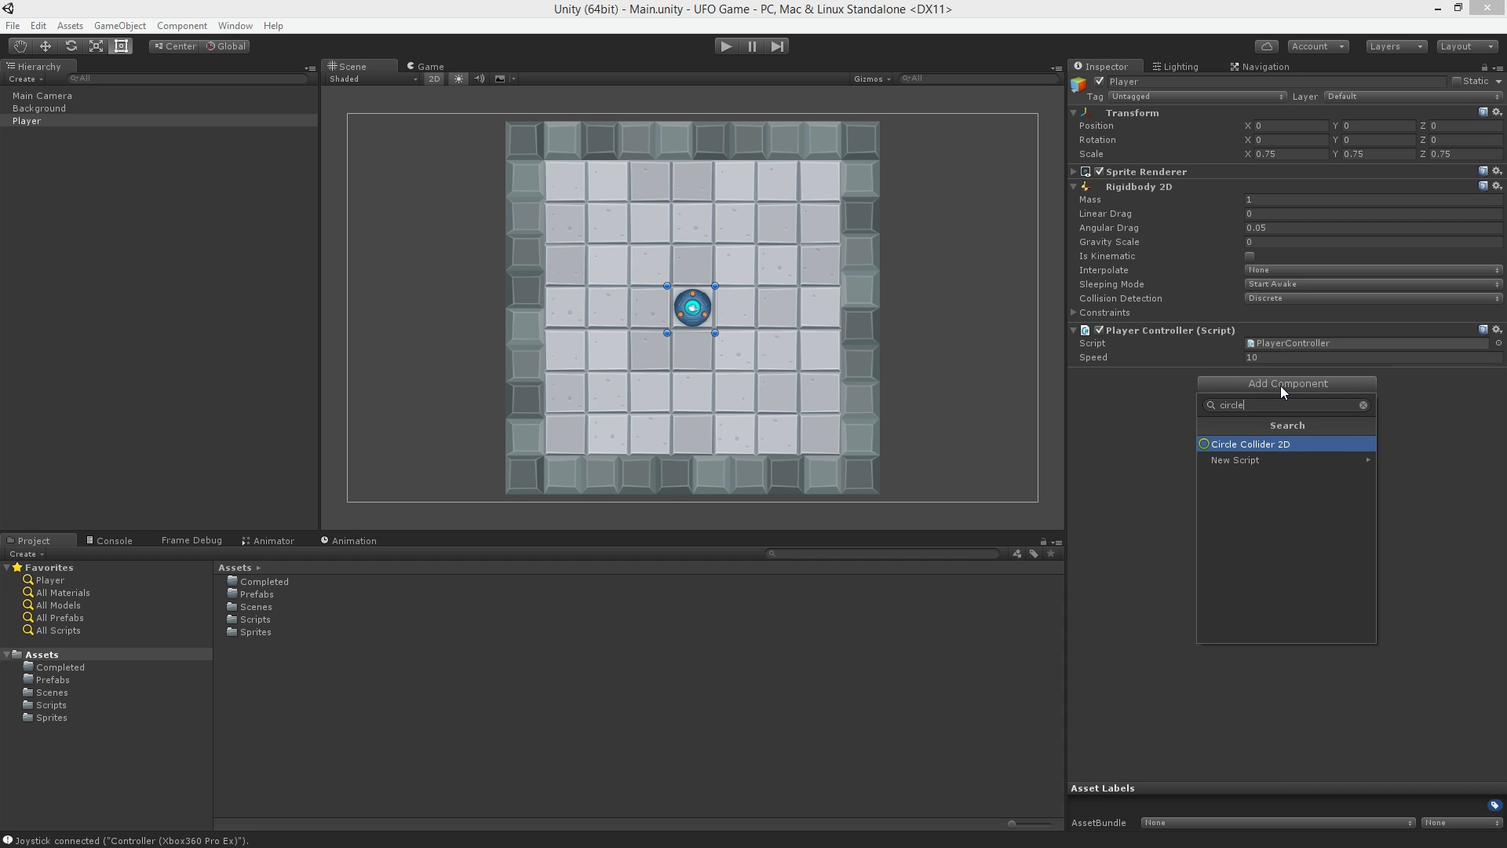
{"action": "mouse_move", "coordinate": [1286, 452]}
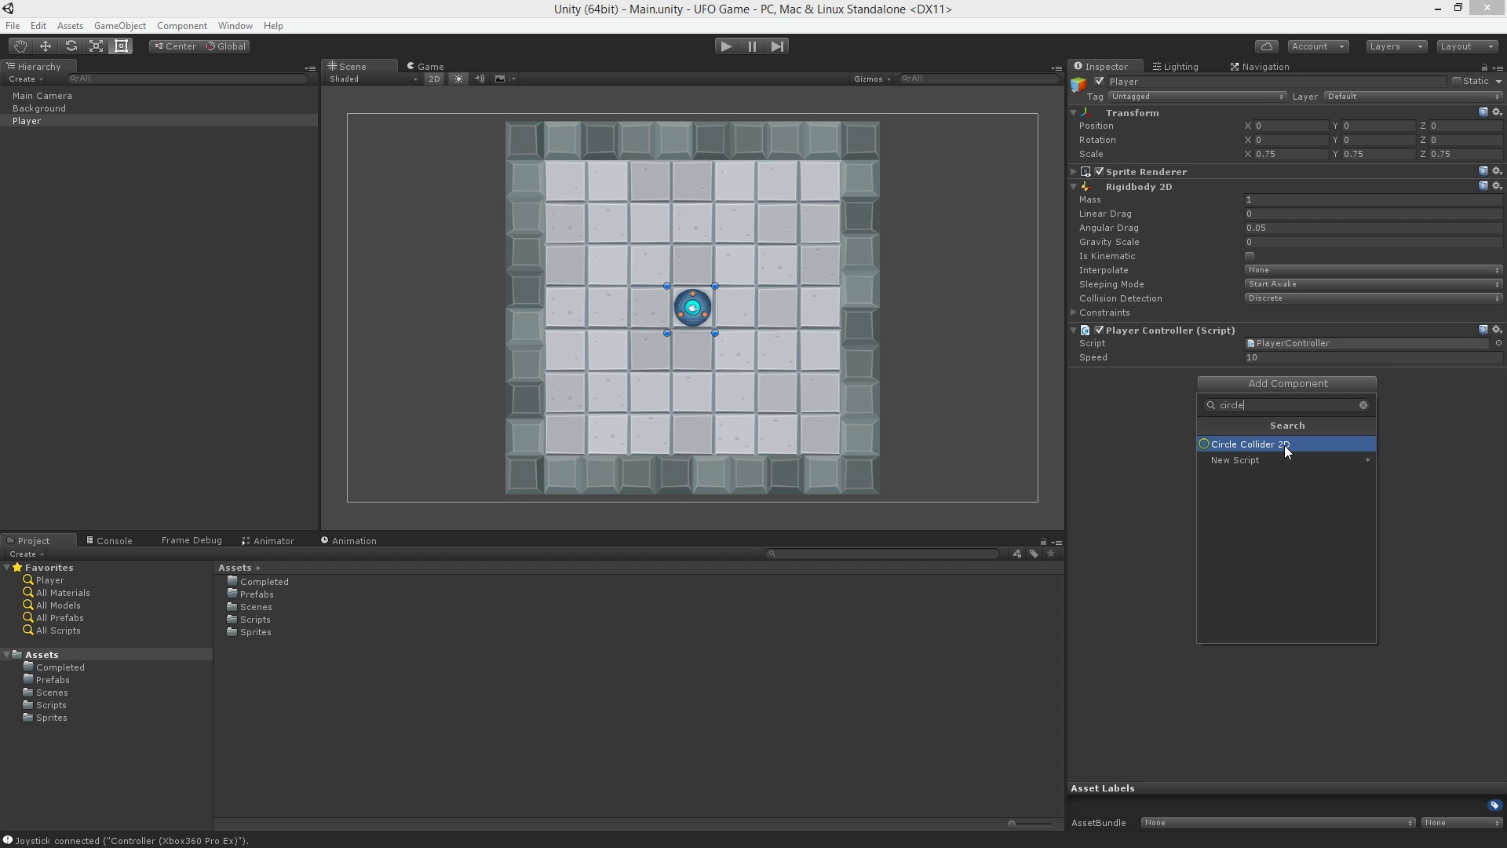
{"action": "left_click", "coordinate": [1248, 443]}
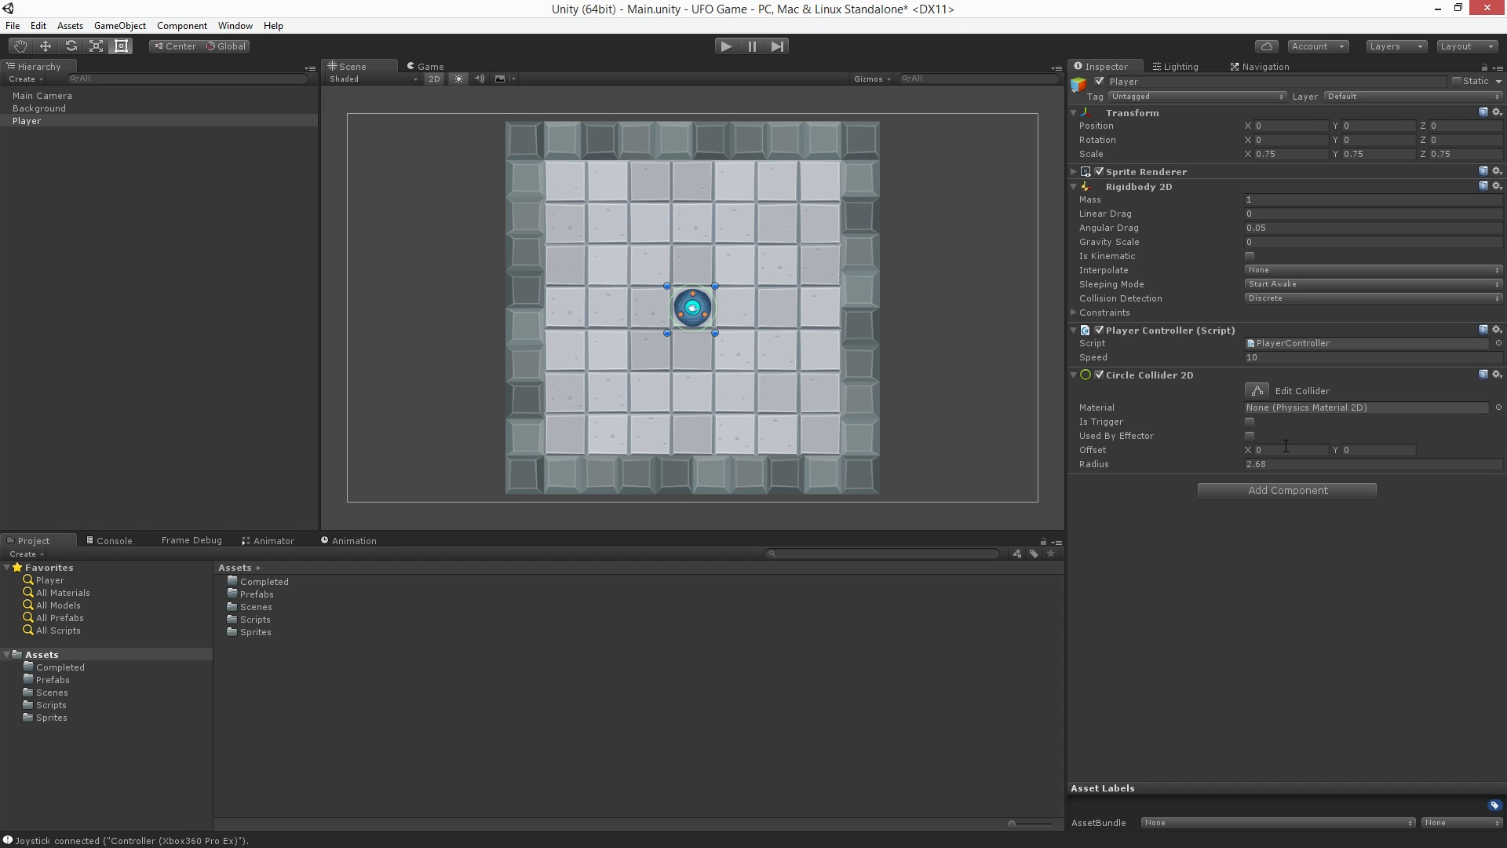
{"action": "mouse_move", "coordinate": [1313, 549]}
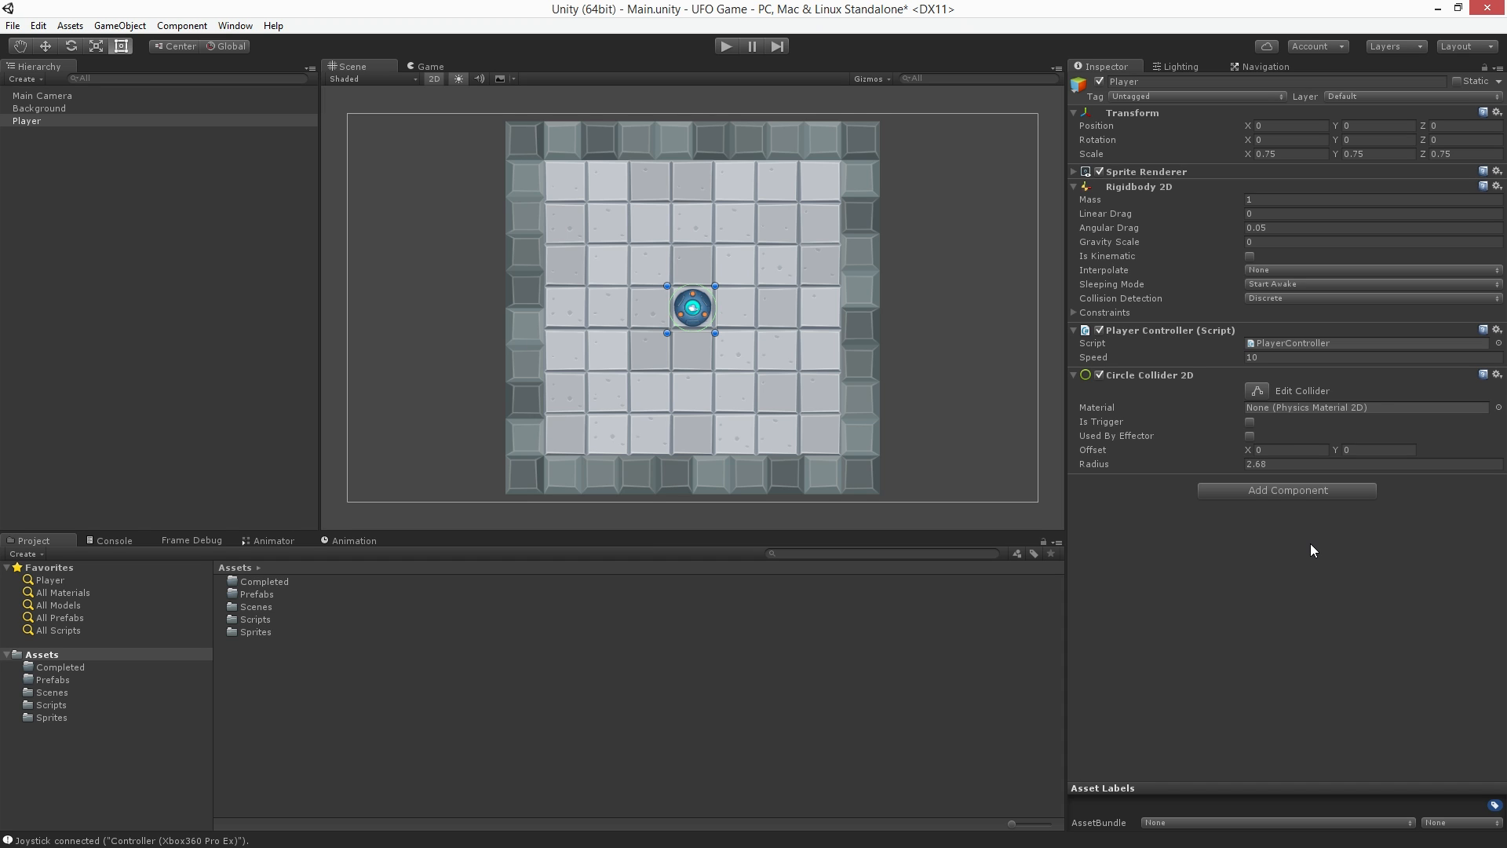
{"action": "mouse_move", "coordinate": [1243, 507]}
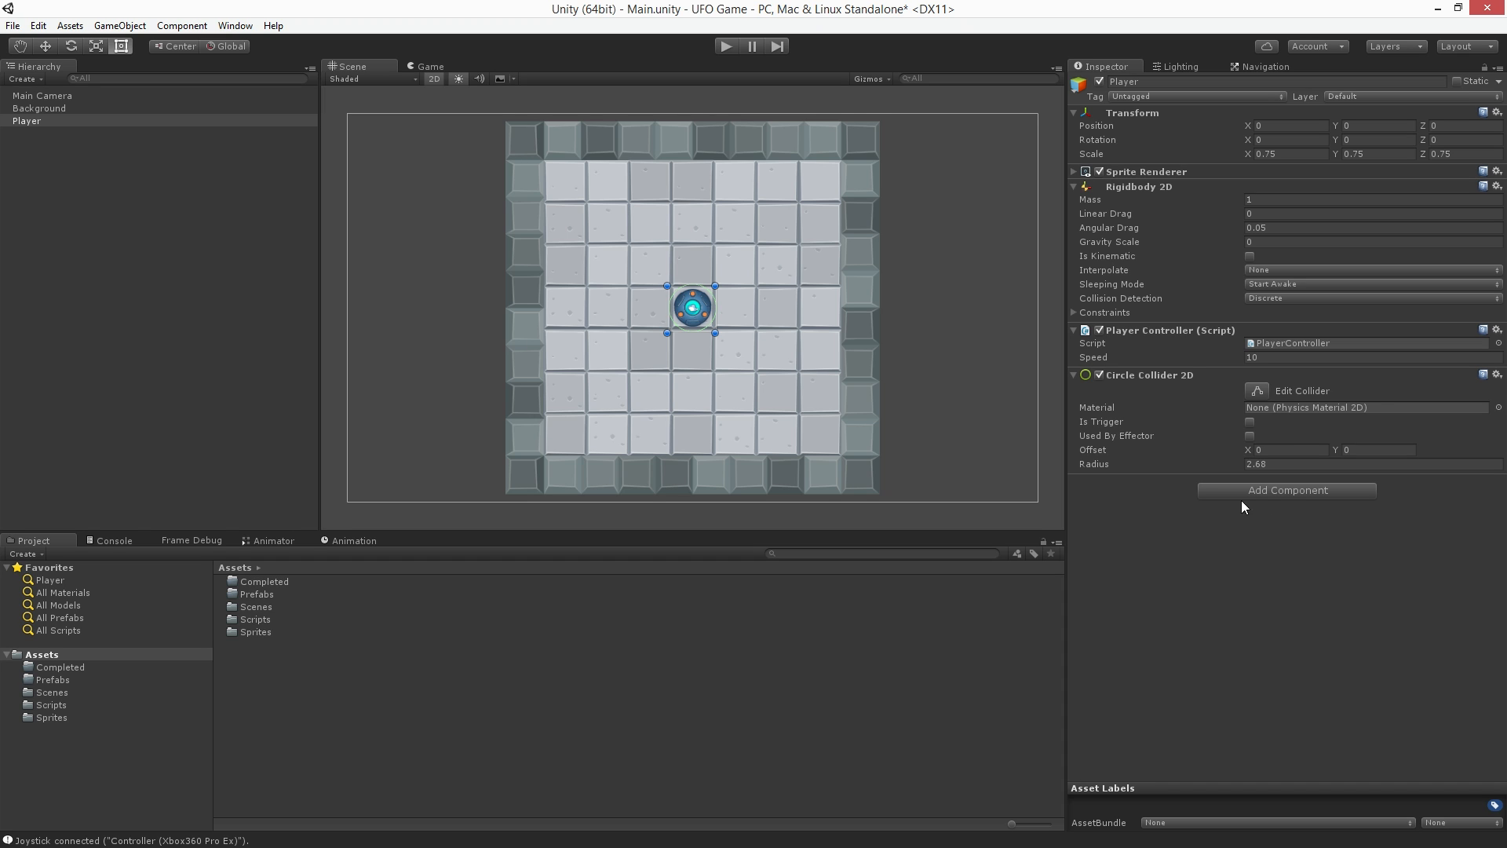
{"action": "mouse_move", "coordinate": [755, 298]}
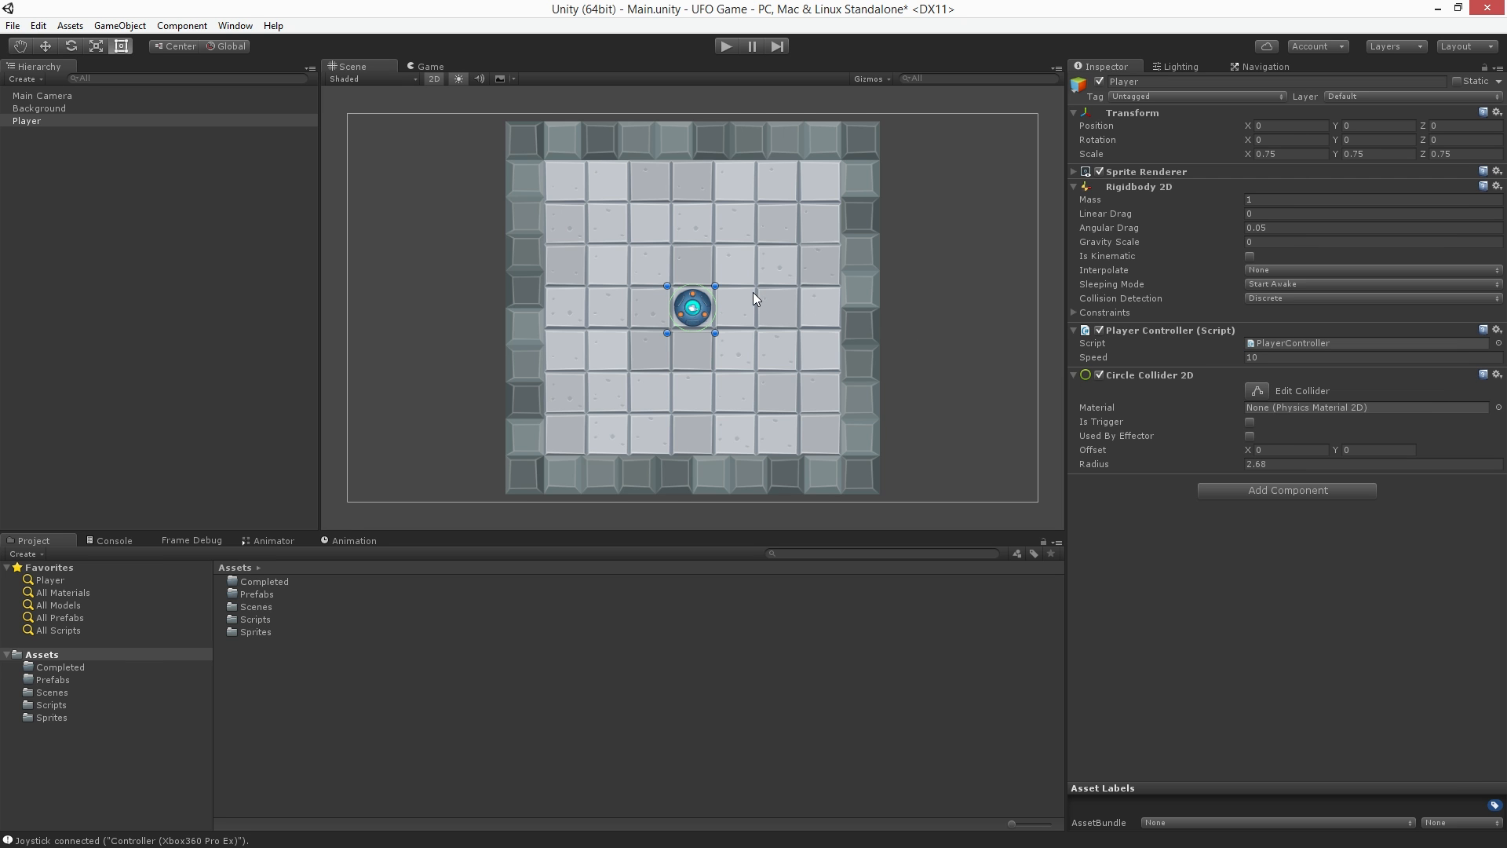
{"action": "mouse_move", "coordinate": [740, 291]}
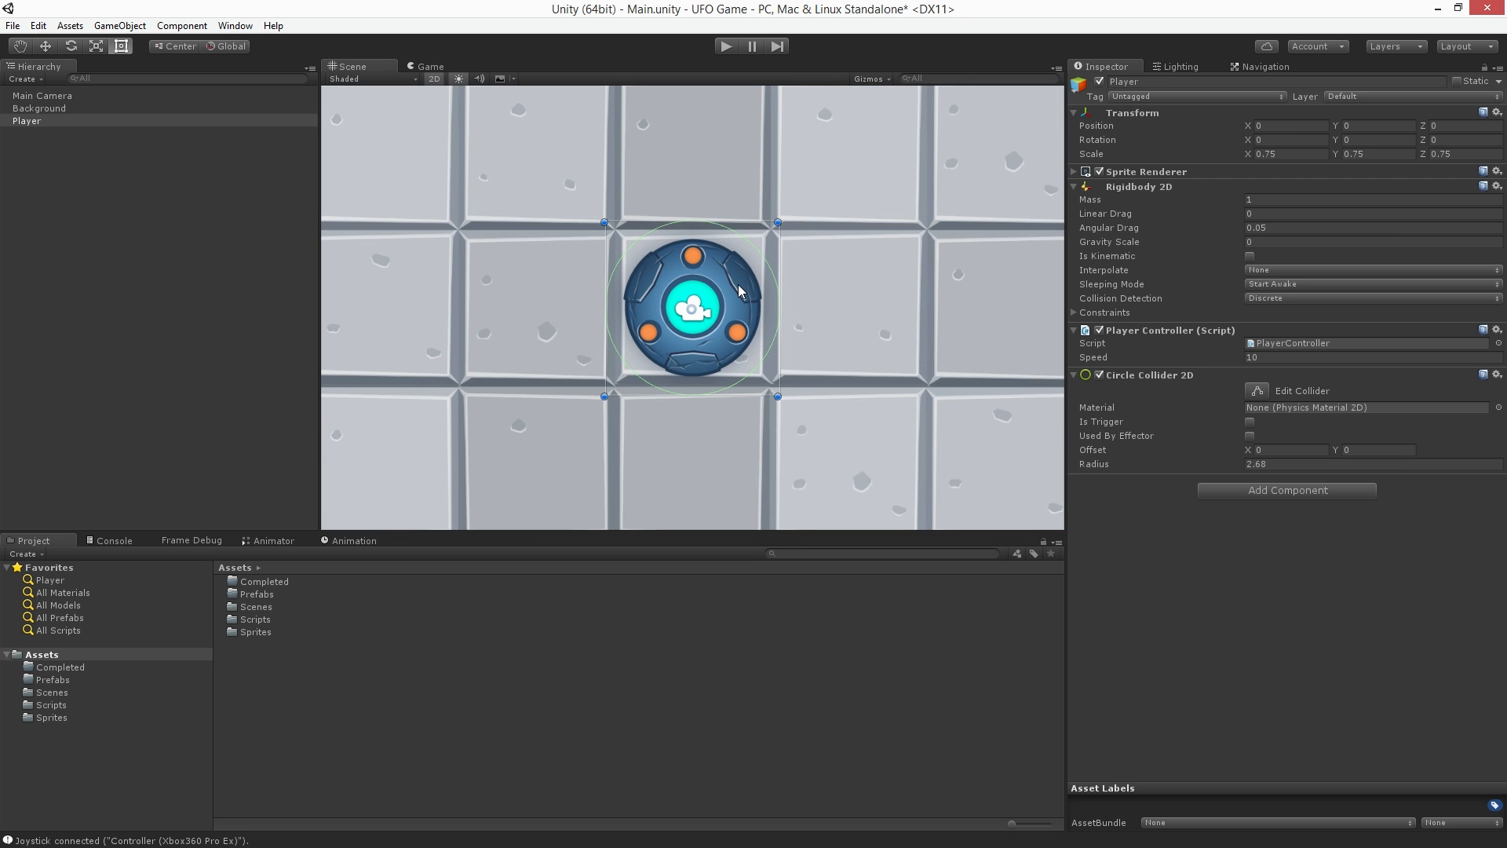
{"action": "mouse_move", "coordinate": [739, 292]}
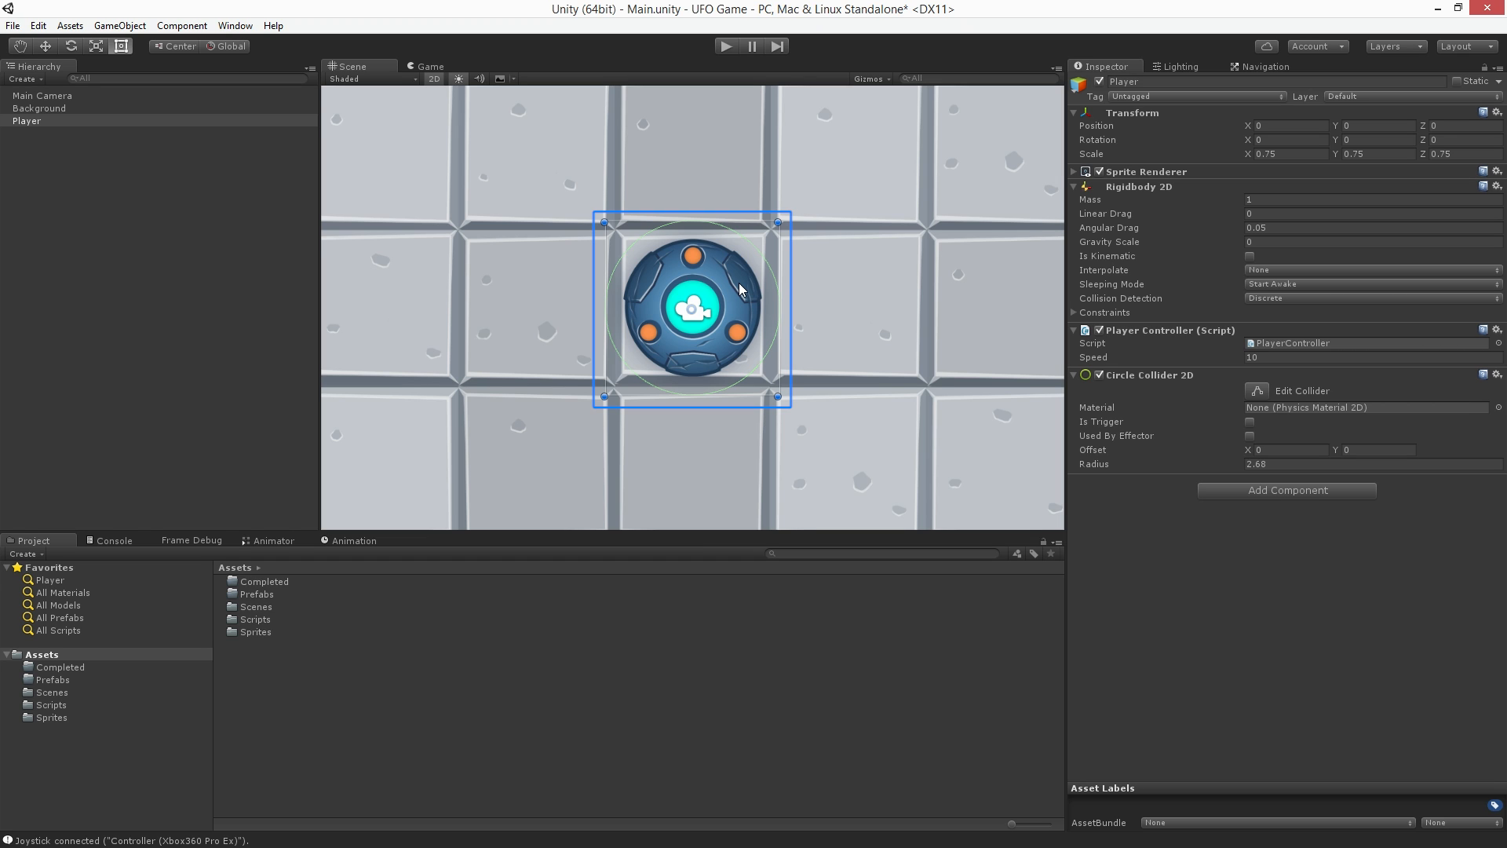
{"action": "mouse_move", "coordinate": [758, 262]}
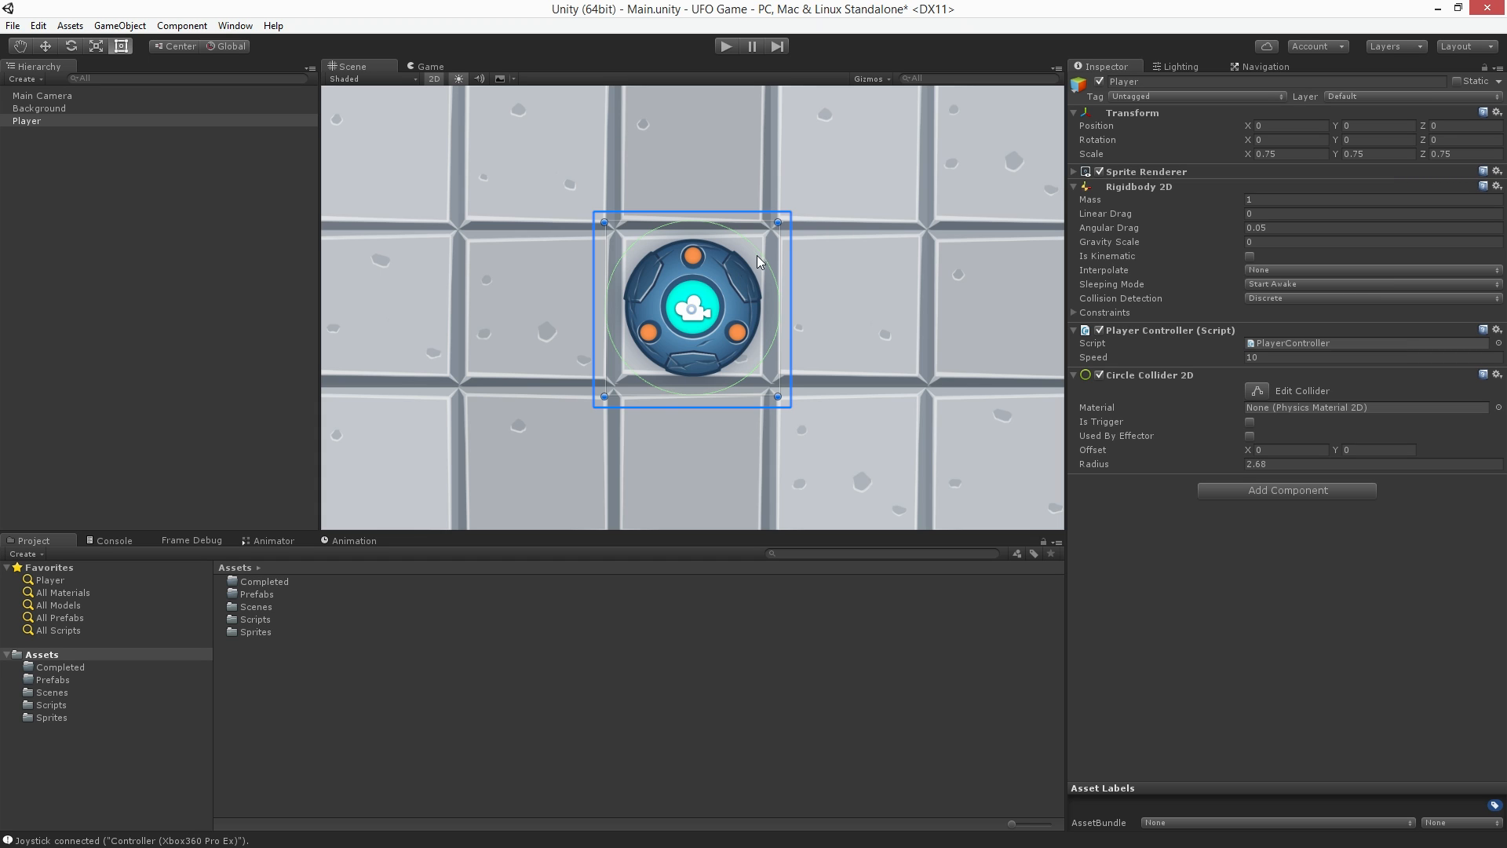
{"action": "mouse_move", "coordinate": [828, 339]}
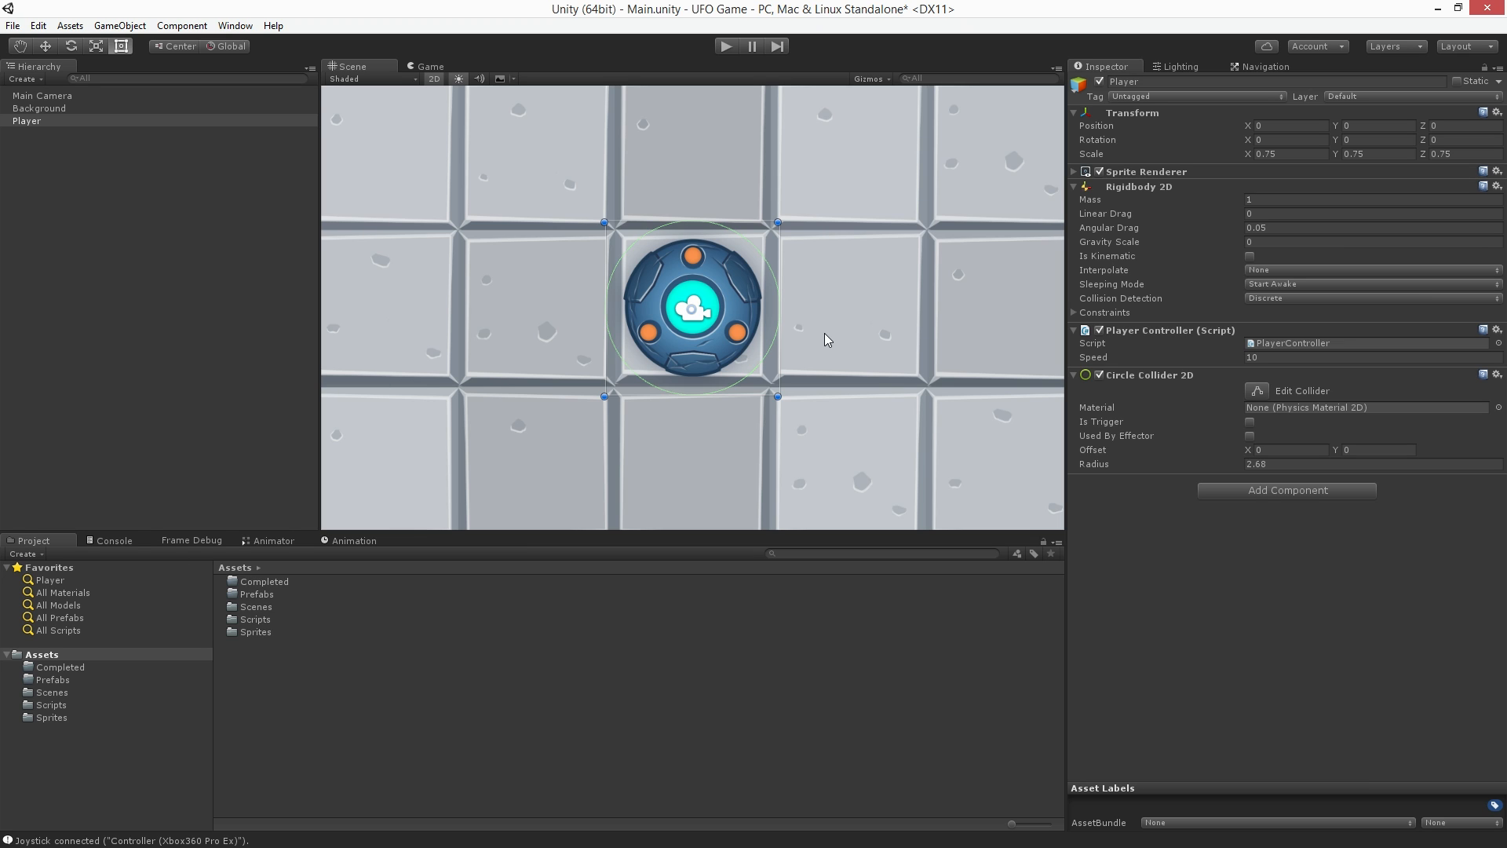
{"action": "mouse_move", "coordinate": [1097, 473]}
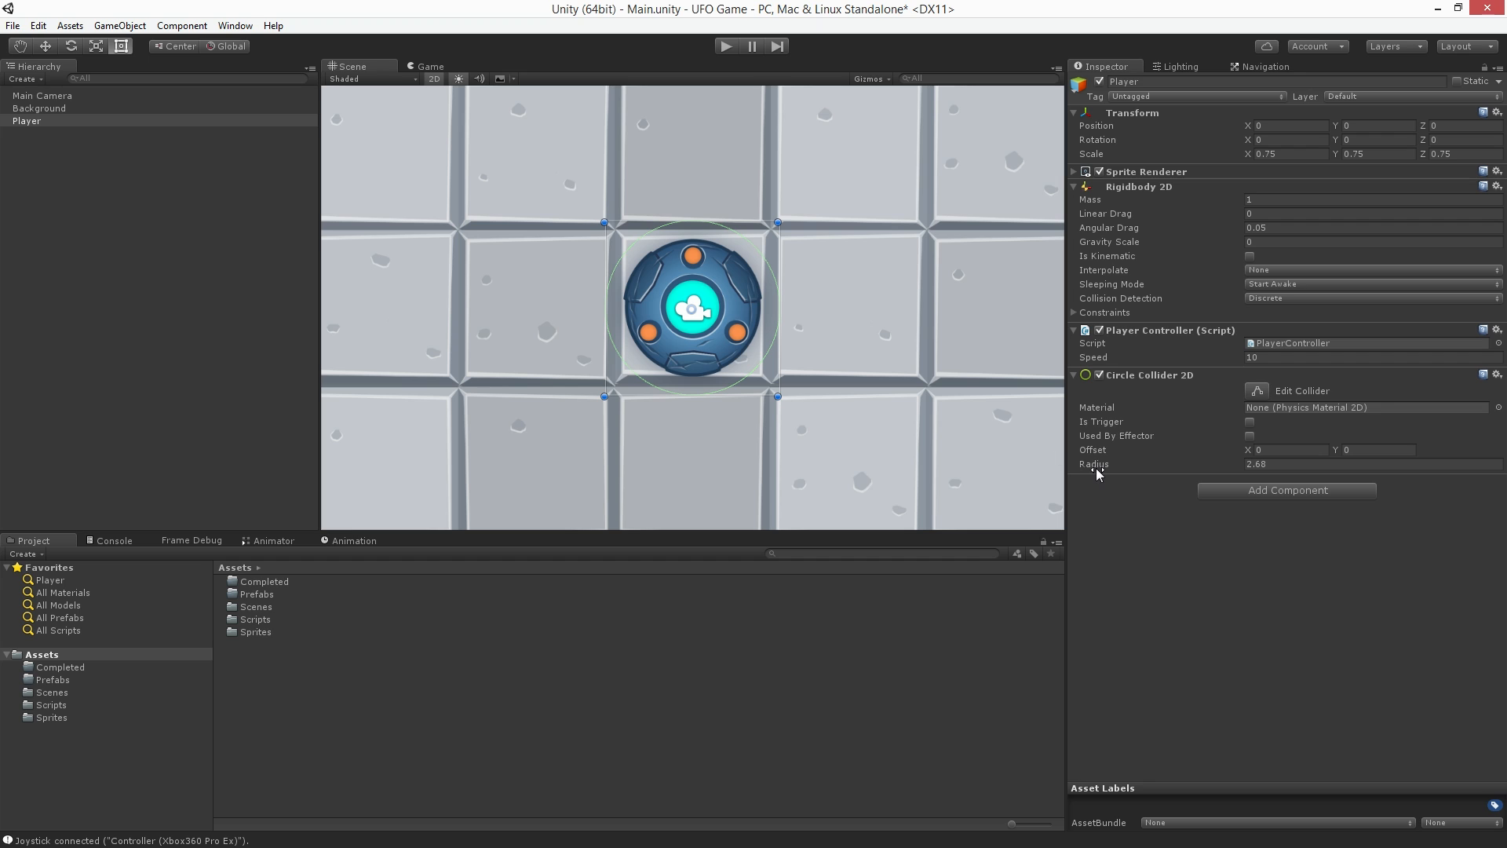
Change the Player's Circle Collider 2D radius from 2.68 to 2.15 to hug the sprite.
{"action": "left_click", "coordinate": [1091, 464]}
{"action": "type", "text": "2.15"}
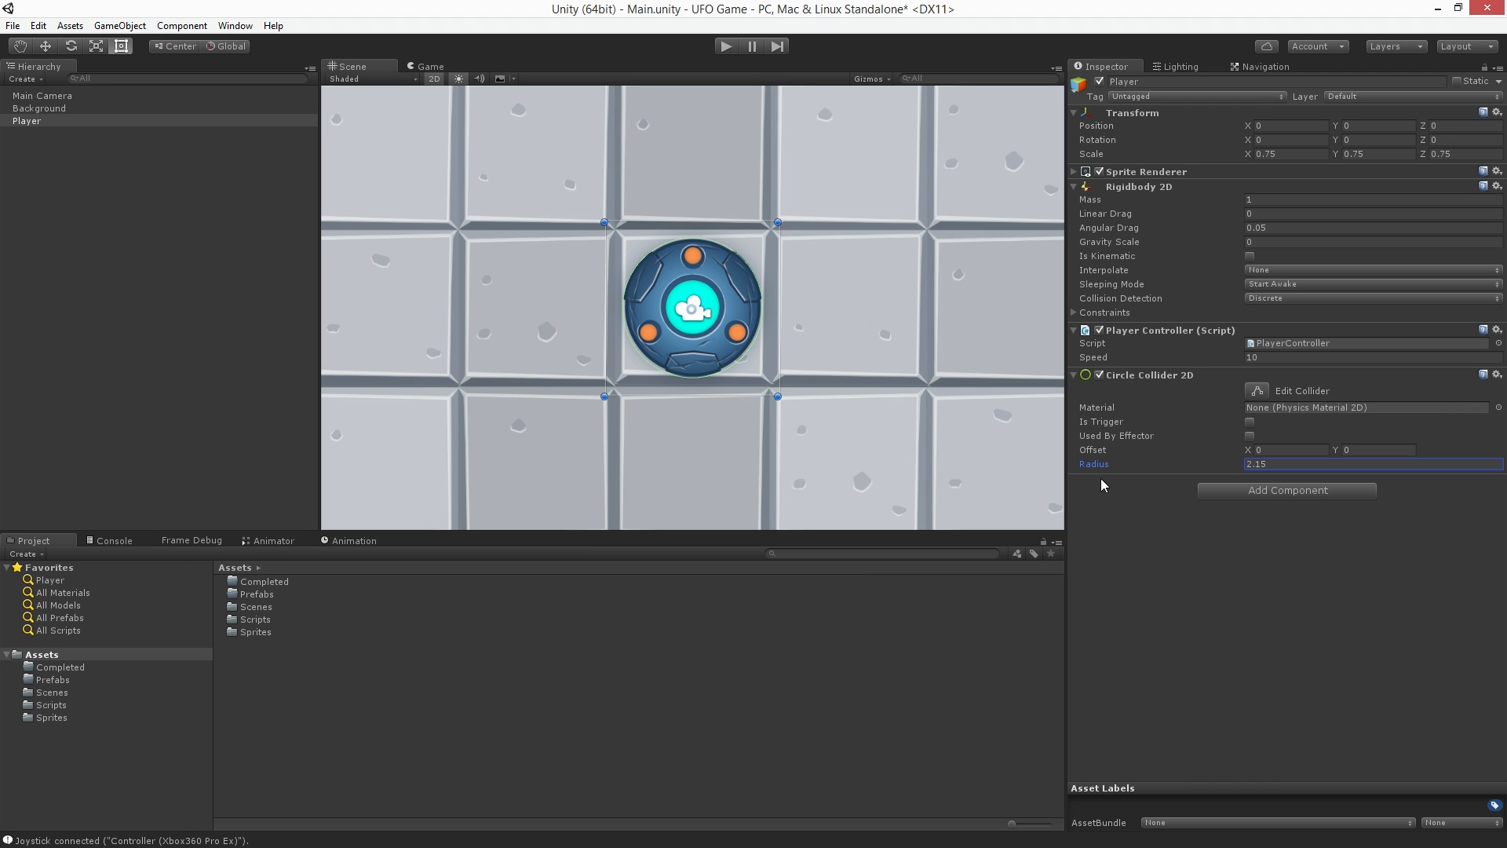
{"action": "mouse_move", "coordinate": [149, 109]}
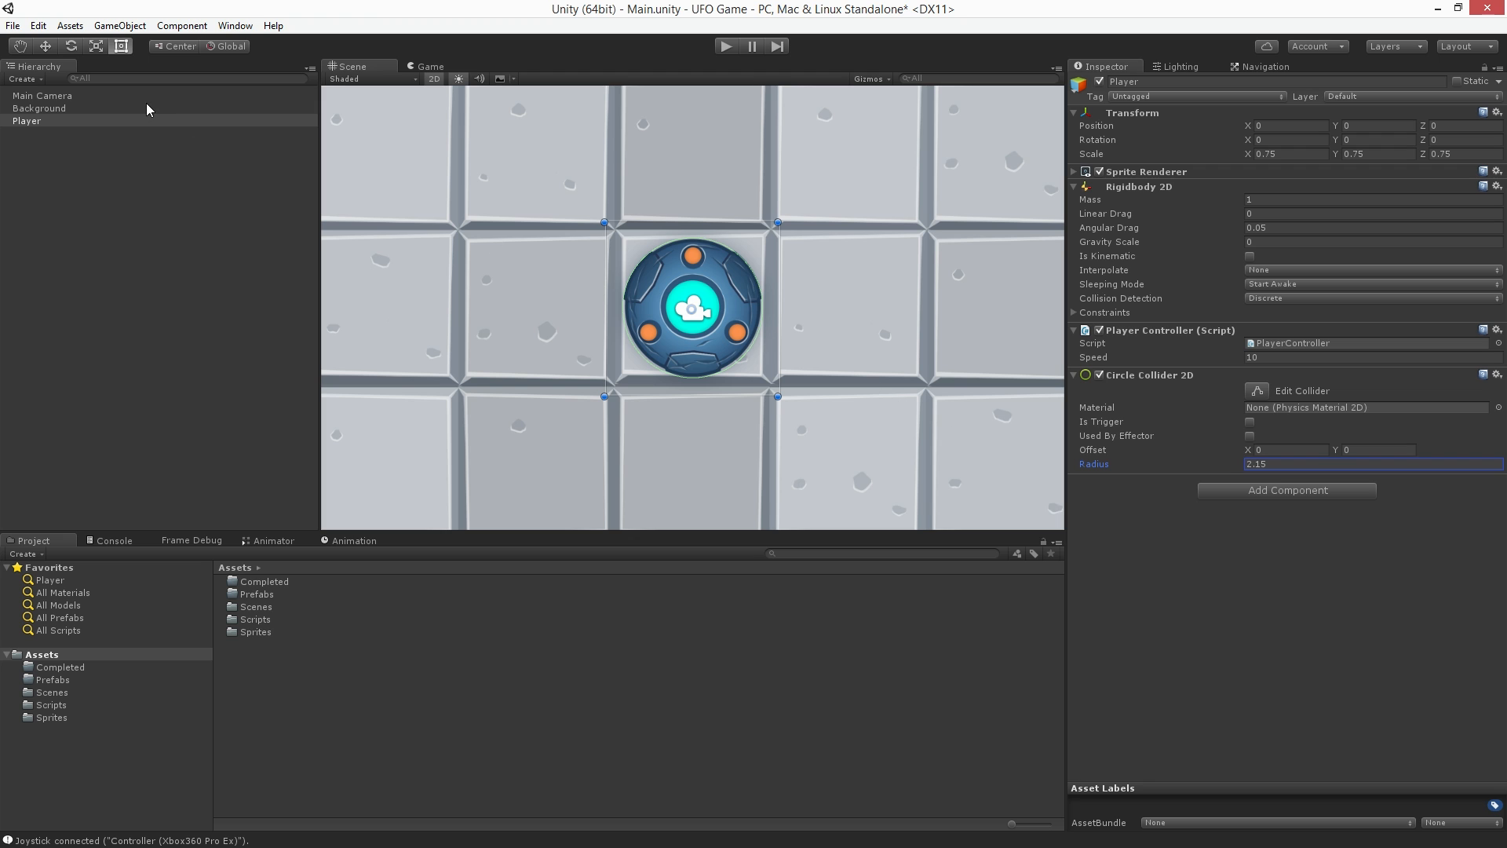
Add a Box Collider 2D to the Background, sized about 31.79 by 31.64.
{"action": "left_click", "coordinate": [39, 108]}
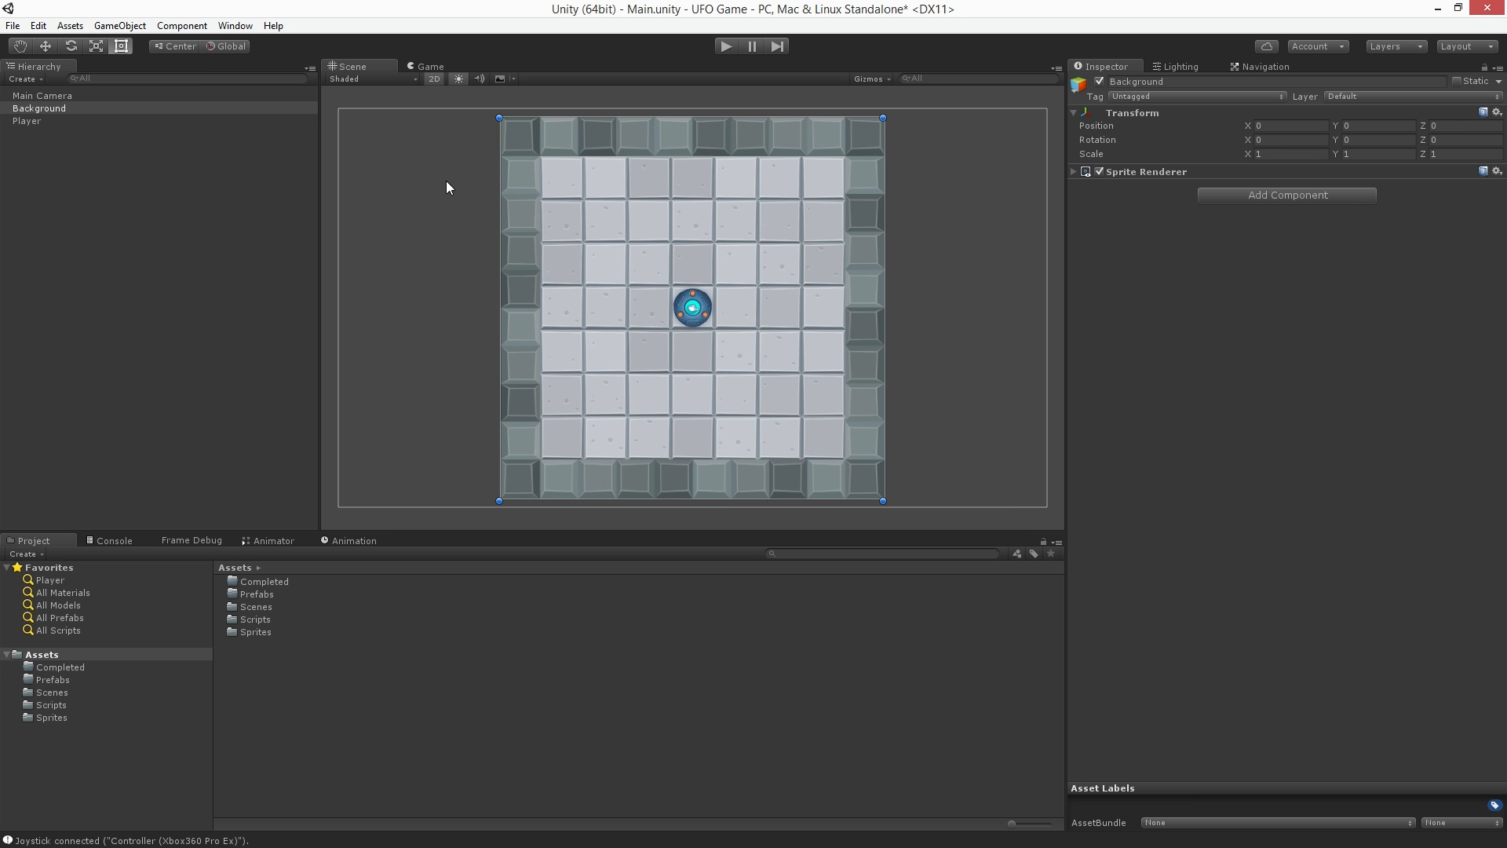
{"action": "mouse_move", "coordinate": [1047, 284]}
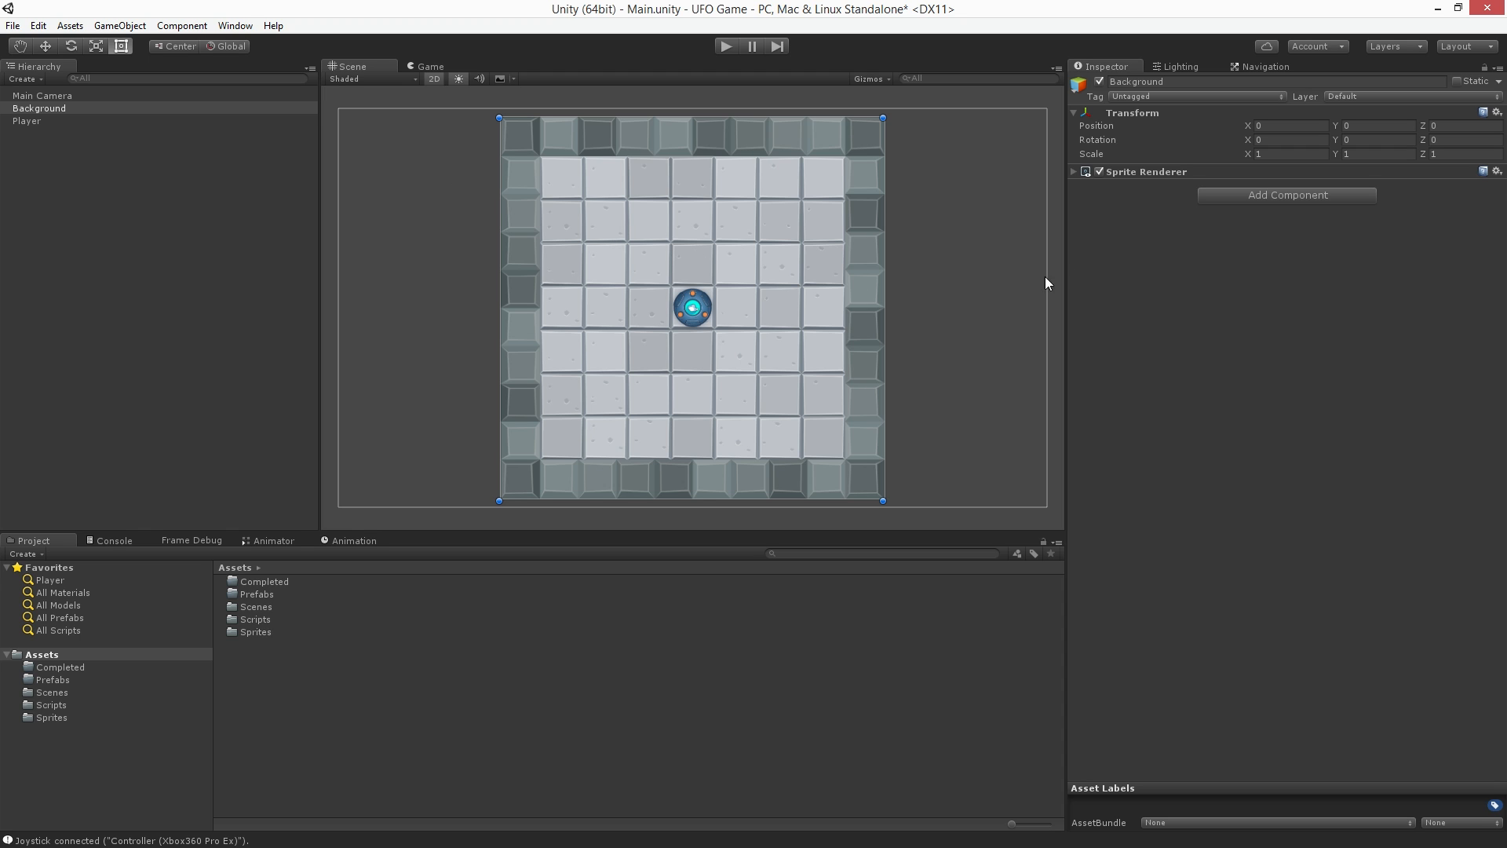
{"action": "mouse_move", "coordinate": [1317, 204]}
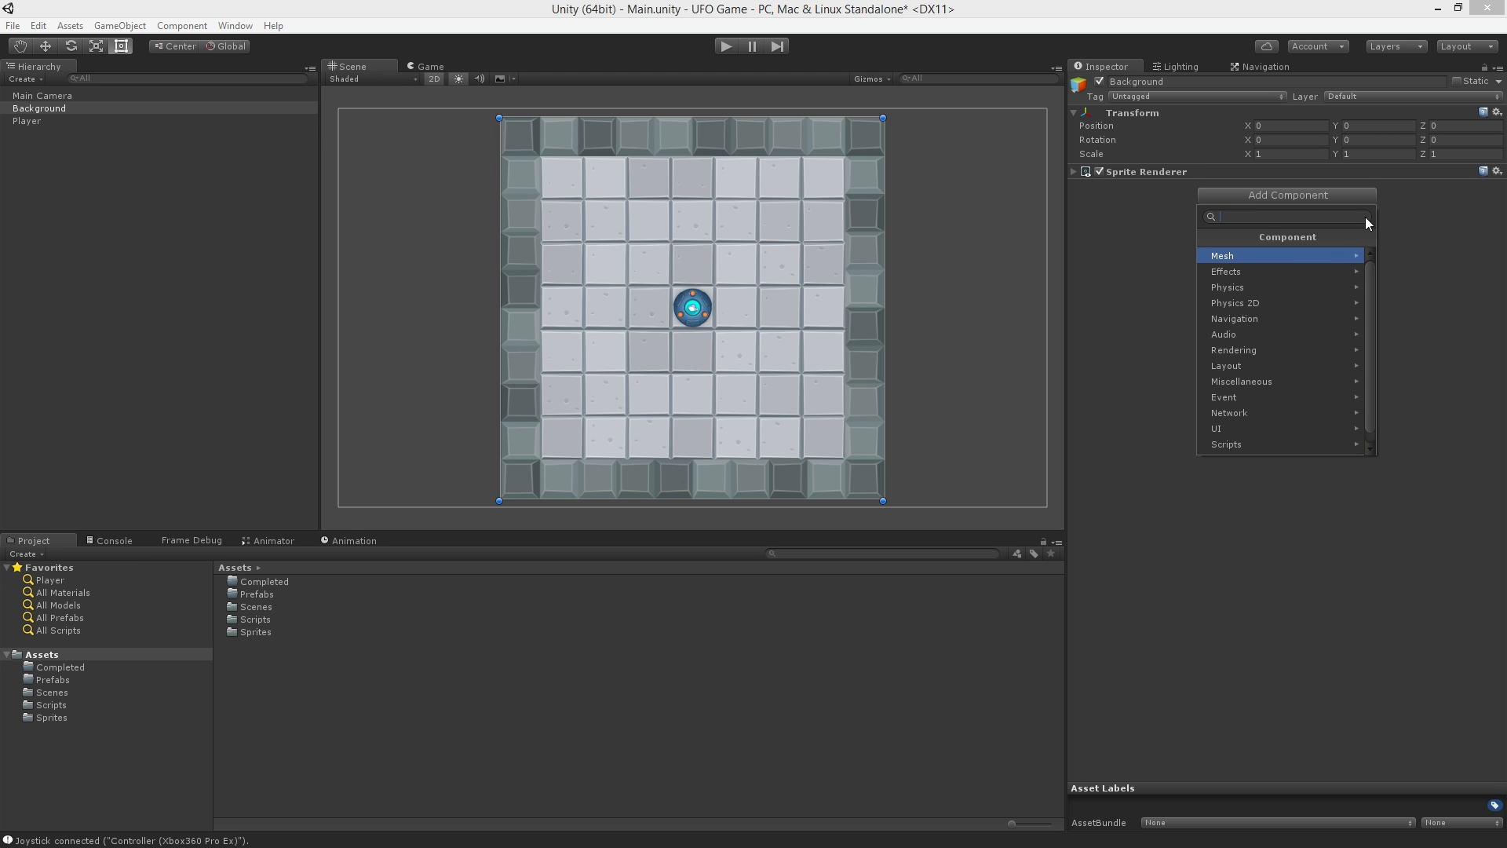
{"action": "left_click", "coordinate": [1234, 303]}
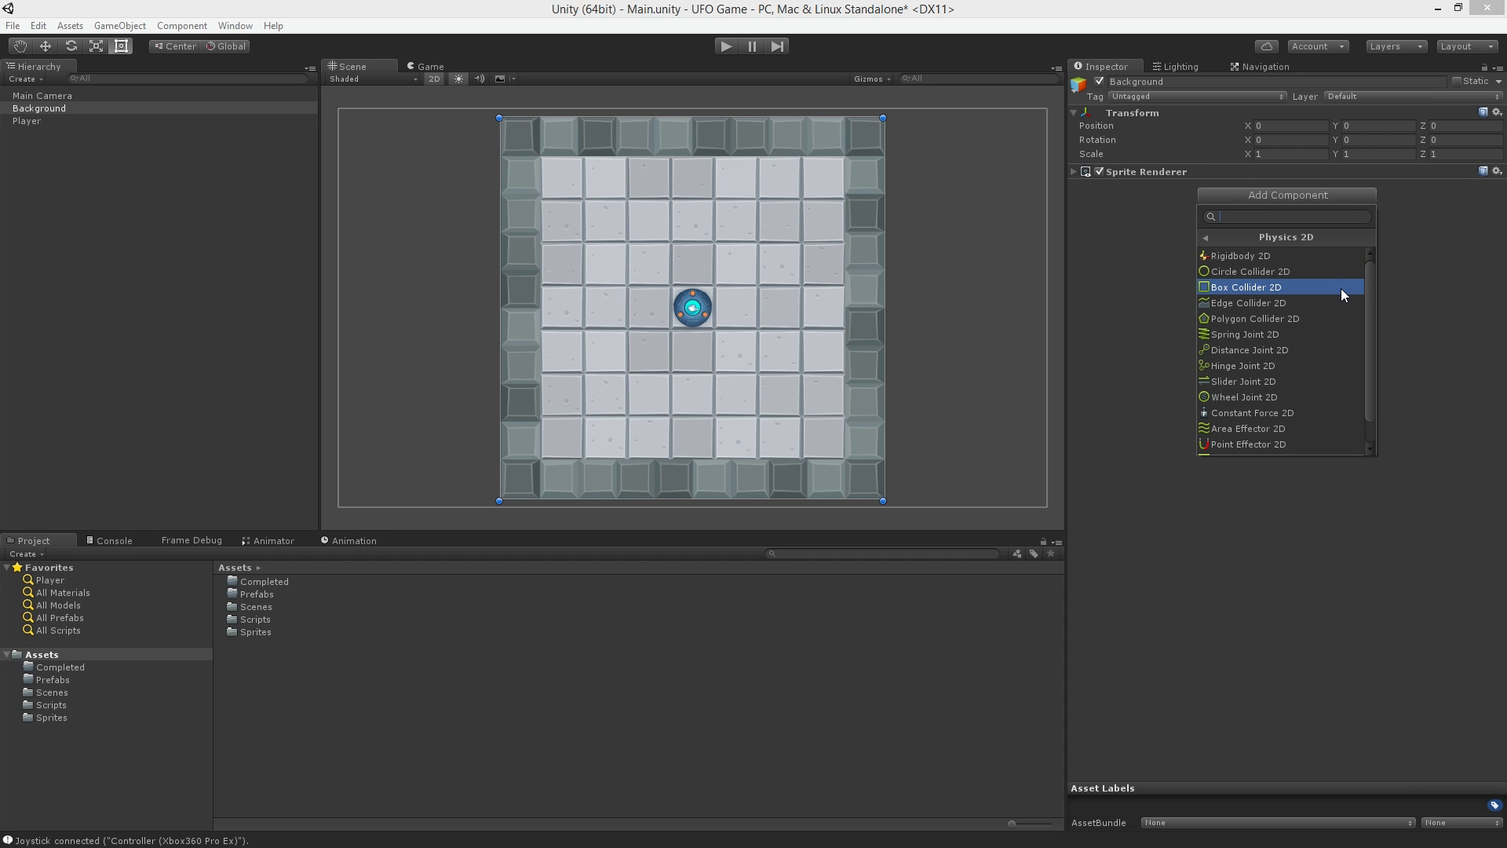
{"action": "left_click", "coordinate": [1245, 285]}
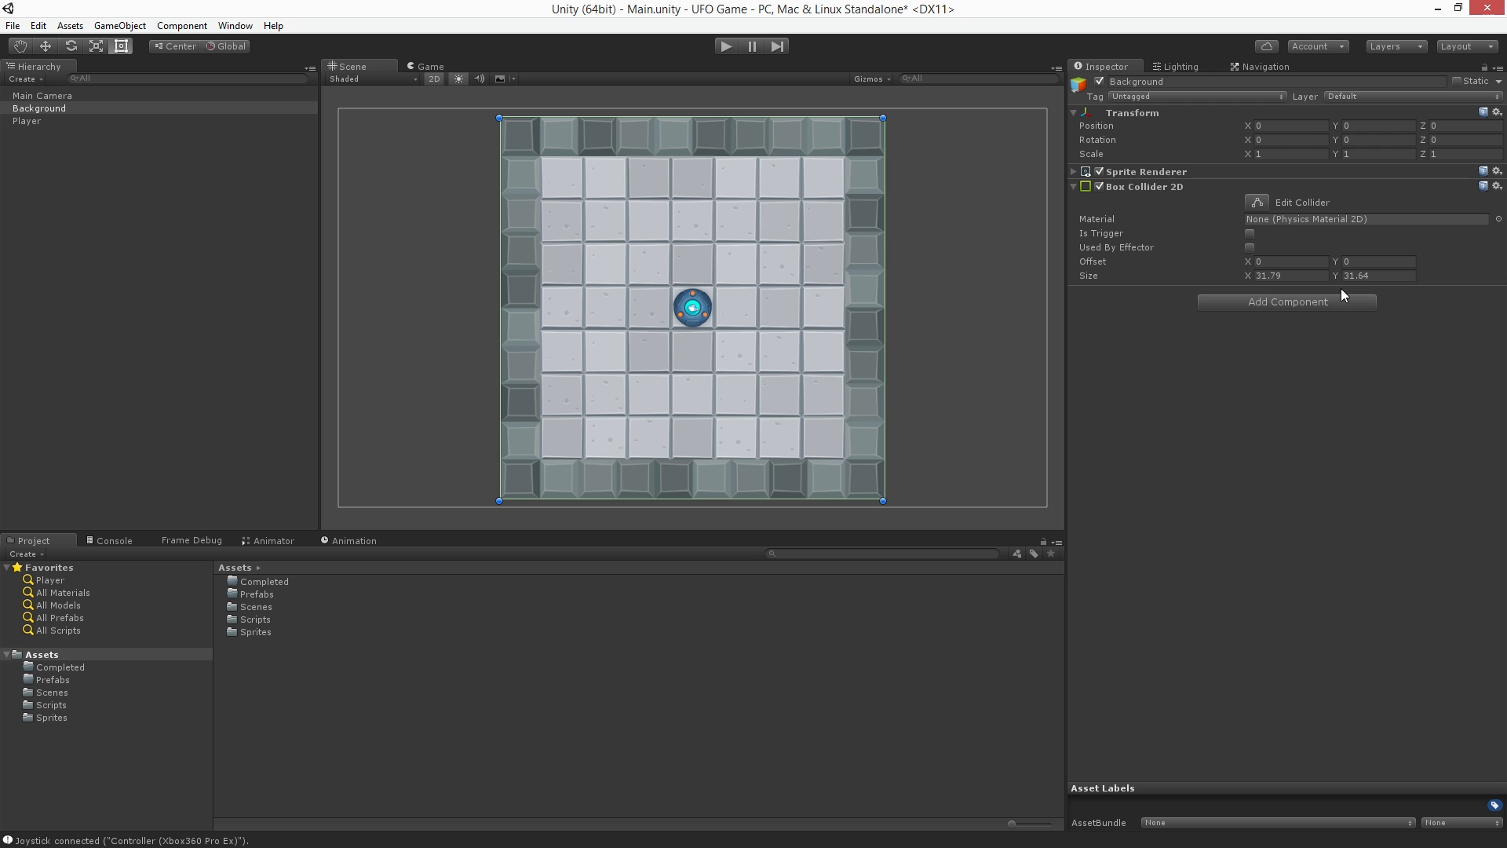
{"action": "mouse_move", "coordinate": [841, 81]}
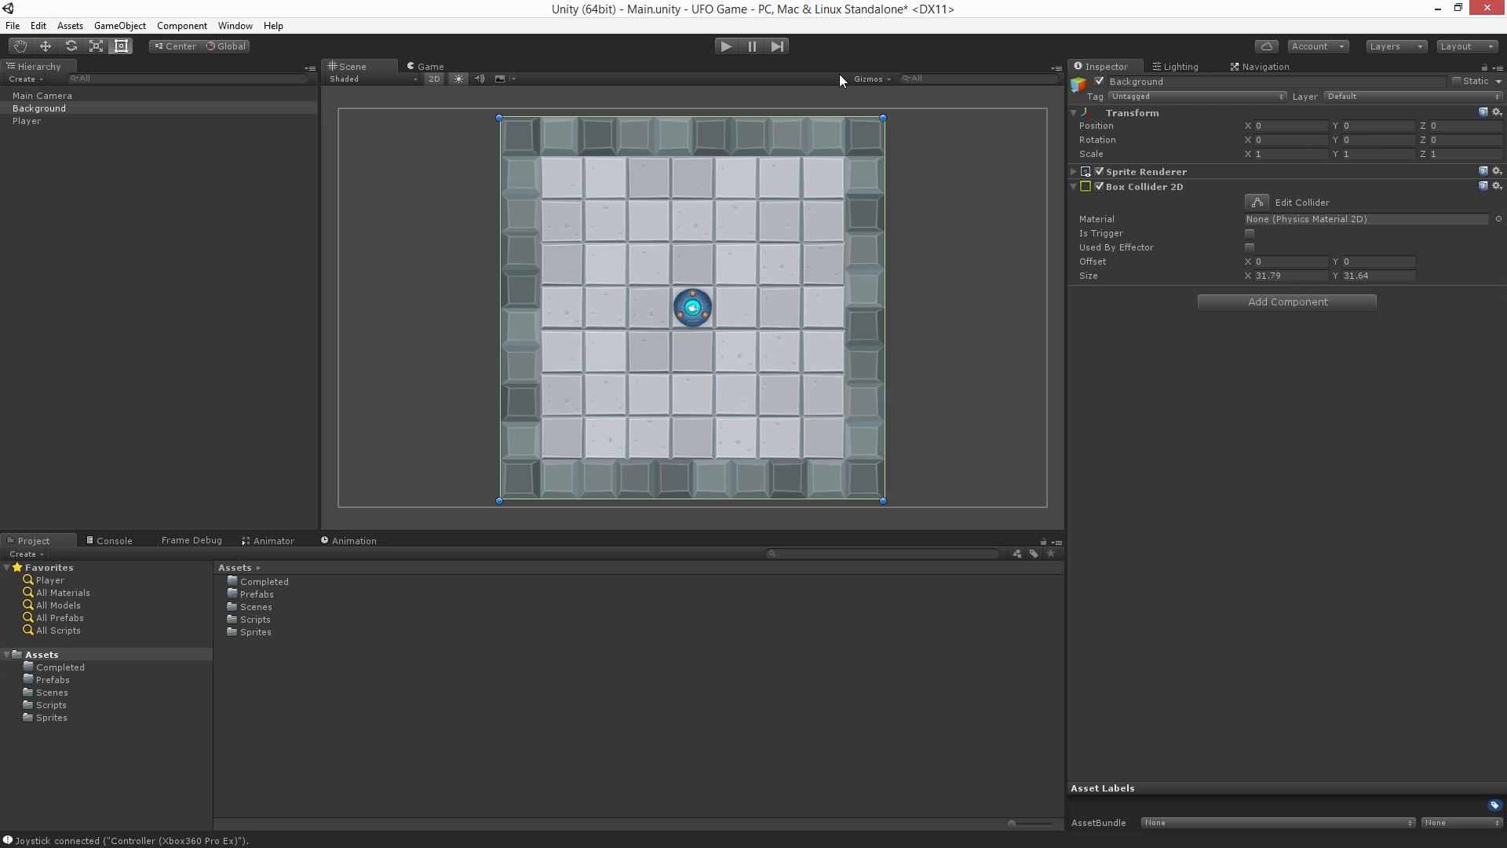
Play-test the scene, watch the UFO pushed to the top edge, then stop Play mode.
{"action": "left_click", "coordinate": [727, 45]}
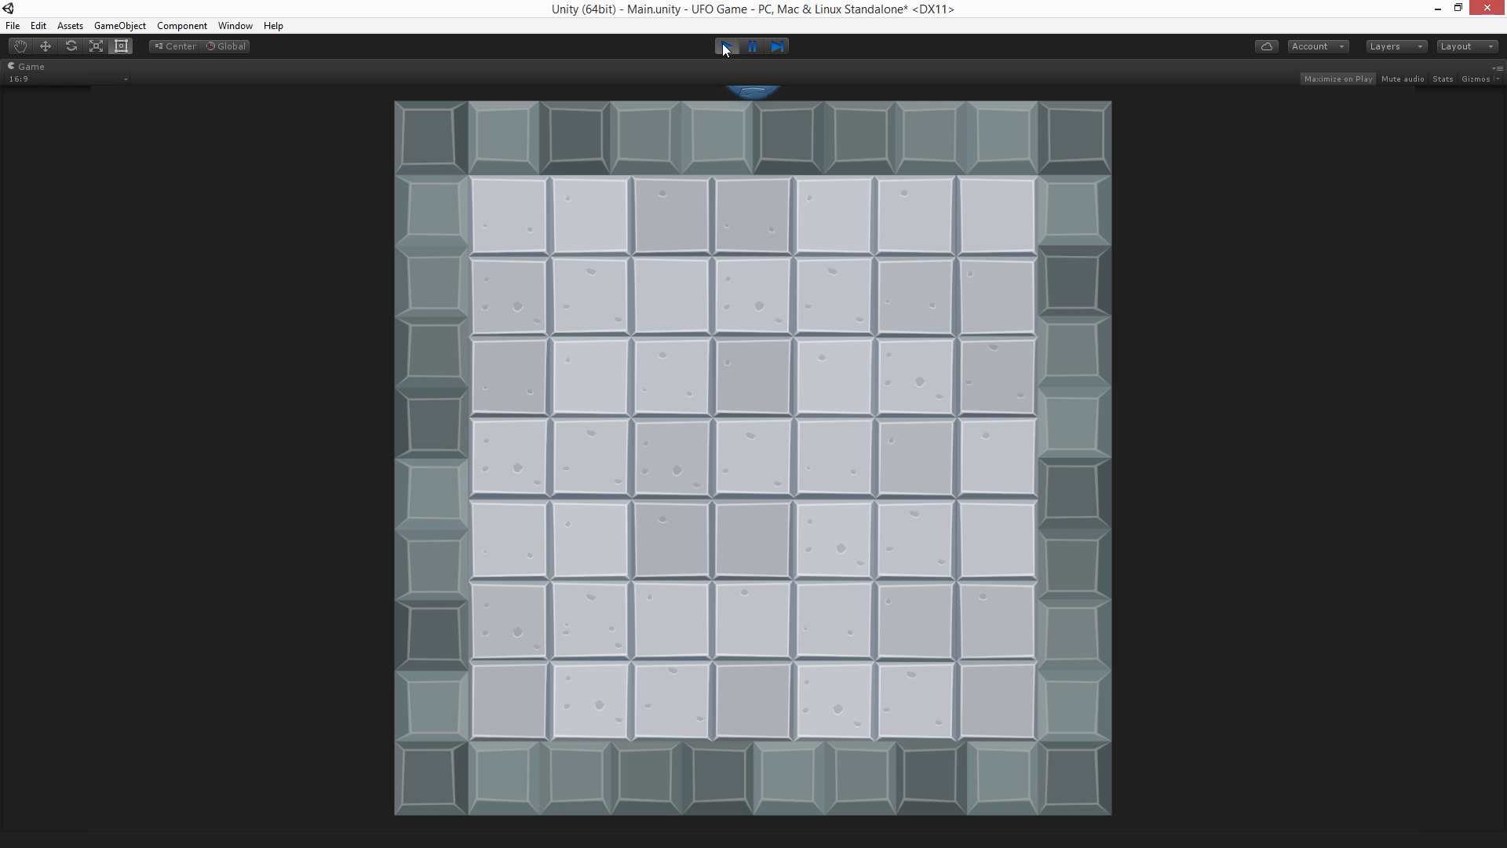
{"action": "left_click", "coordinate": [724, 45]}
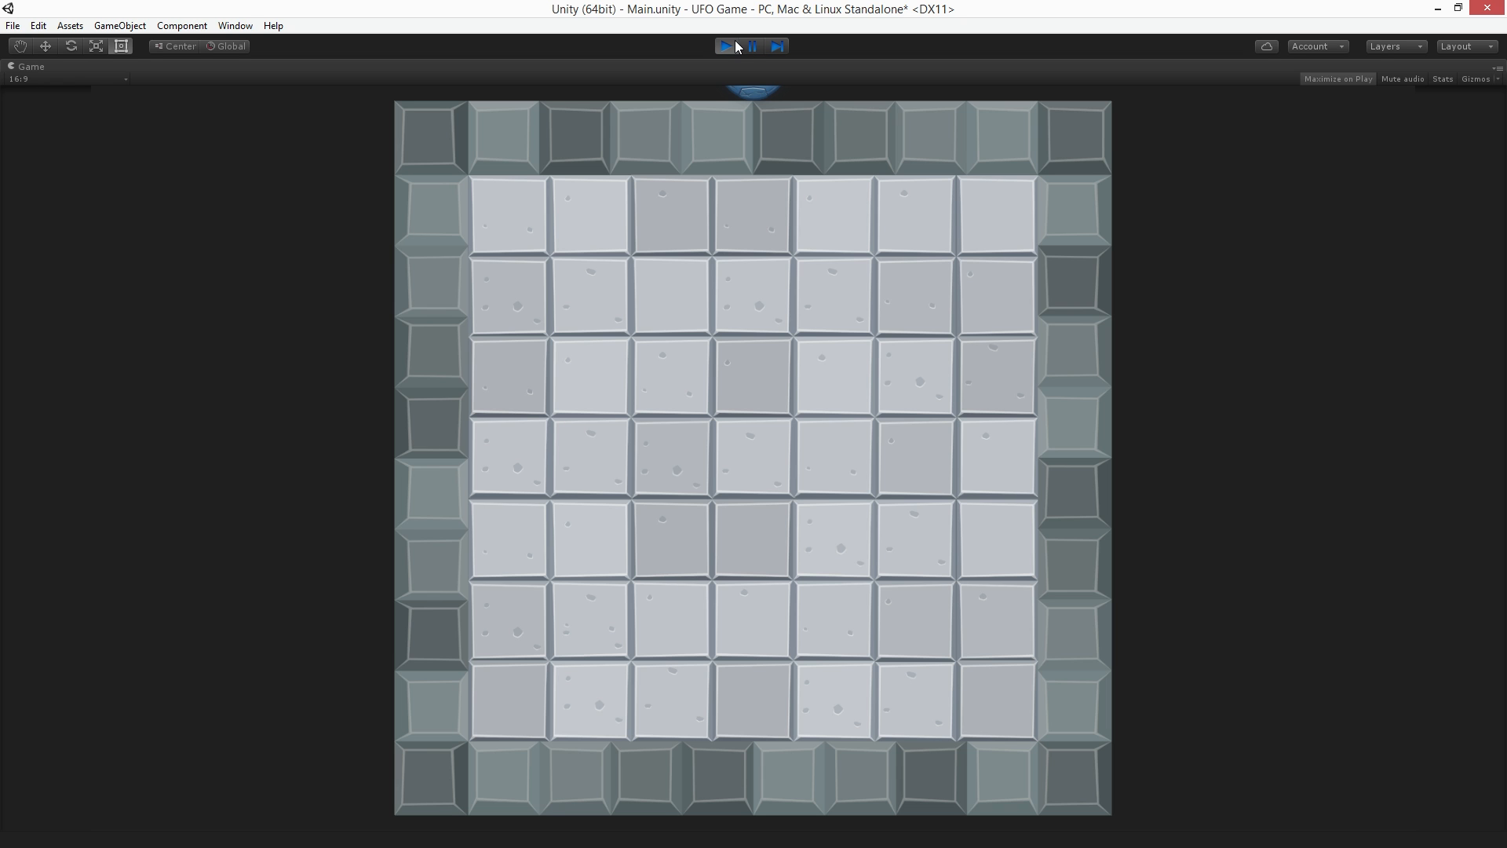
{"action": "left_click", "coordinate": [725, 46]}
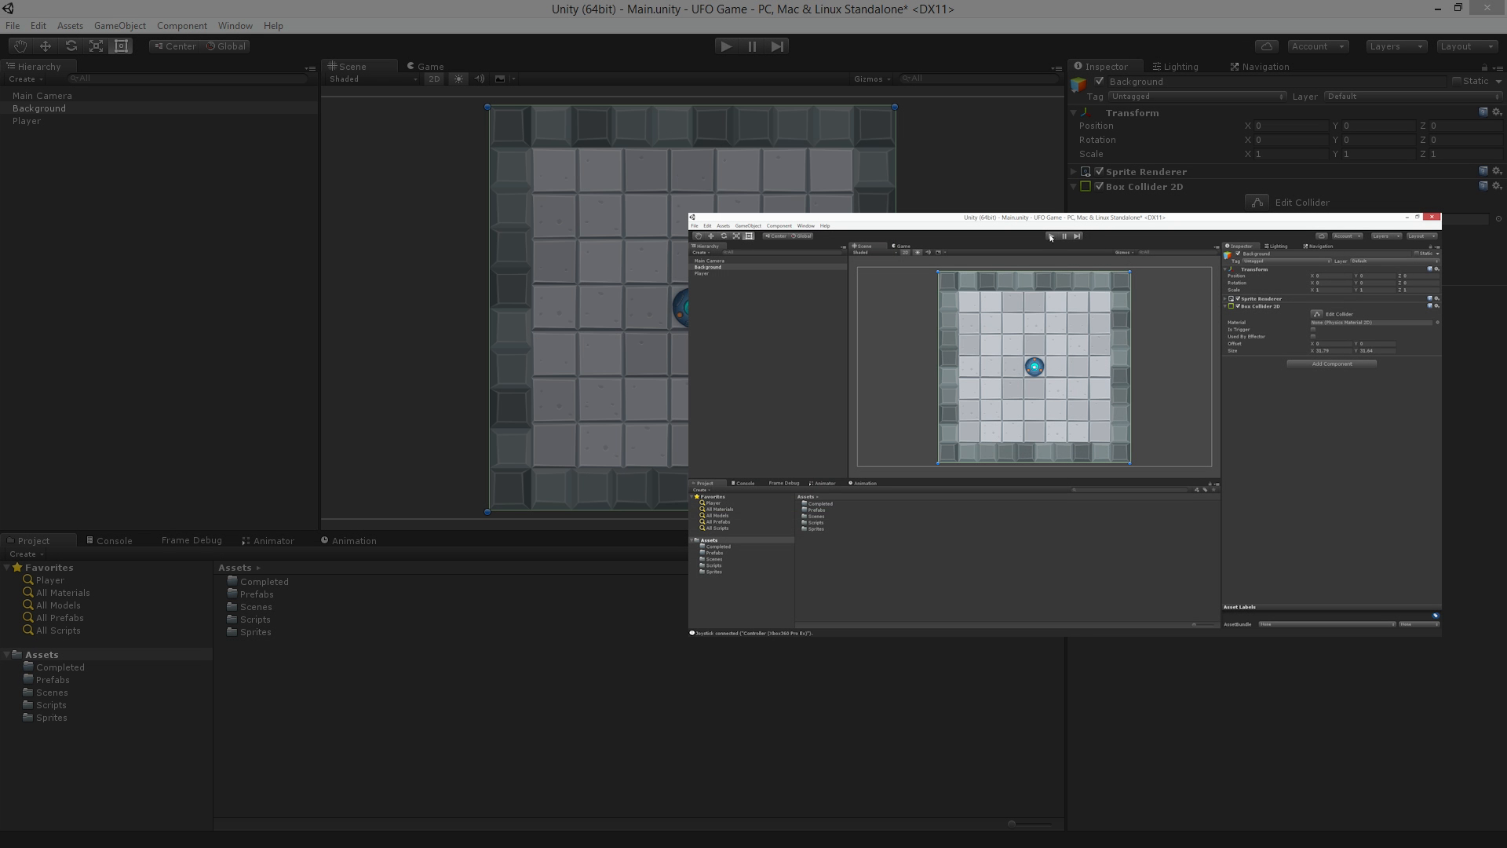
{"action": "left_click", "coordinate": [1051, 237]}
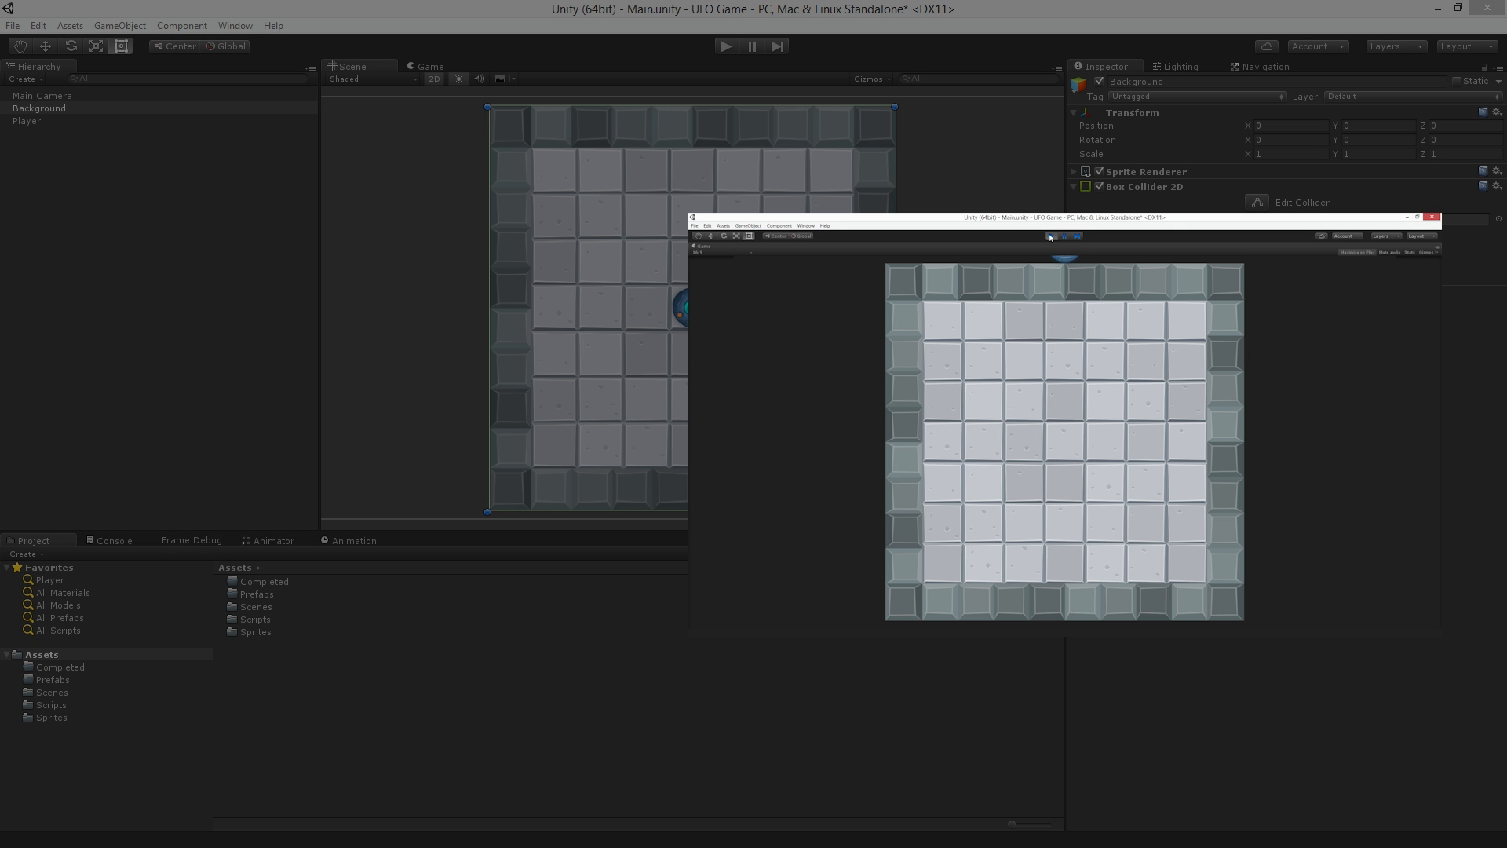
{"action": "left_click", "coordinate": [1432, 217]}
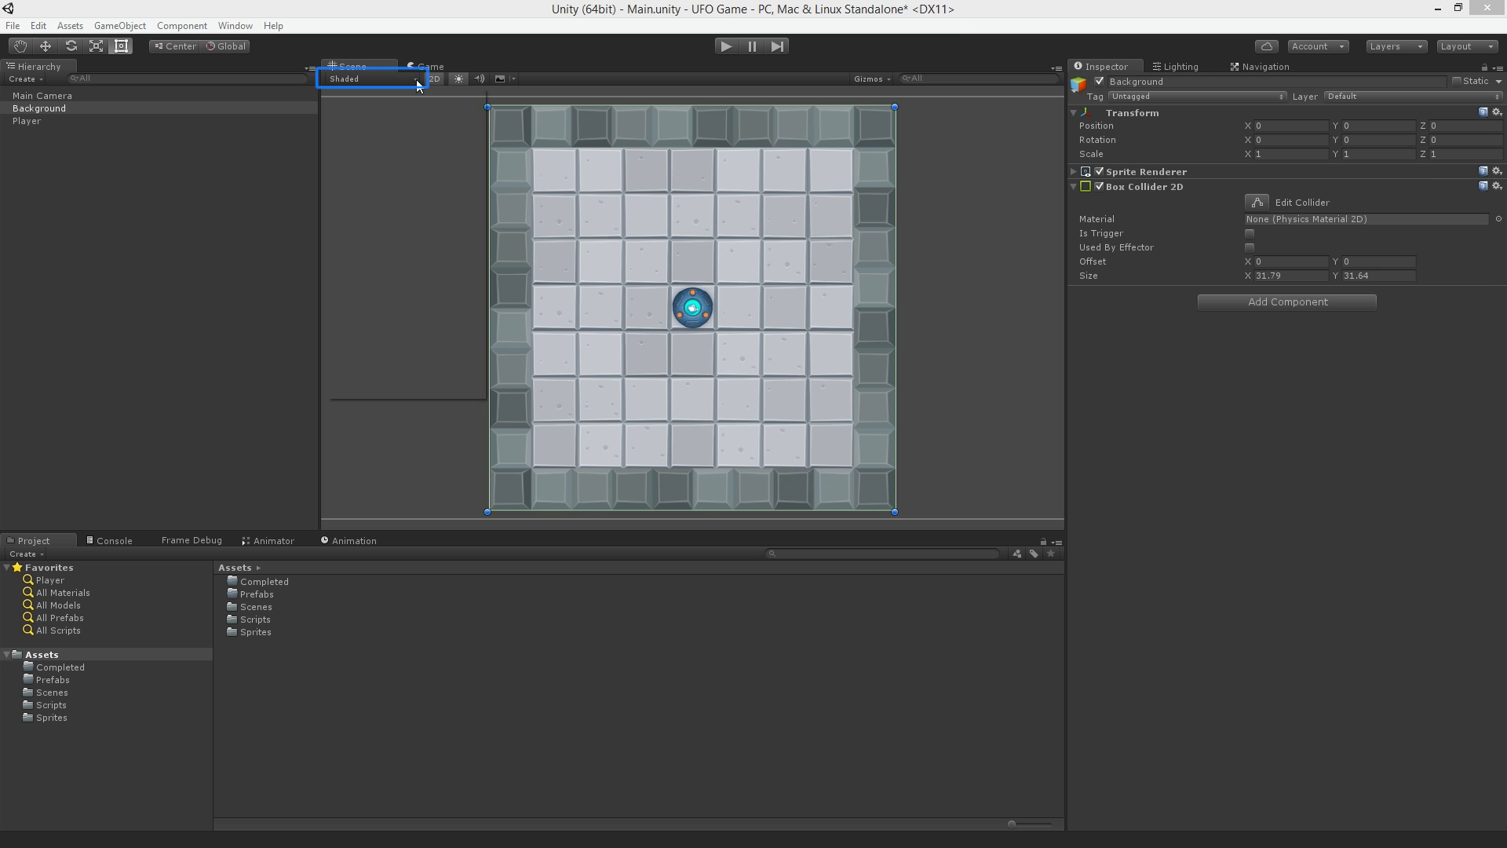
Switch the Scene view shading mode to Wireframe to reveal the collider outlines.
{"action": "left_click", "coordinate": [370, 79]}
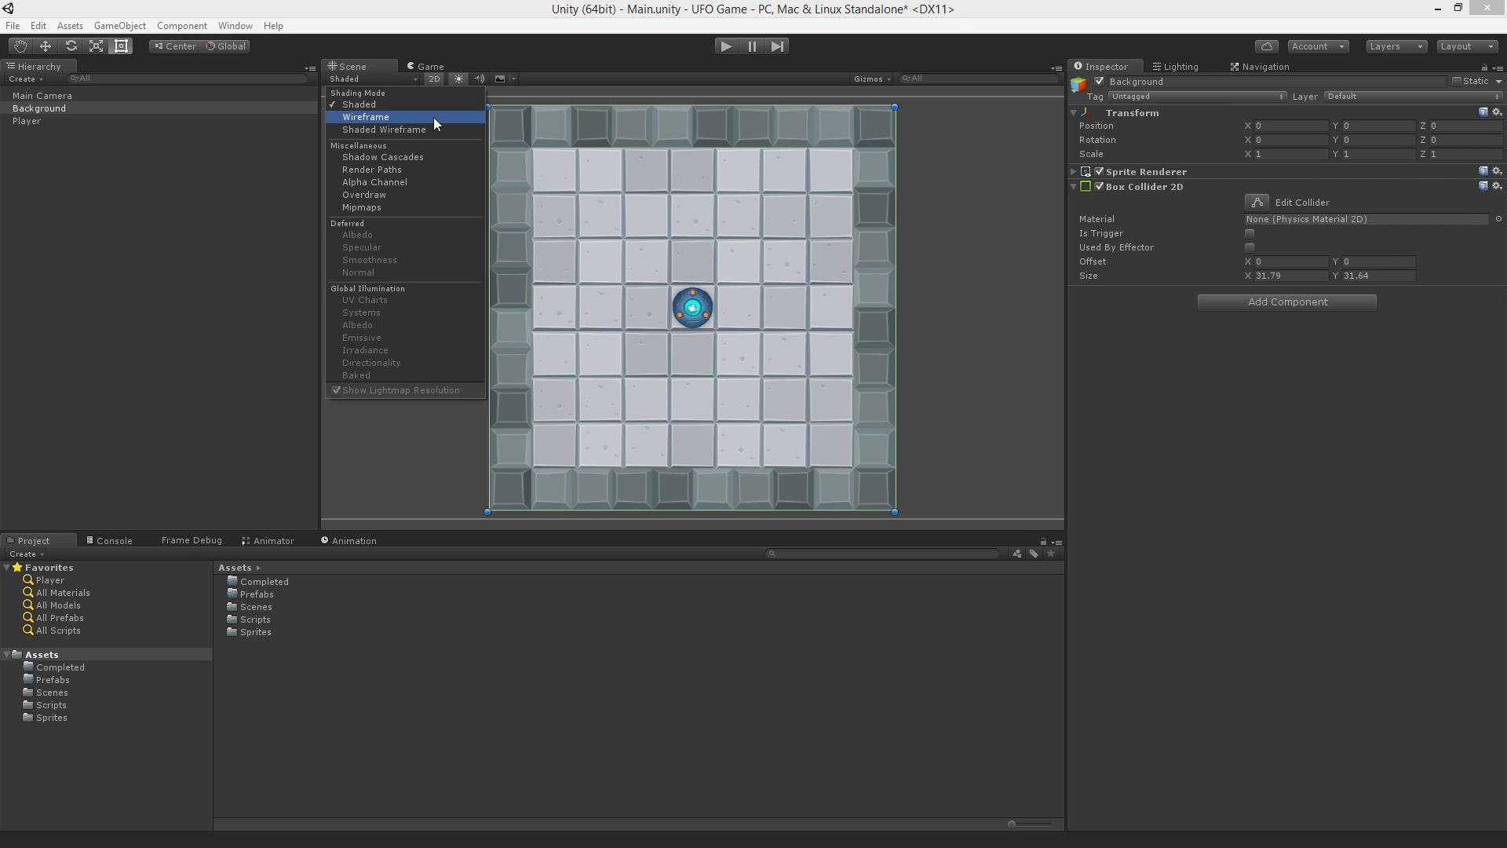
{"action": "mouse_move", "coordinate": [451, 122]}
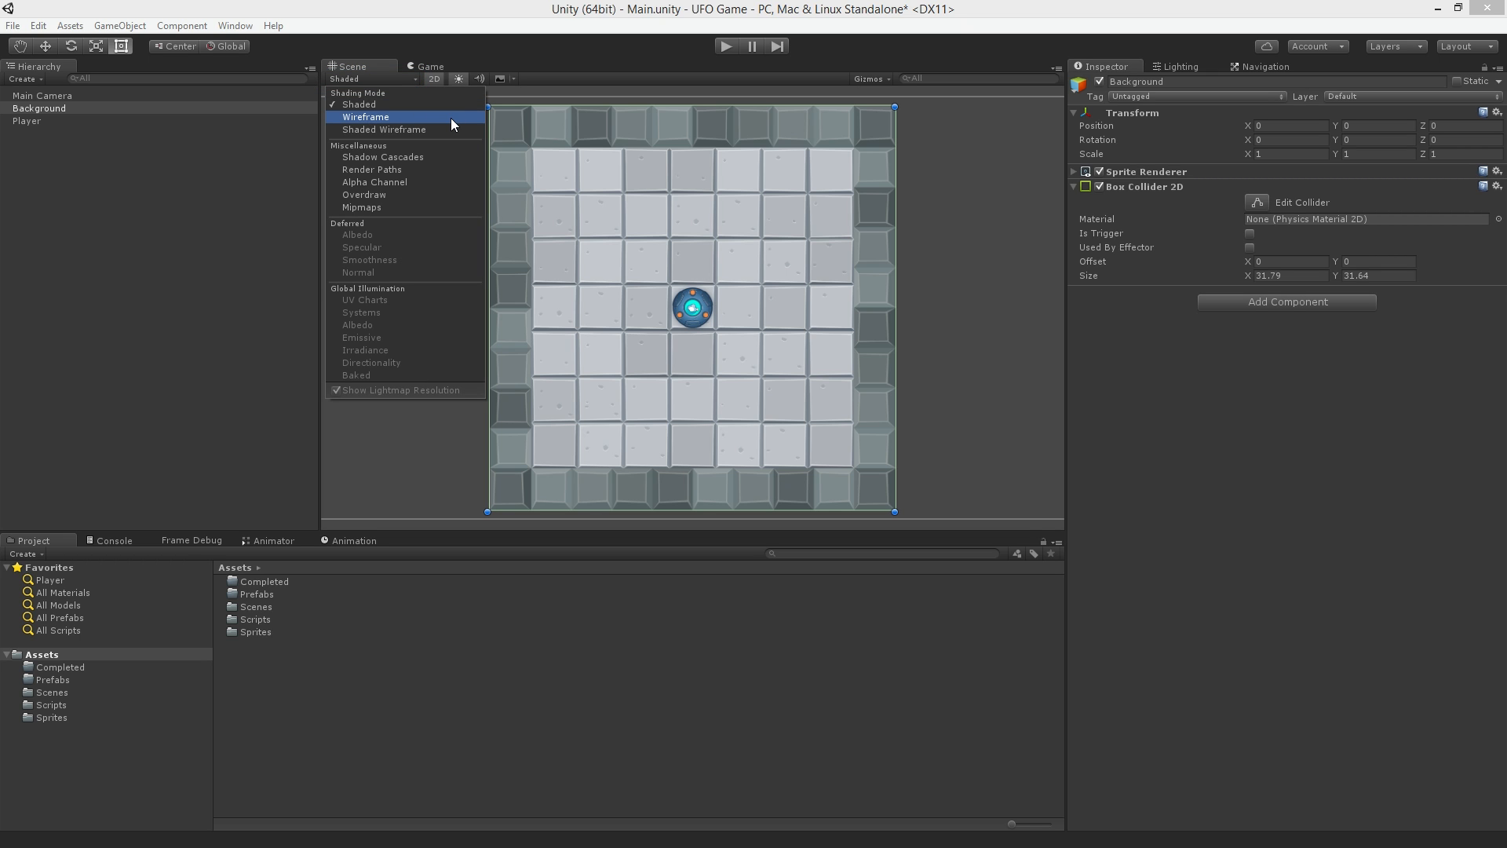
{"action": "left_click", "coordinate": [366, 116]}
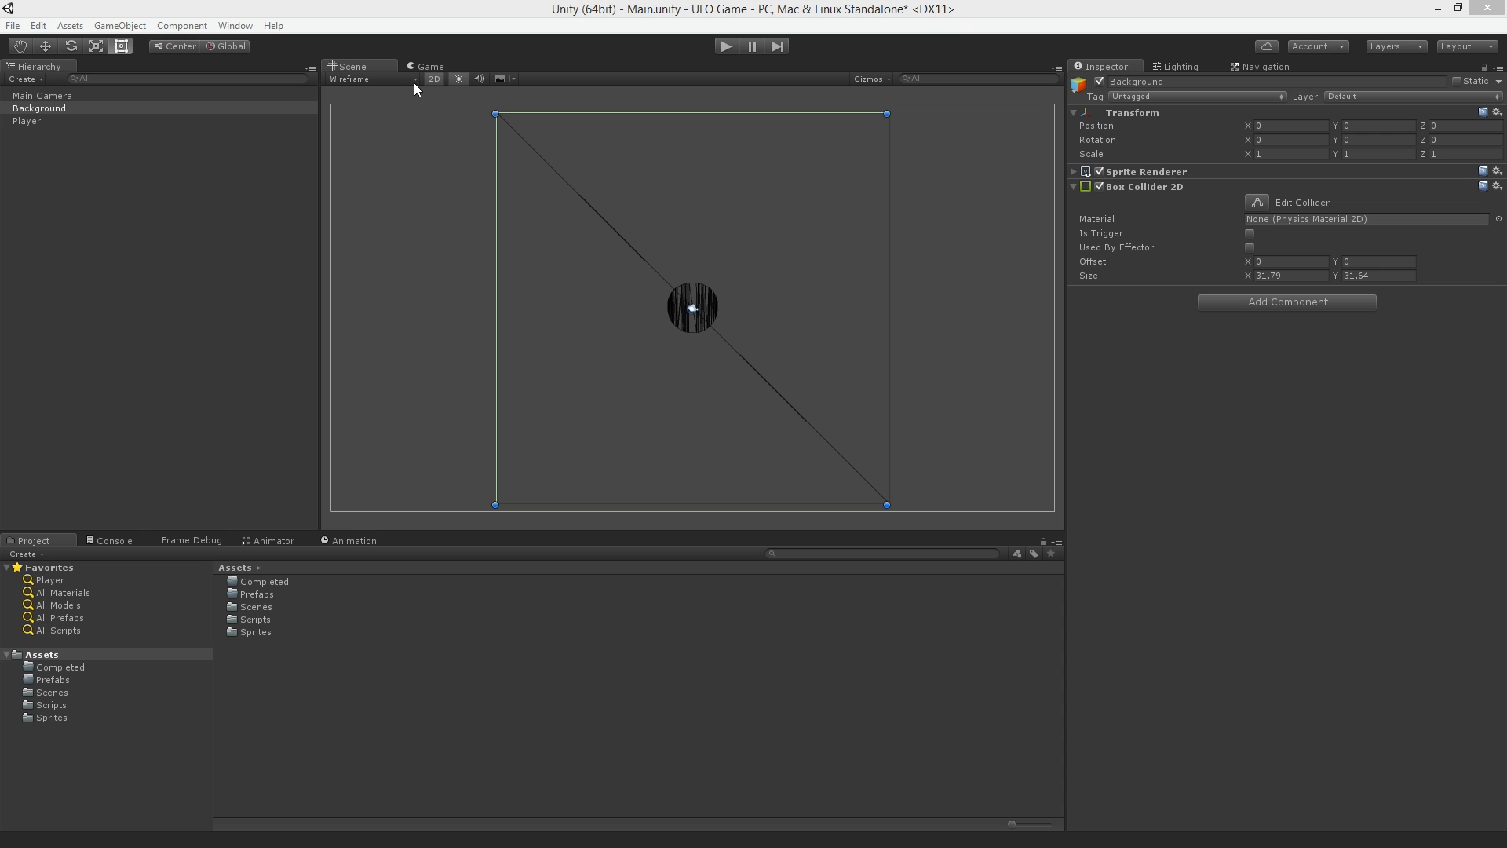
Set the Background's Box Collider 2D Size X to 3.3, a thin vertical strip.
{"action": "left_click", "coordinate": [1144, 187]}
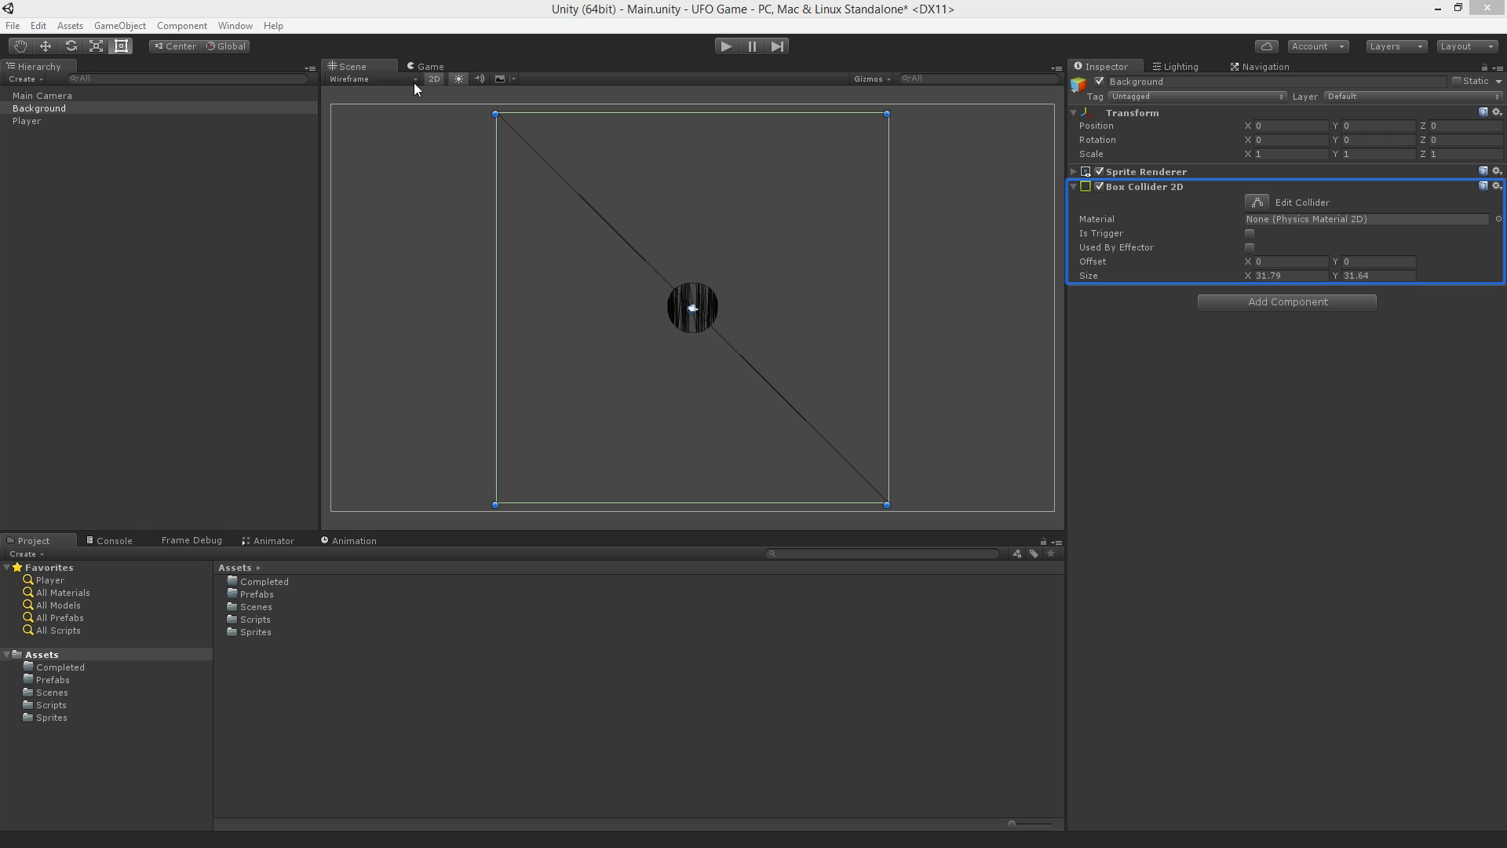
{"action": "left_click", "coordinate": [1140, 187]}
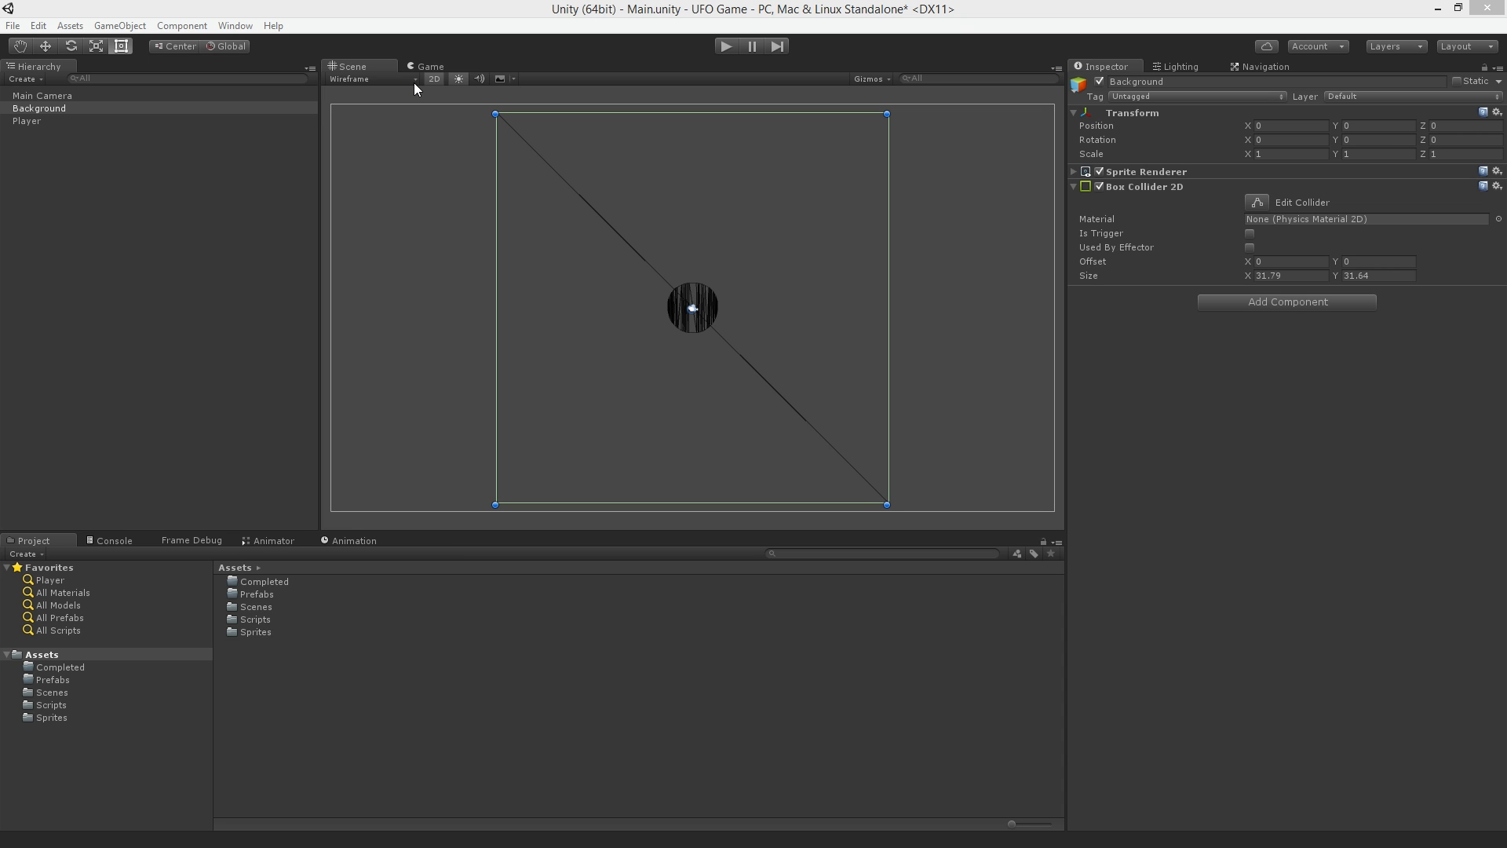
{"action": "mouse_move", "coordinate": [414, 89]}
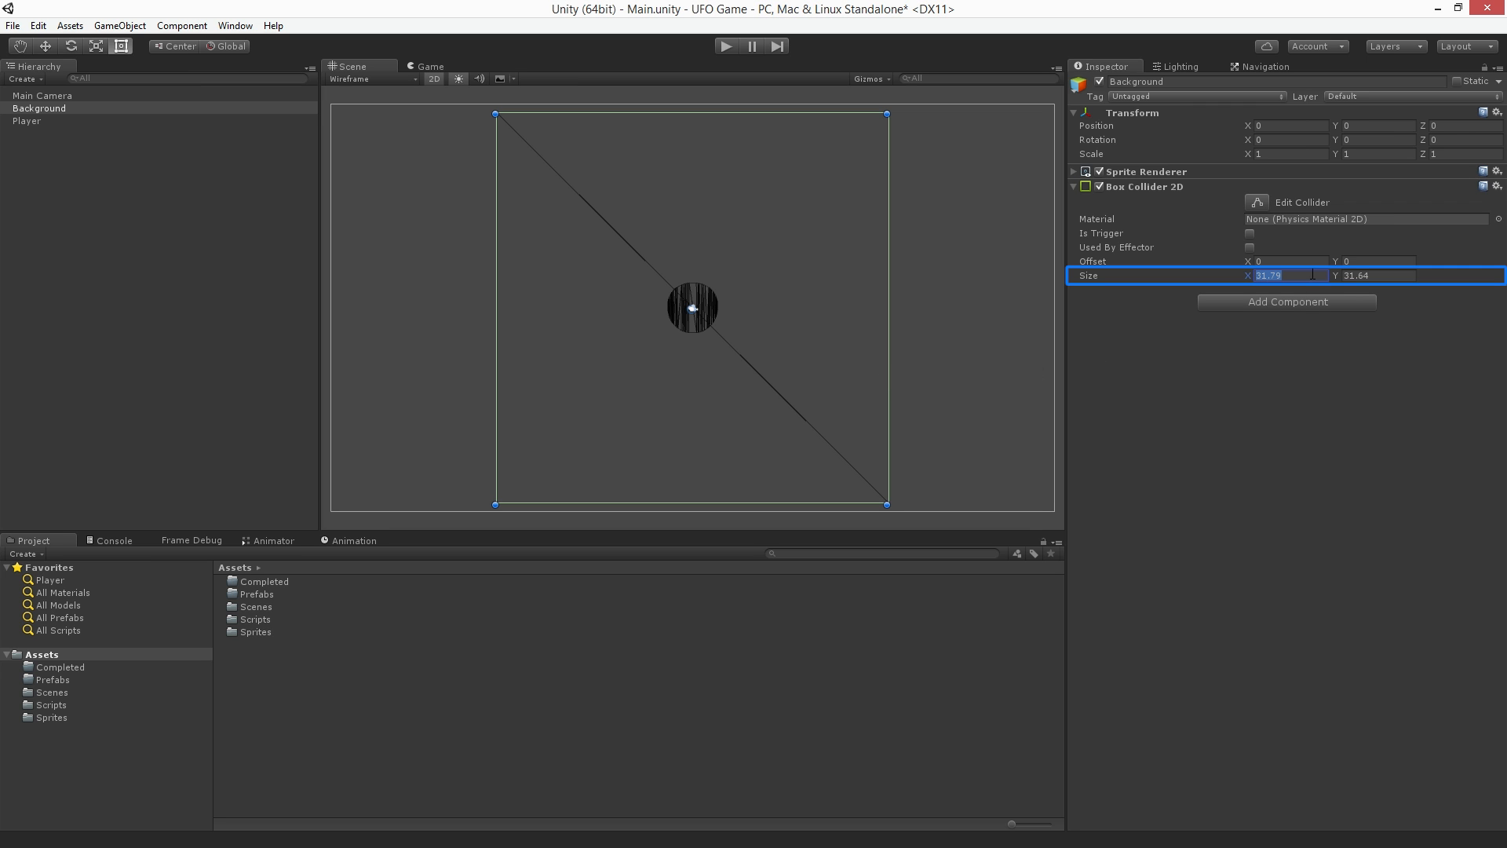
{"action": "type", "text": "3.3"}
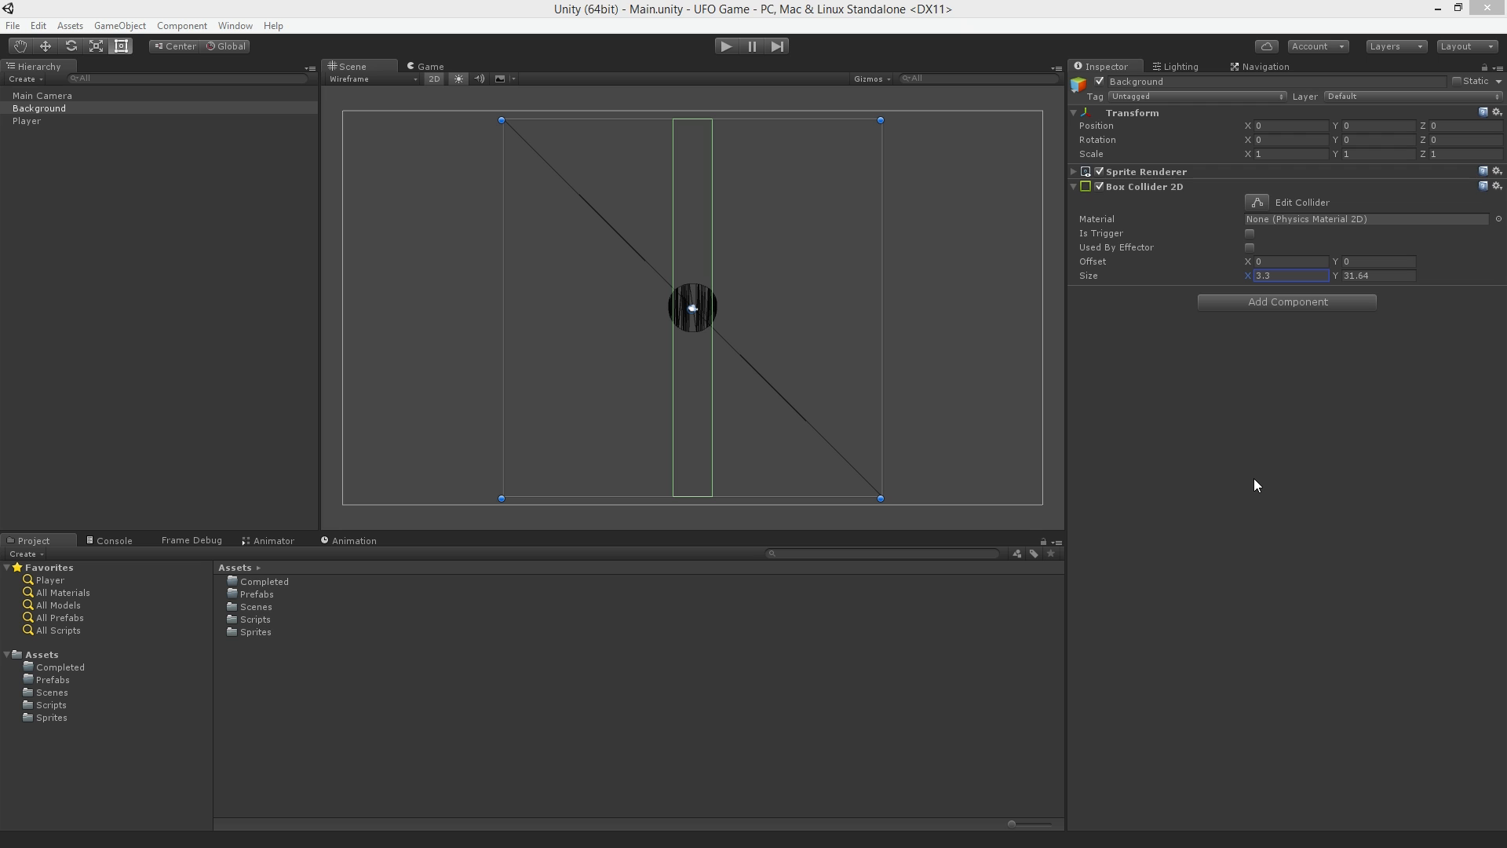
{"action": "mouse_move", "coordinate": [399, 81]}
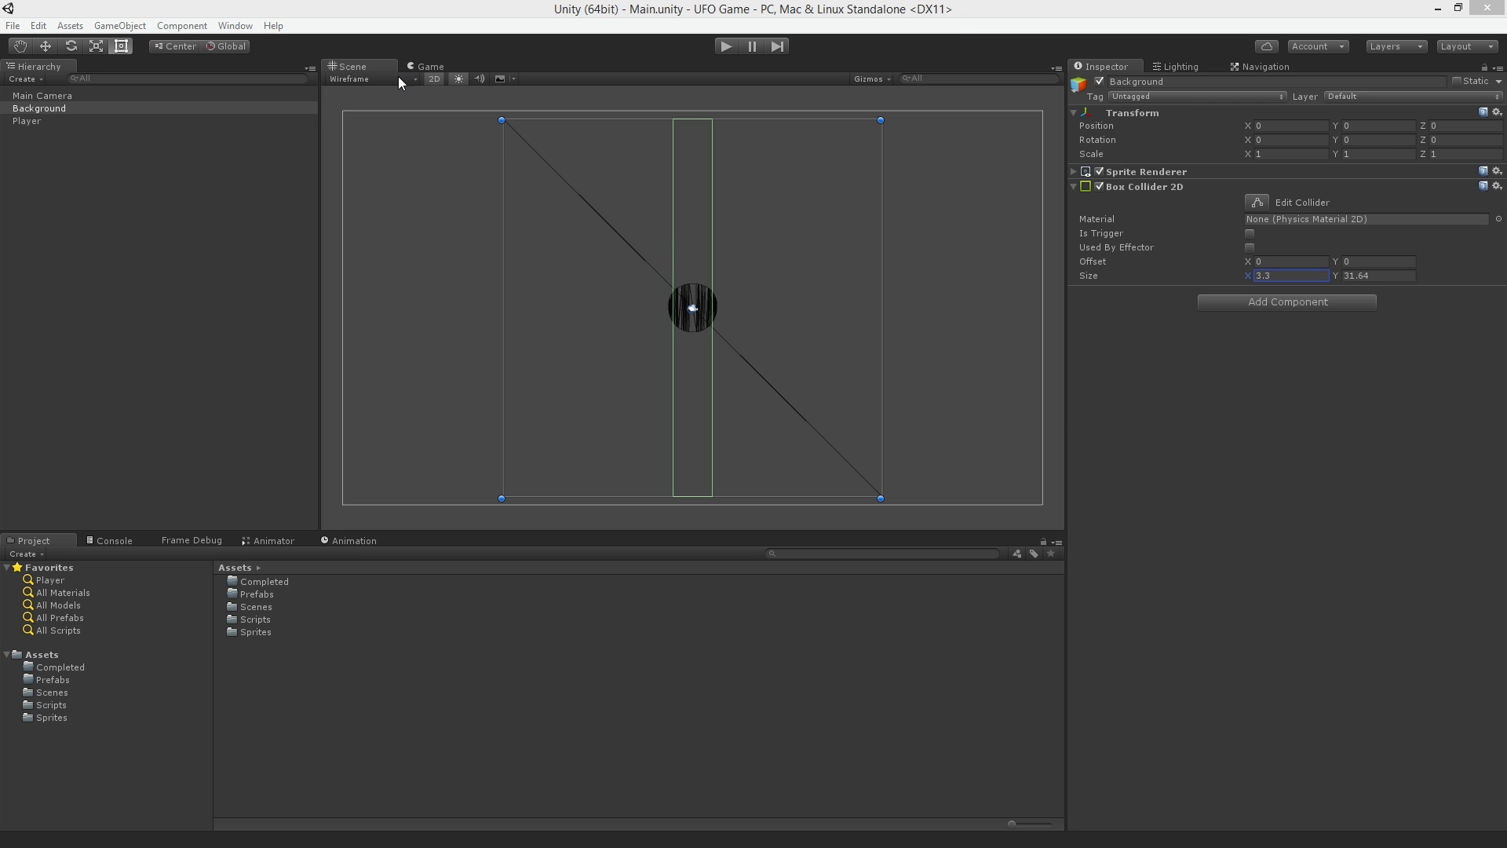
Return the Scene view to Shaded and offset the thin collider onto the right wall.
{"action": "left_click", "coordinate": [349, 78]}
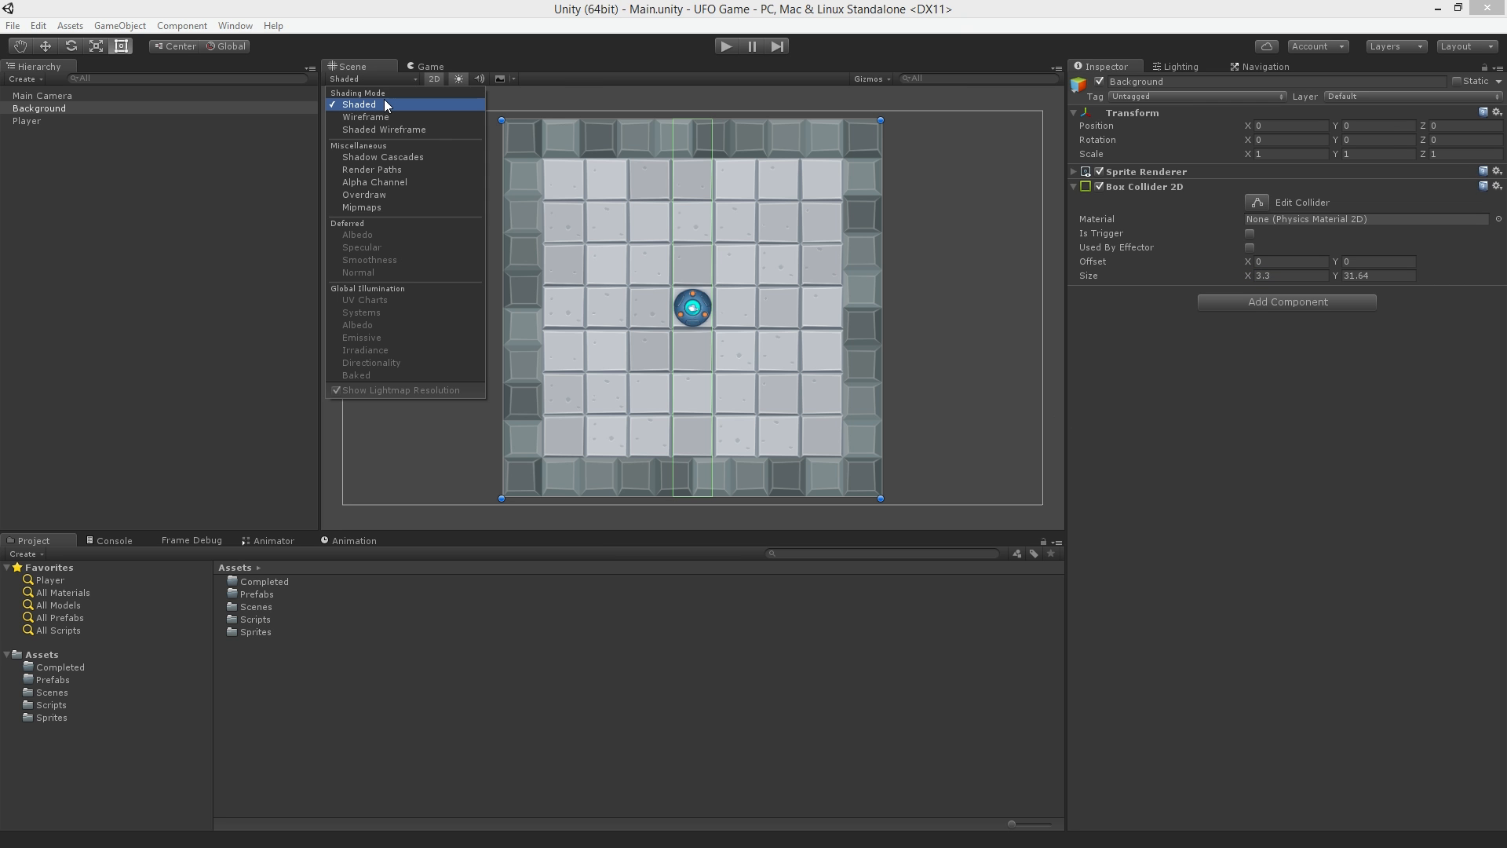
{"action": "left_click", "coordinate": [358, 104]}
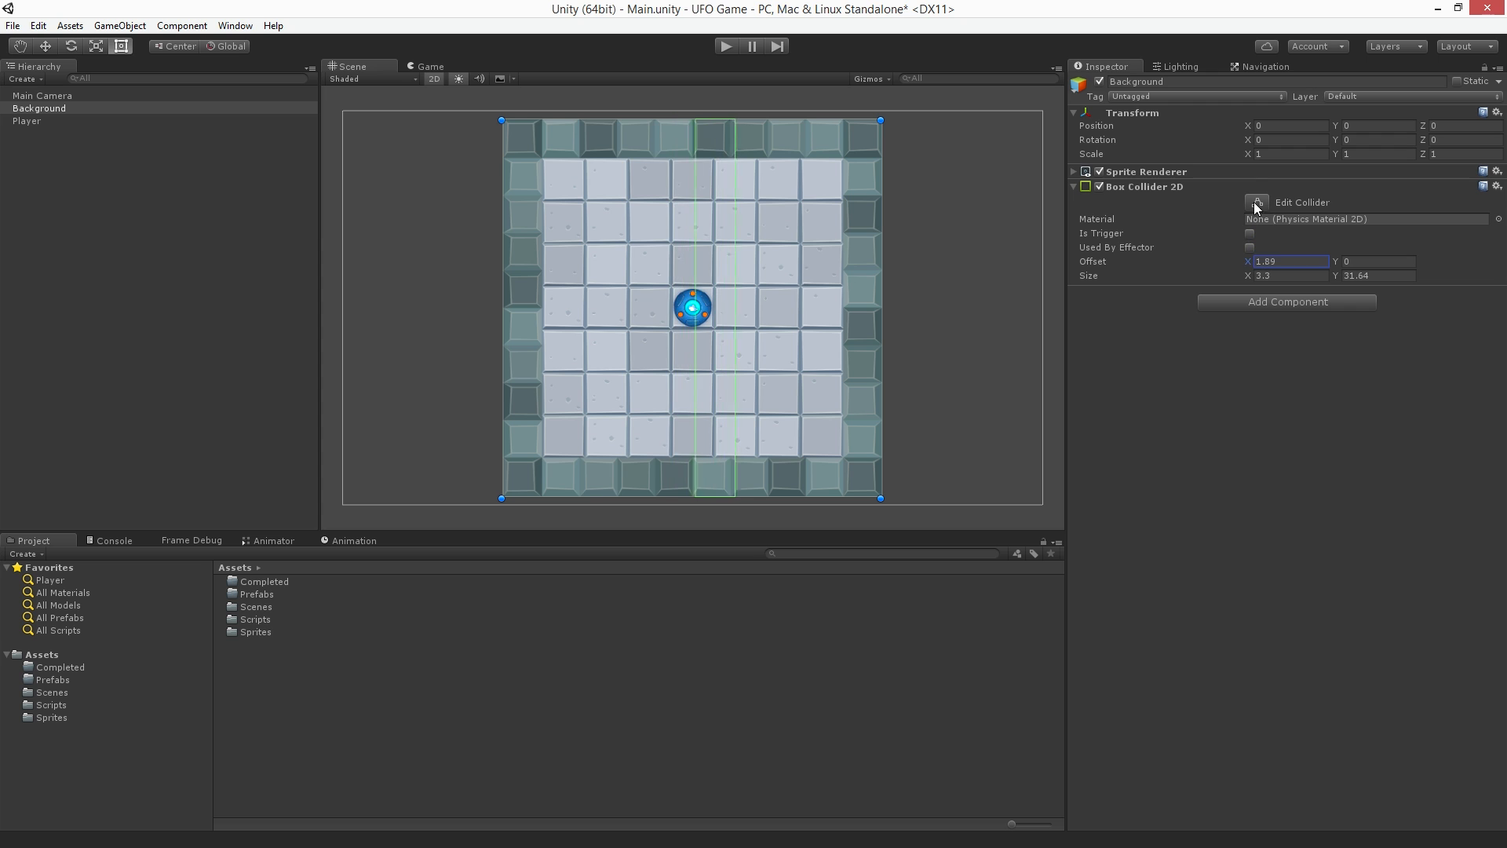
{"action": "type", "text": "10.68"}
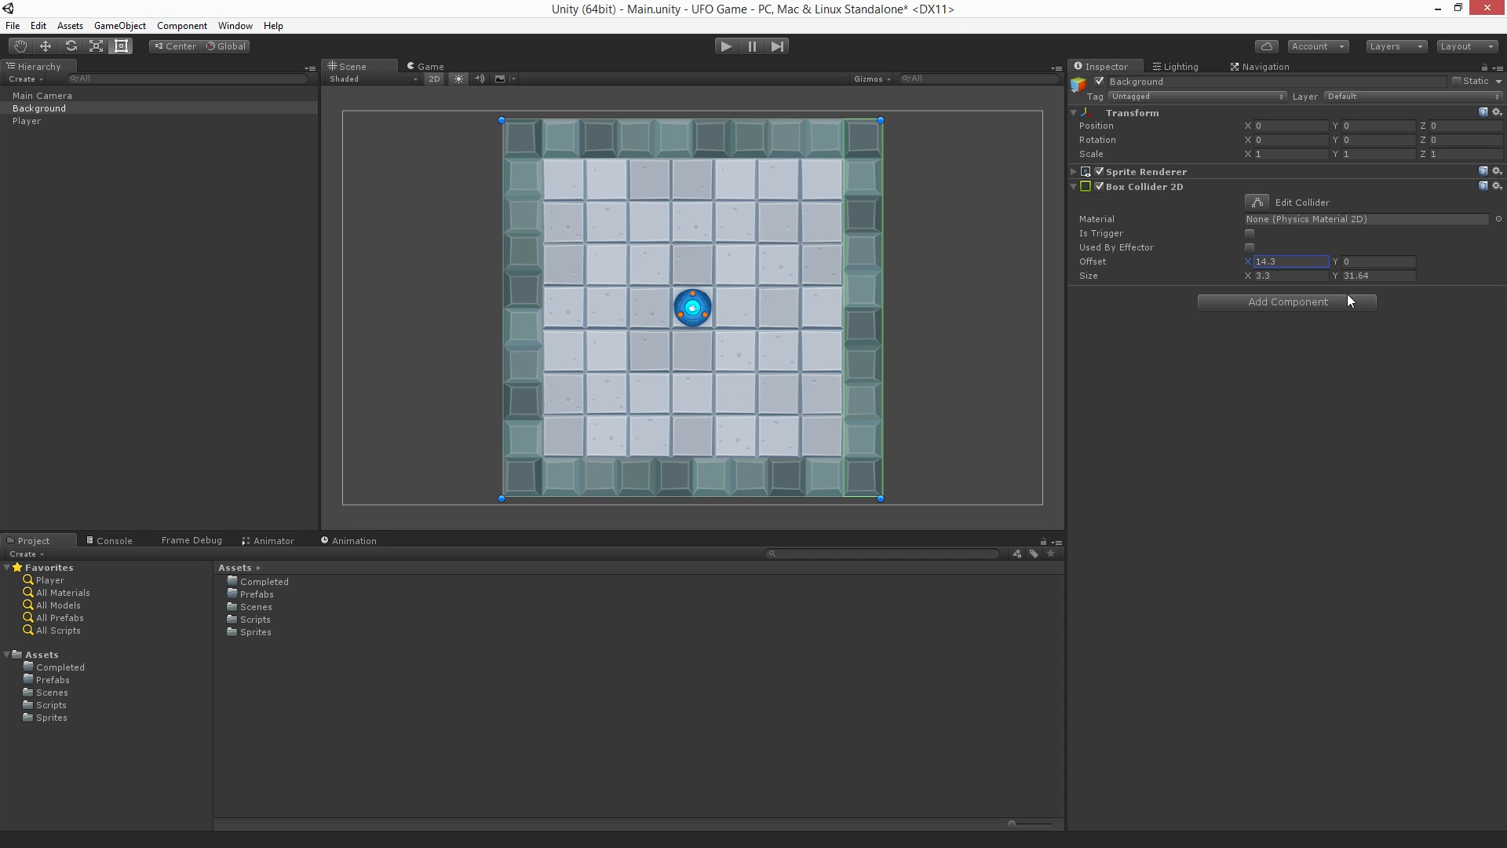
{"action": "mouse_move", "coordinate": [1388, 304]}
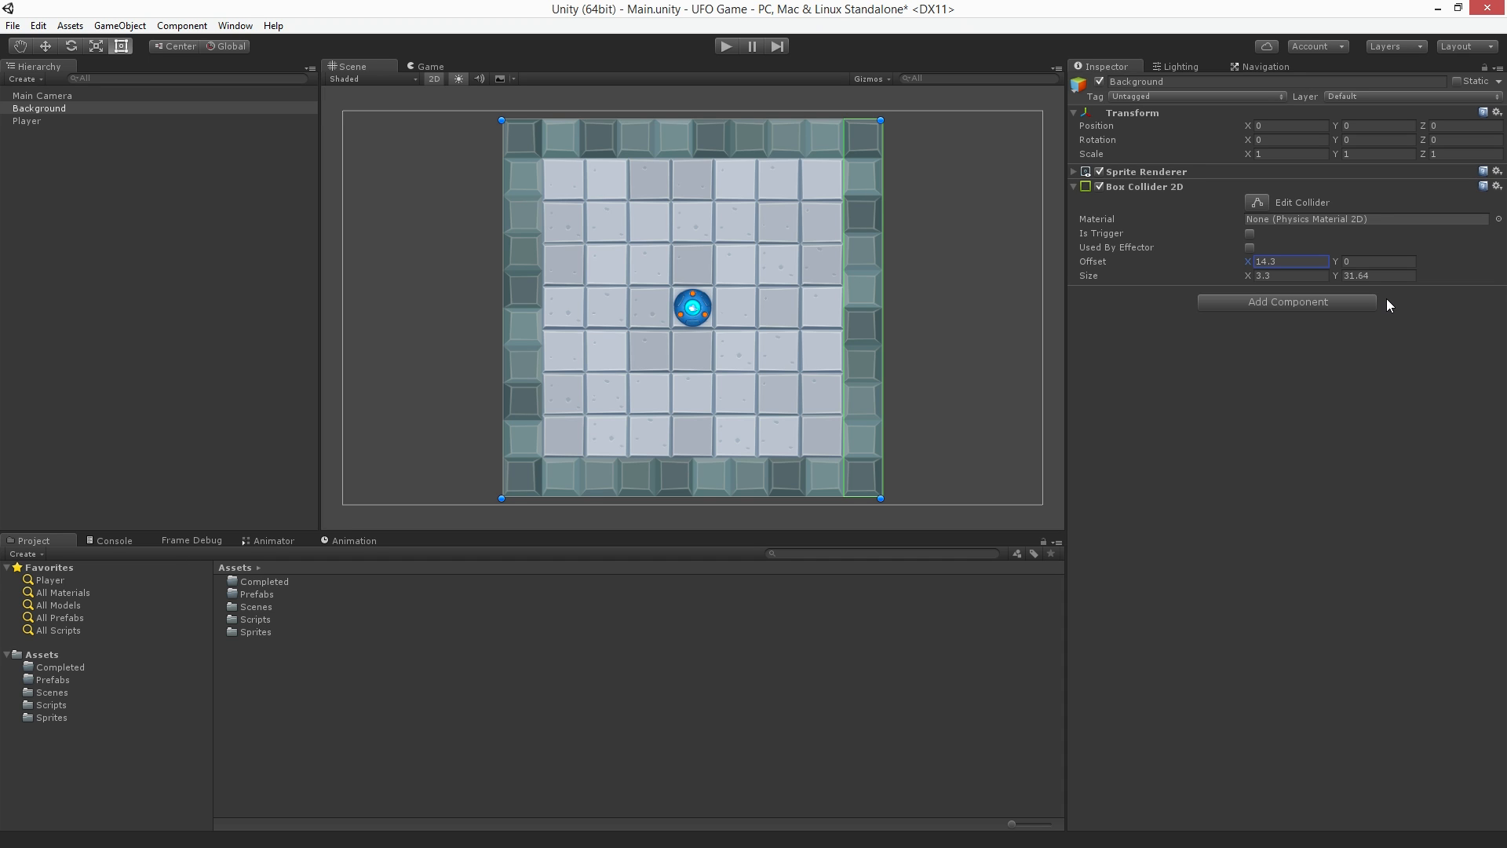
{"action": "mouse_move", "coordinate": [1498, 203]}
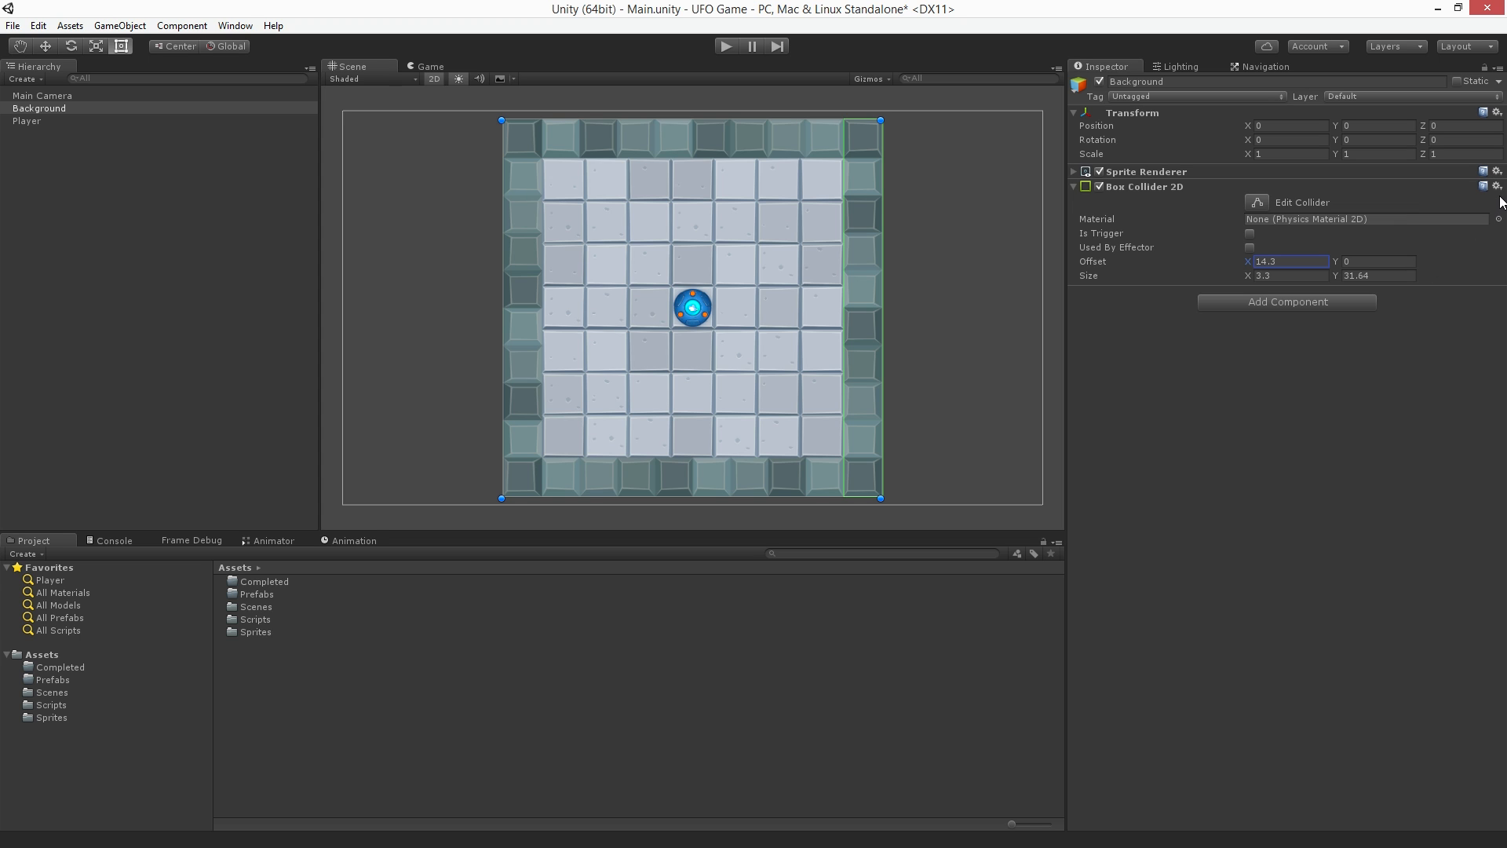
Copy the right-wall collider and paste it as a new Box Collider 2D for the left wall.
{"action": "left_click", "coordinate": [1496, 185]}
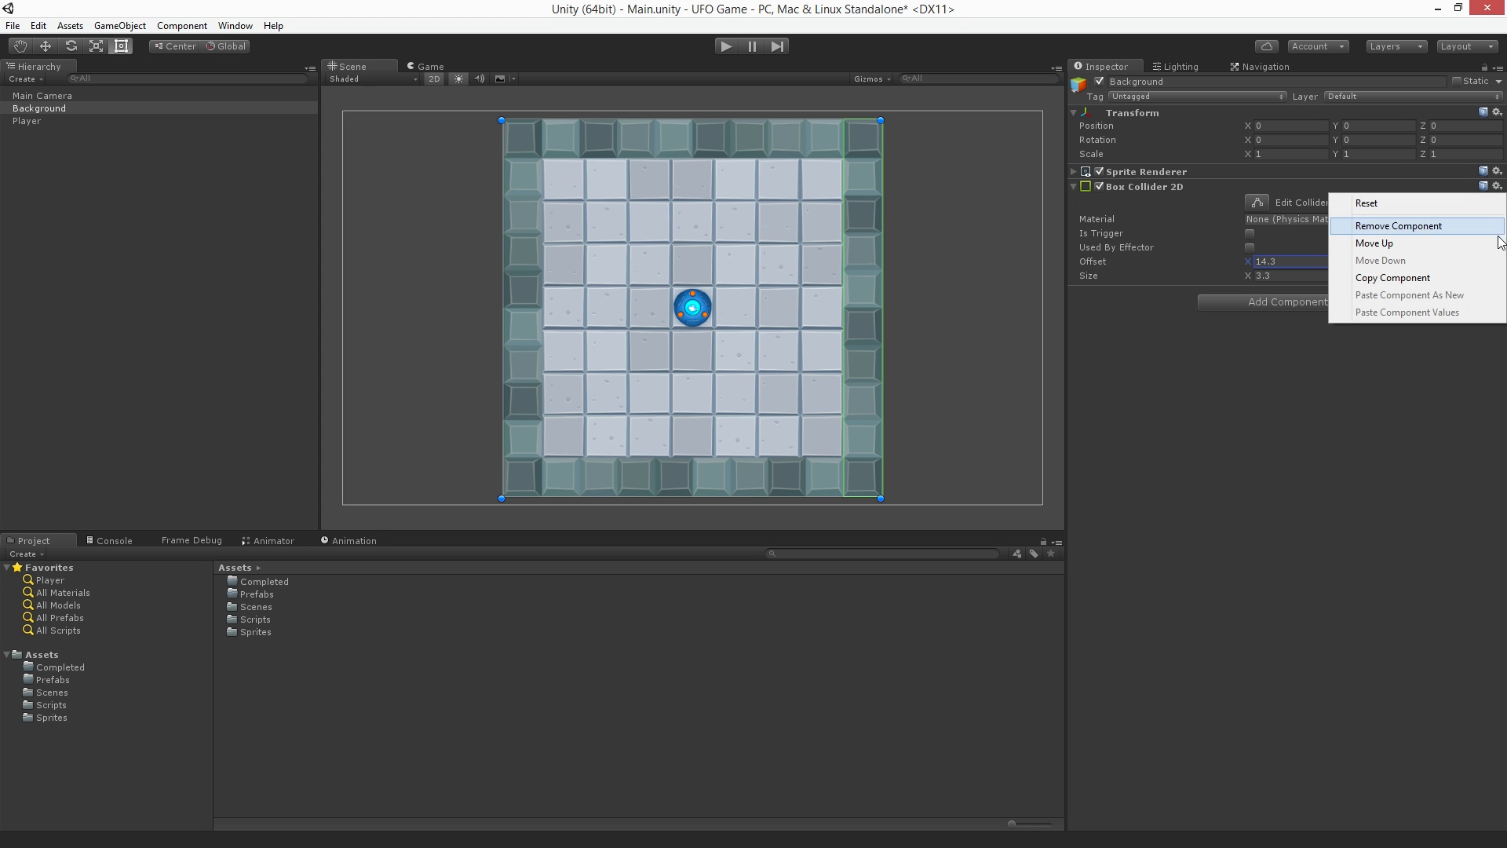
{"action": "mouse_move", "coordinate": [1393, 278]}
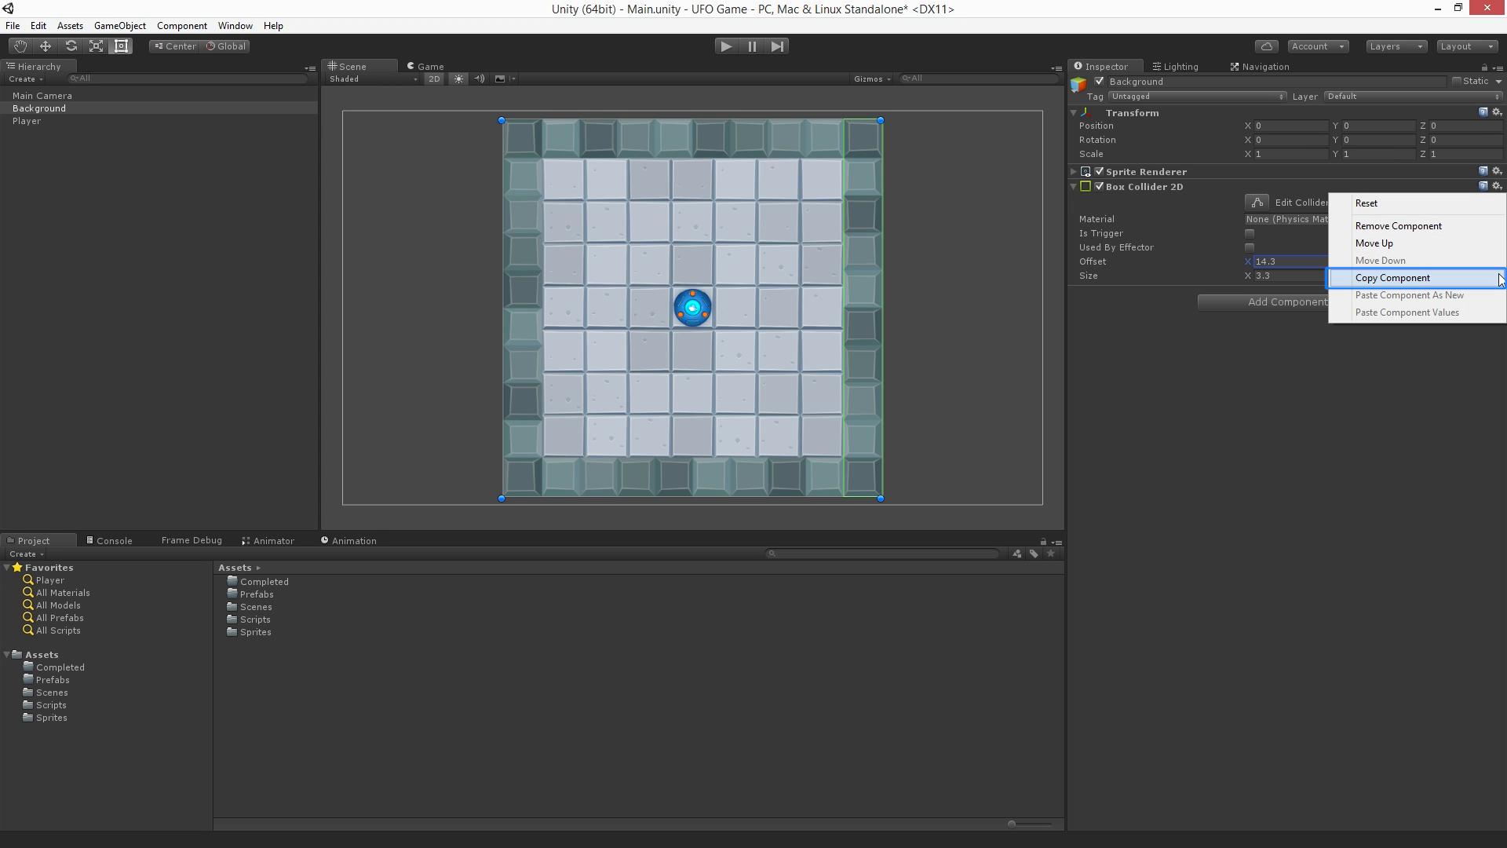
{"action": "left_click", "coordinate": [1389, 276]}
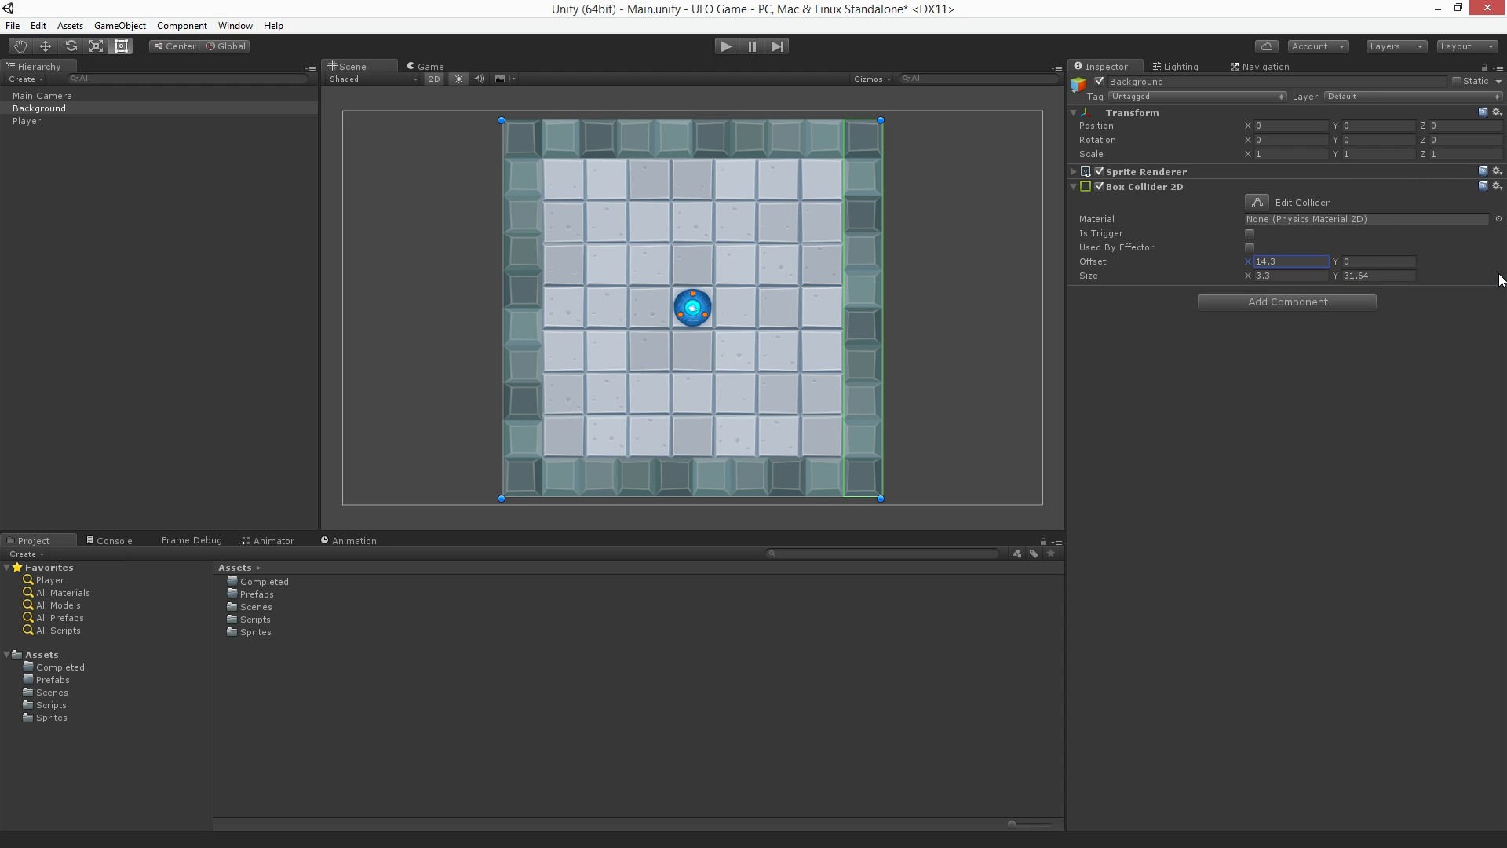
{"action": "left_click", "coordinate": [1496, 186]}
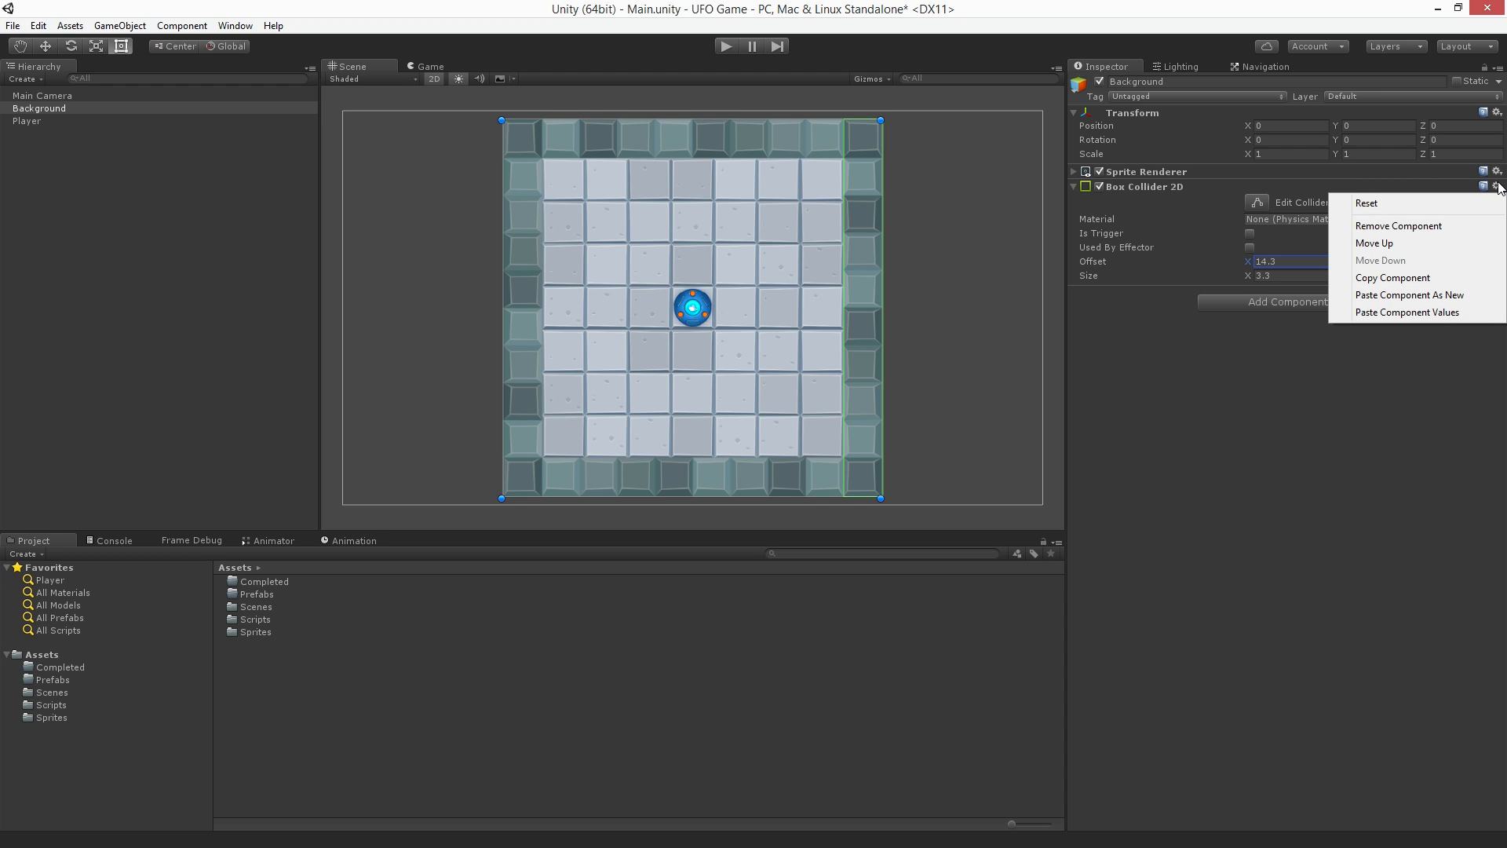
{"action": "mouse_move", "coordinate": [1409, 294]}
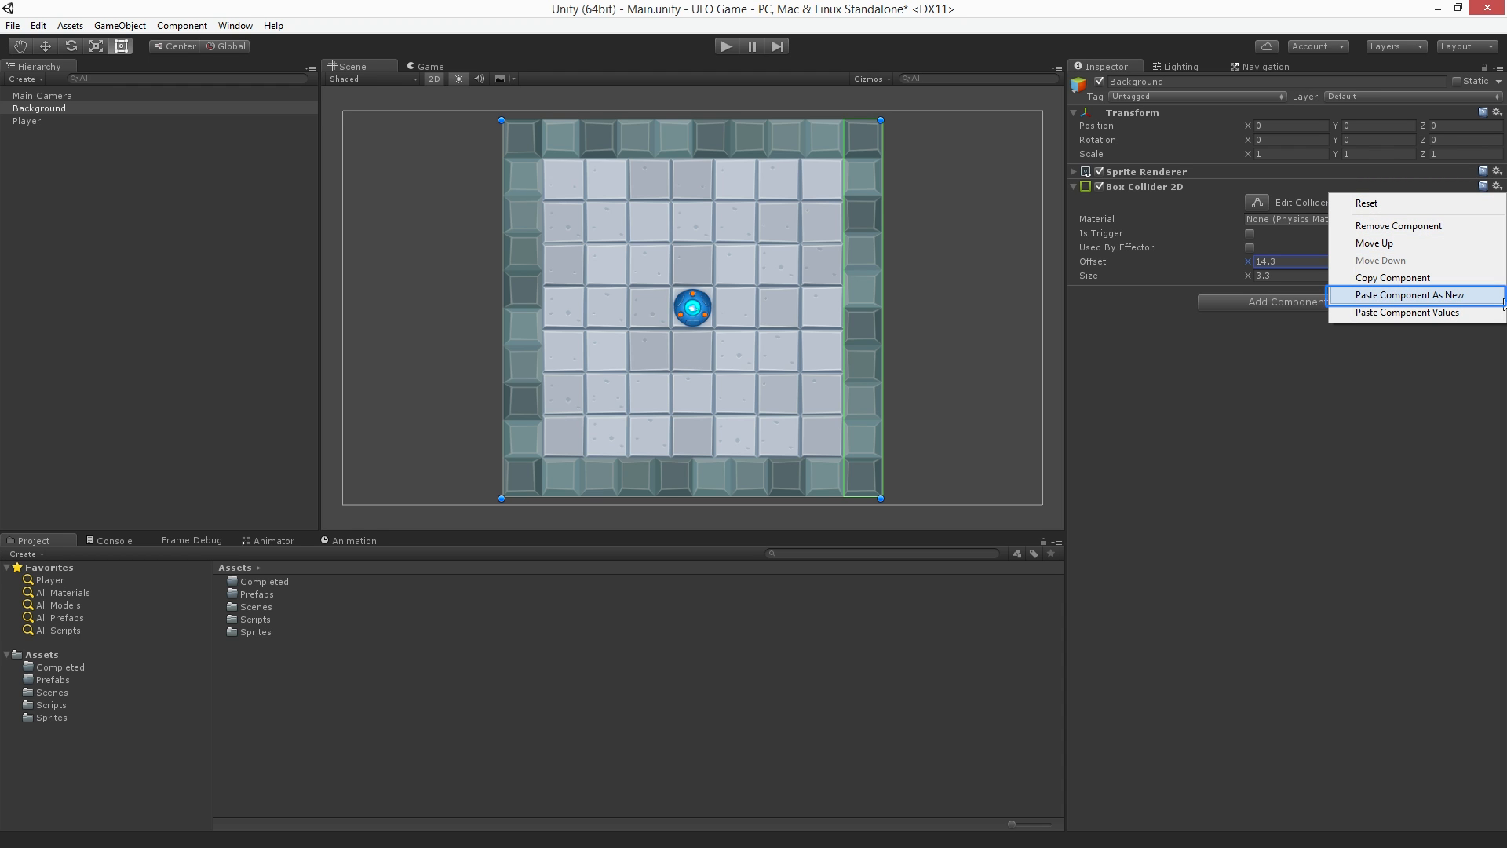
{"action": "left_click", "coordinate": [1410, 295]}
{"action": "type", "text": "-14.3"}
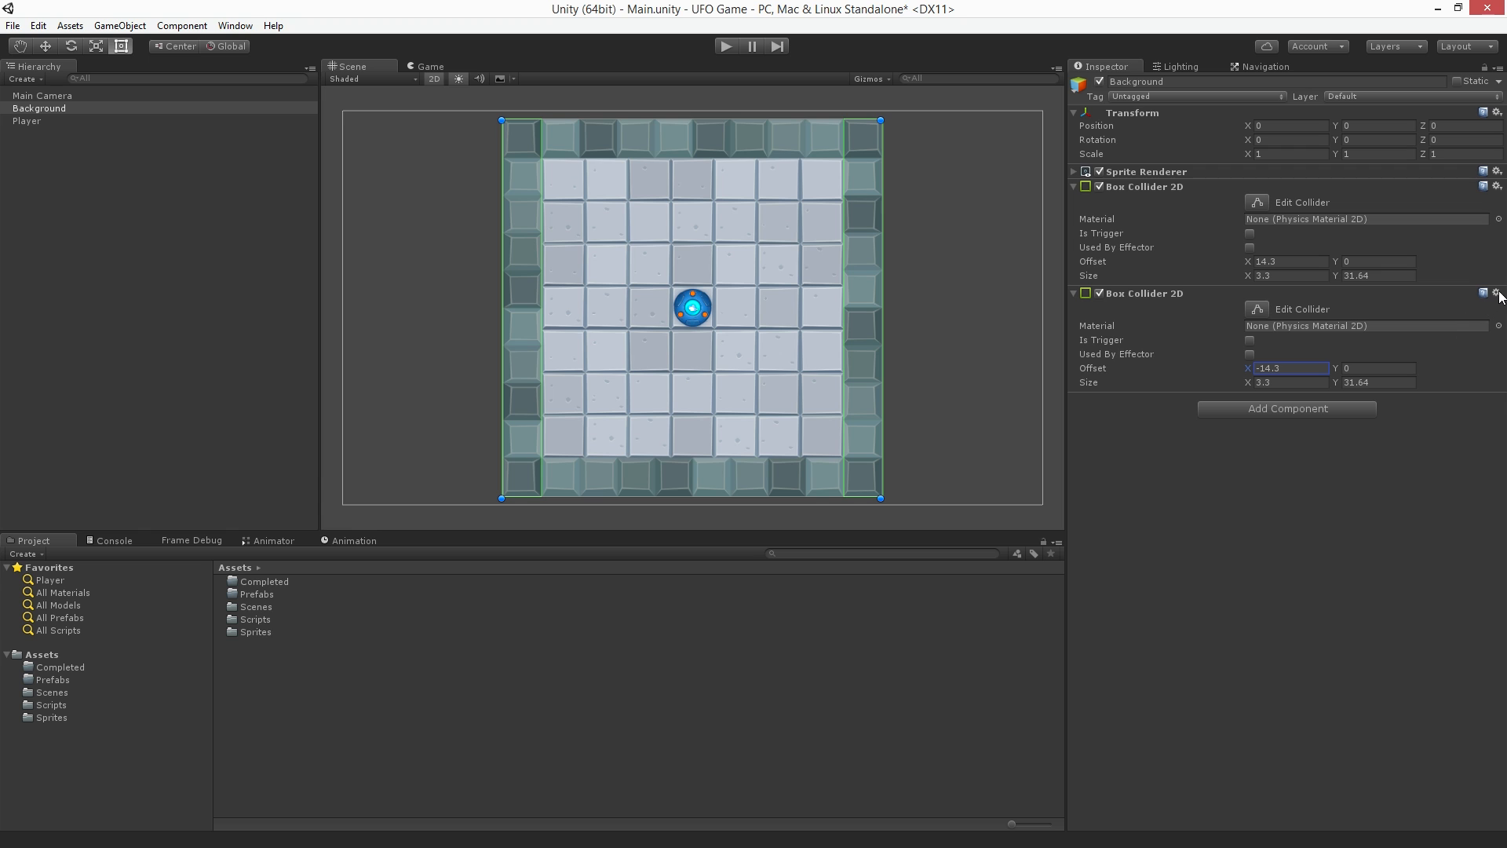
Paste a third Box Collider 2D sized 31.64 × 3.3 at offset Y 14.3 for the top wall.
{"action": "left_click", "coordinate": [1496, 293]}
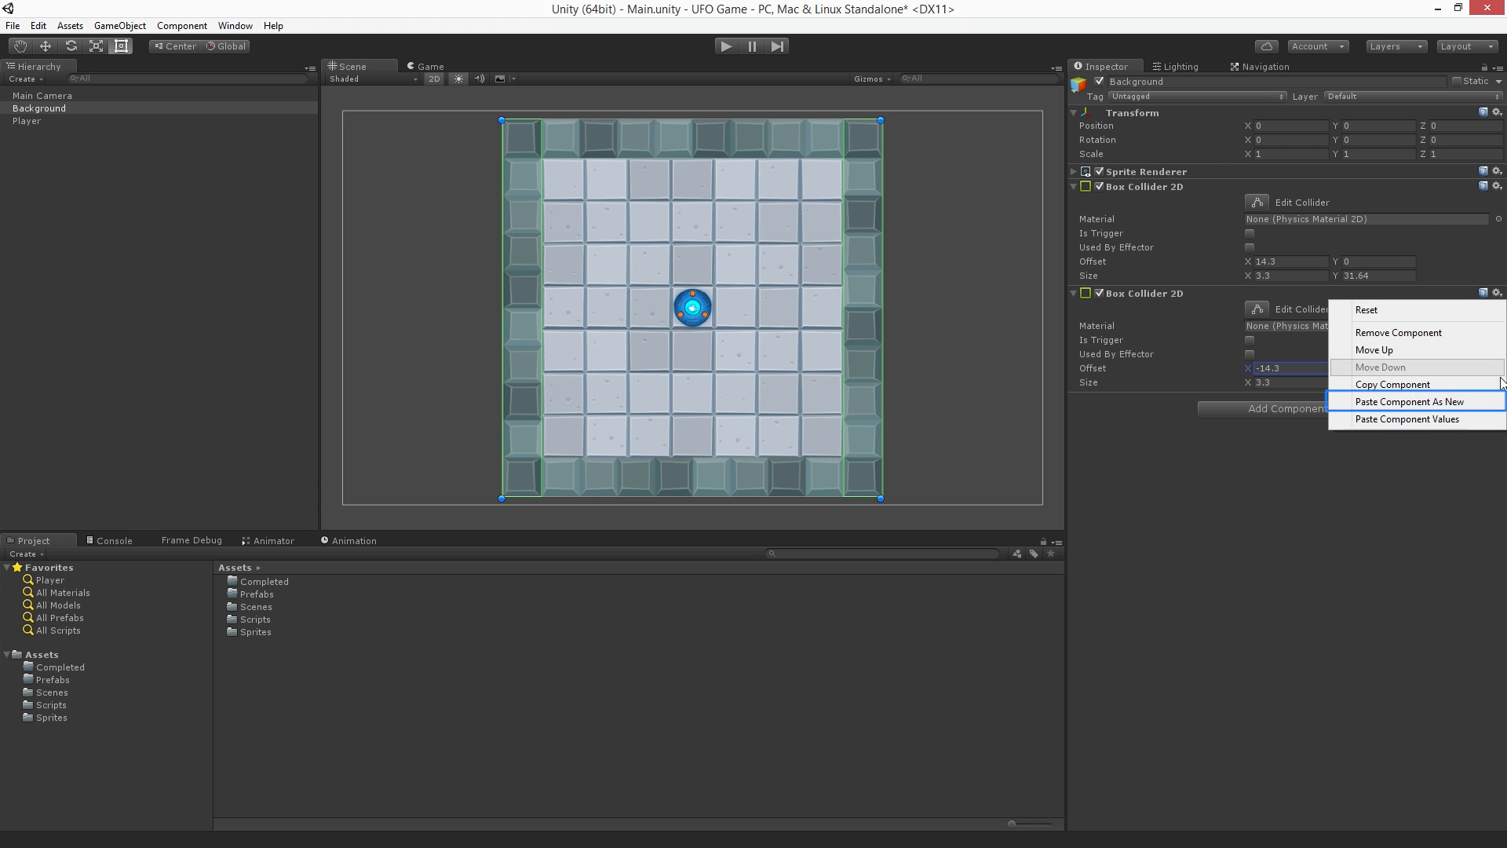
{"action": "left_click", "coordinate": [1411, 400]}
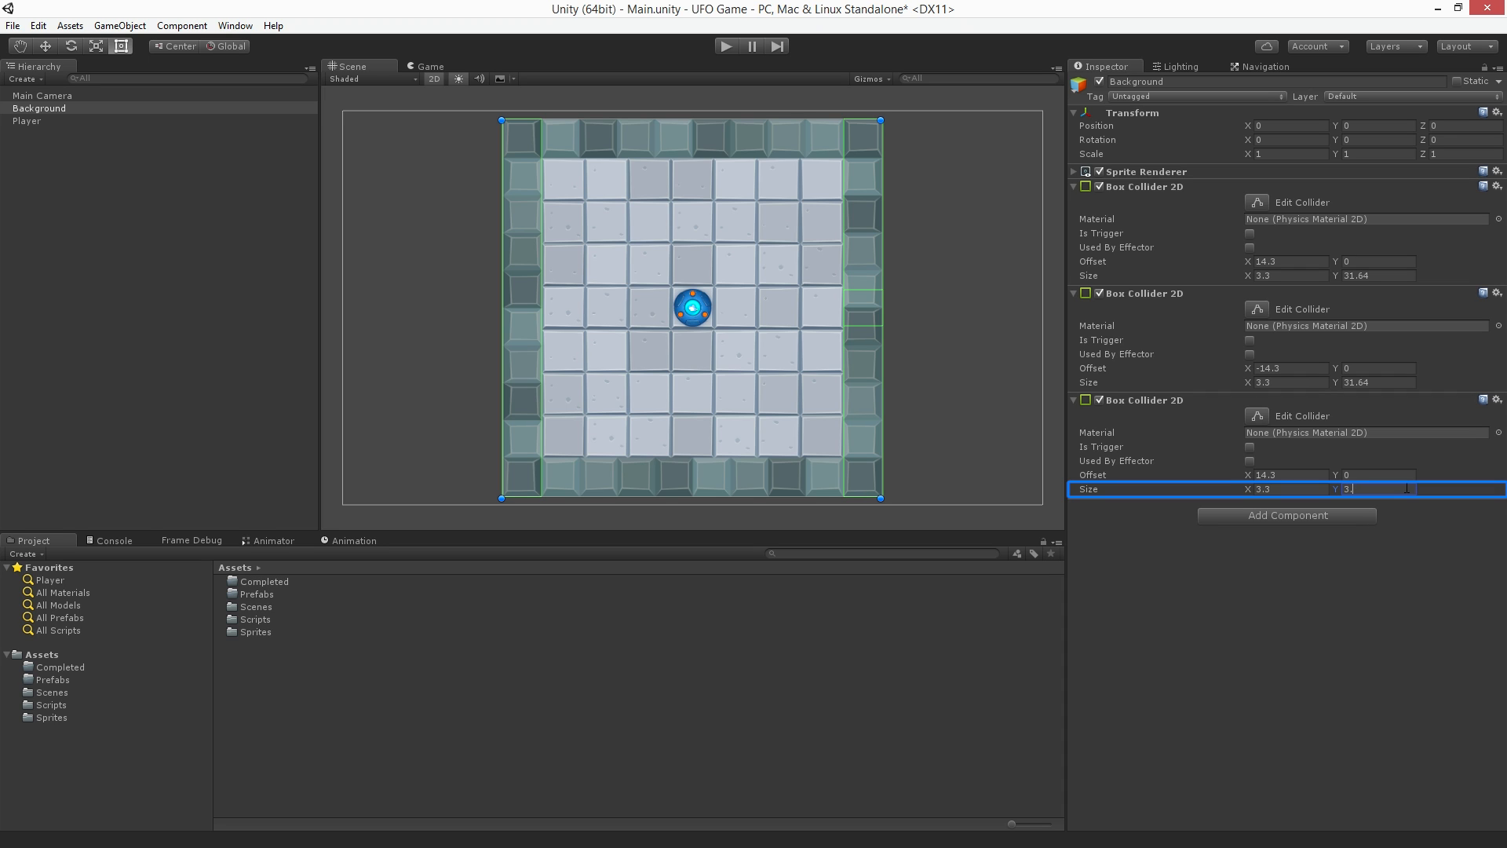
{"action": "type", "text": "3.3"}
{"action": "left_click", "coordinate": [1285, 474]}
{"action": "type", "text": "0"}
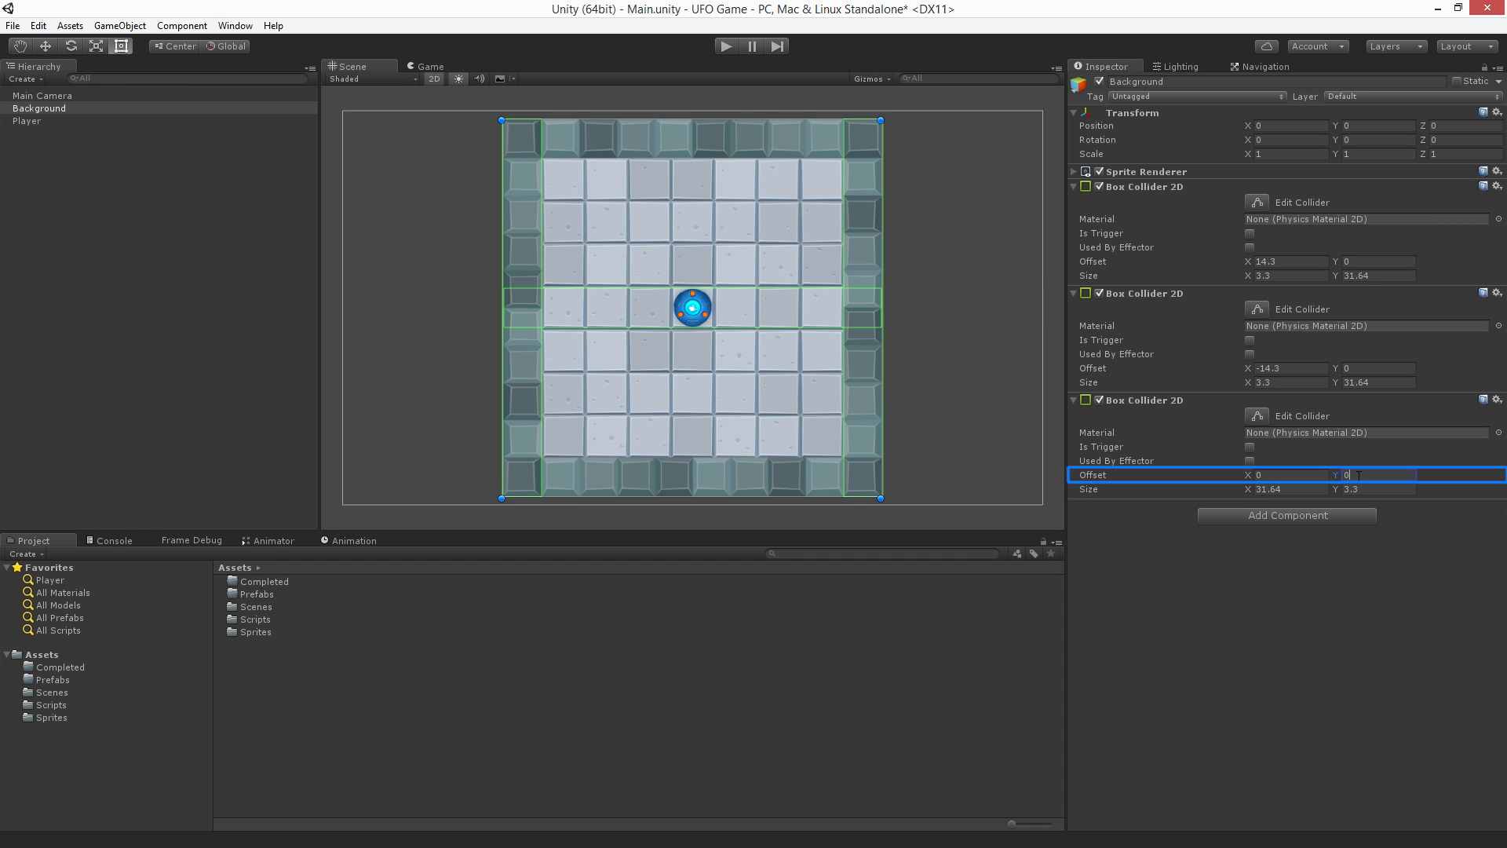
{"action": "type", "text": "14.3"}
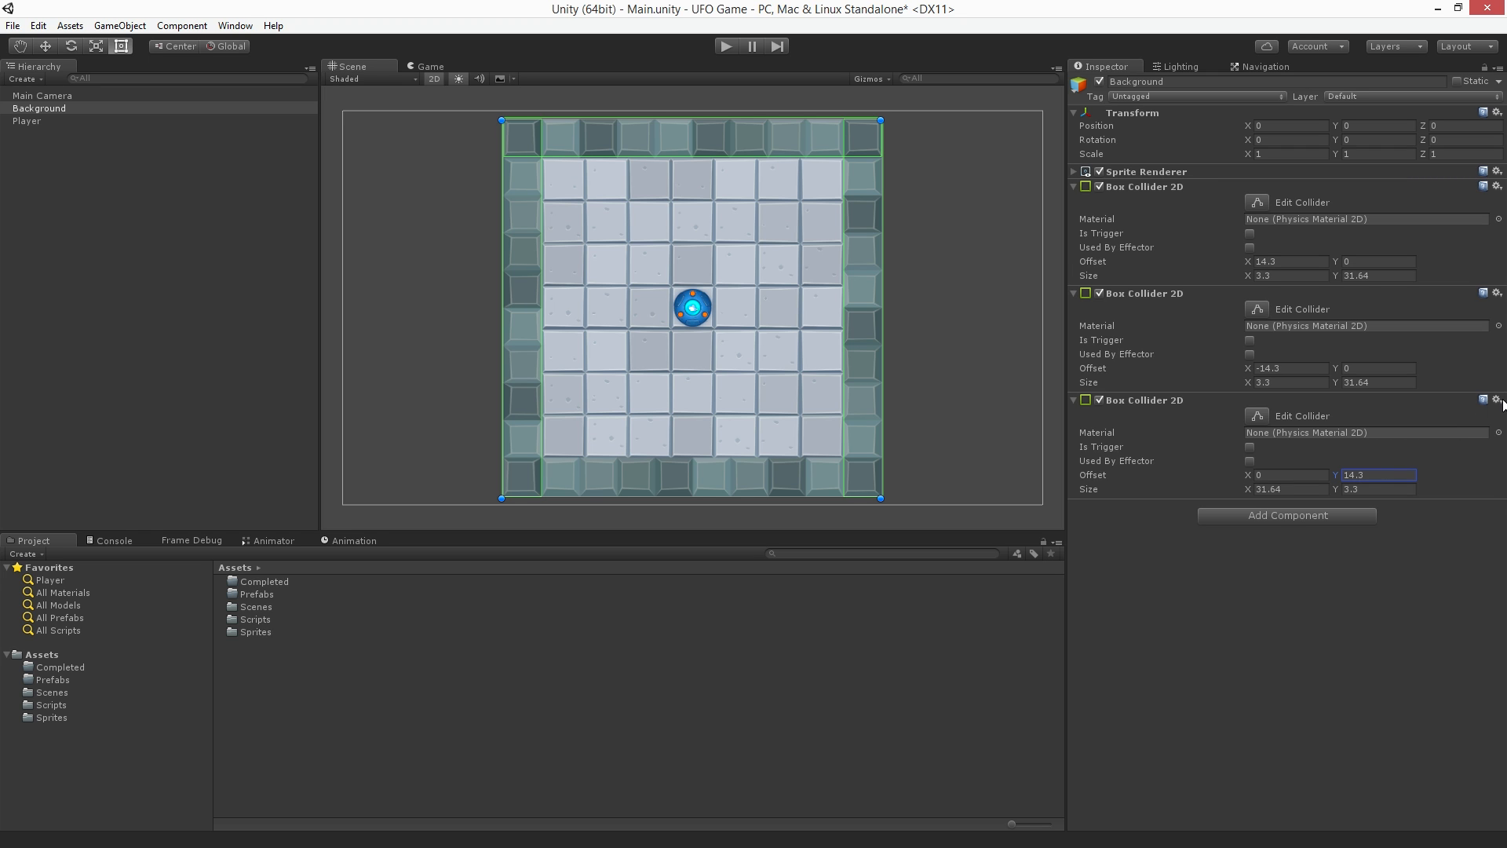
{"action": "left_click", "coordinate": [1496, 399]}
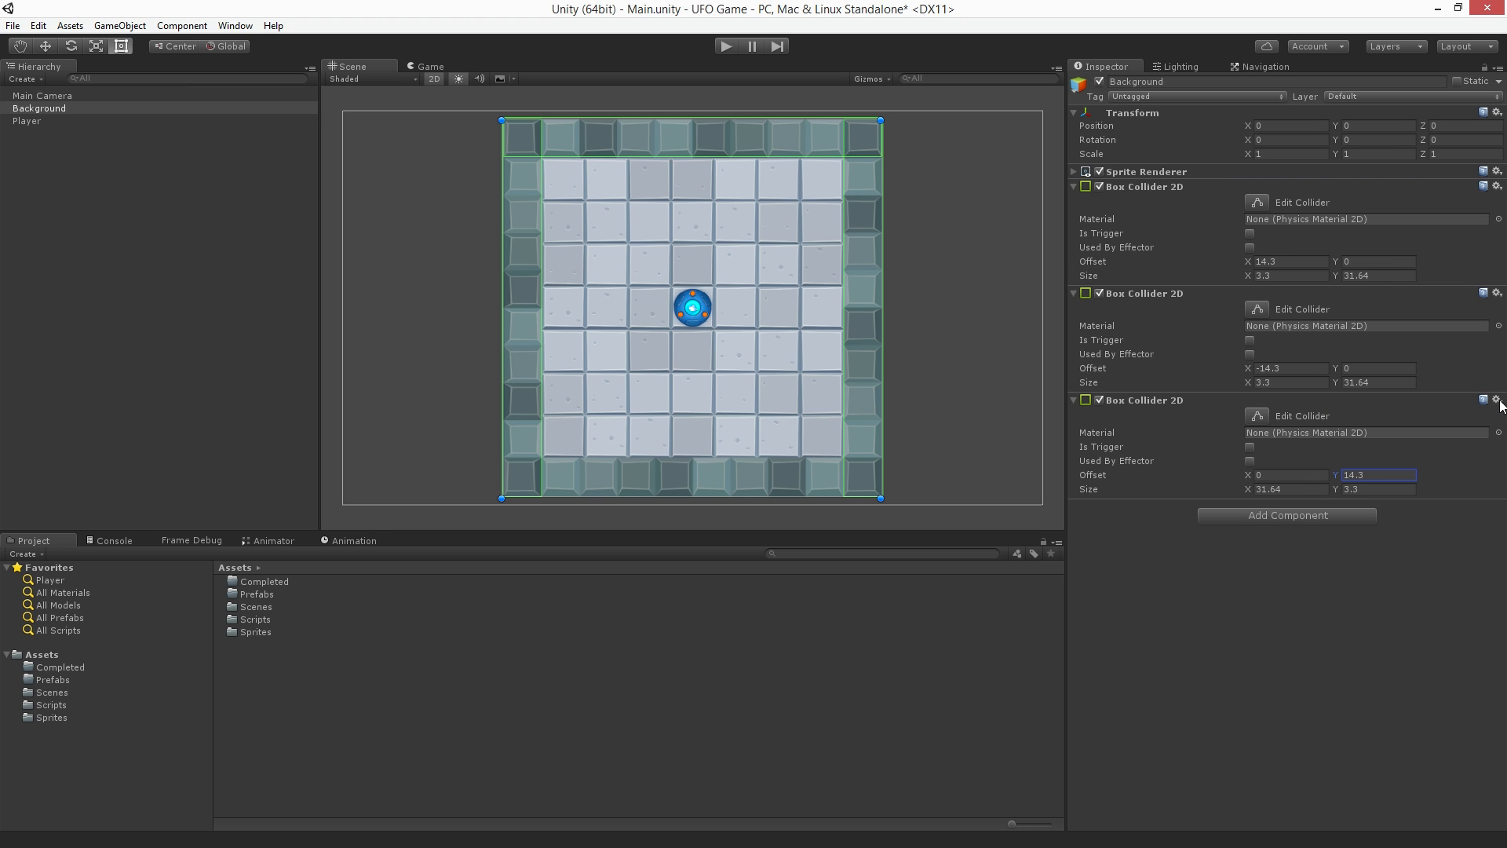
Paste a fourth Box Collider 2D at offset Y -14.3 to line the bottom wall.
{"action": "left_click", "coordinate": [1496, 398]}
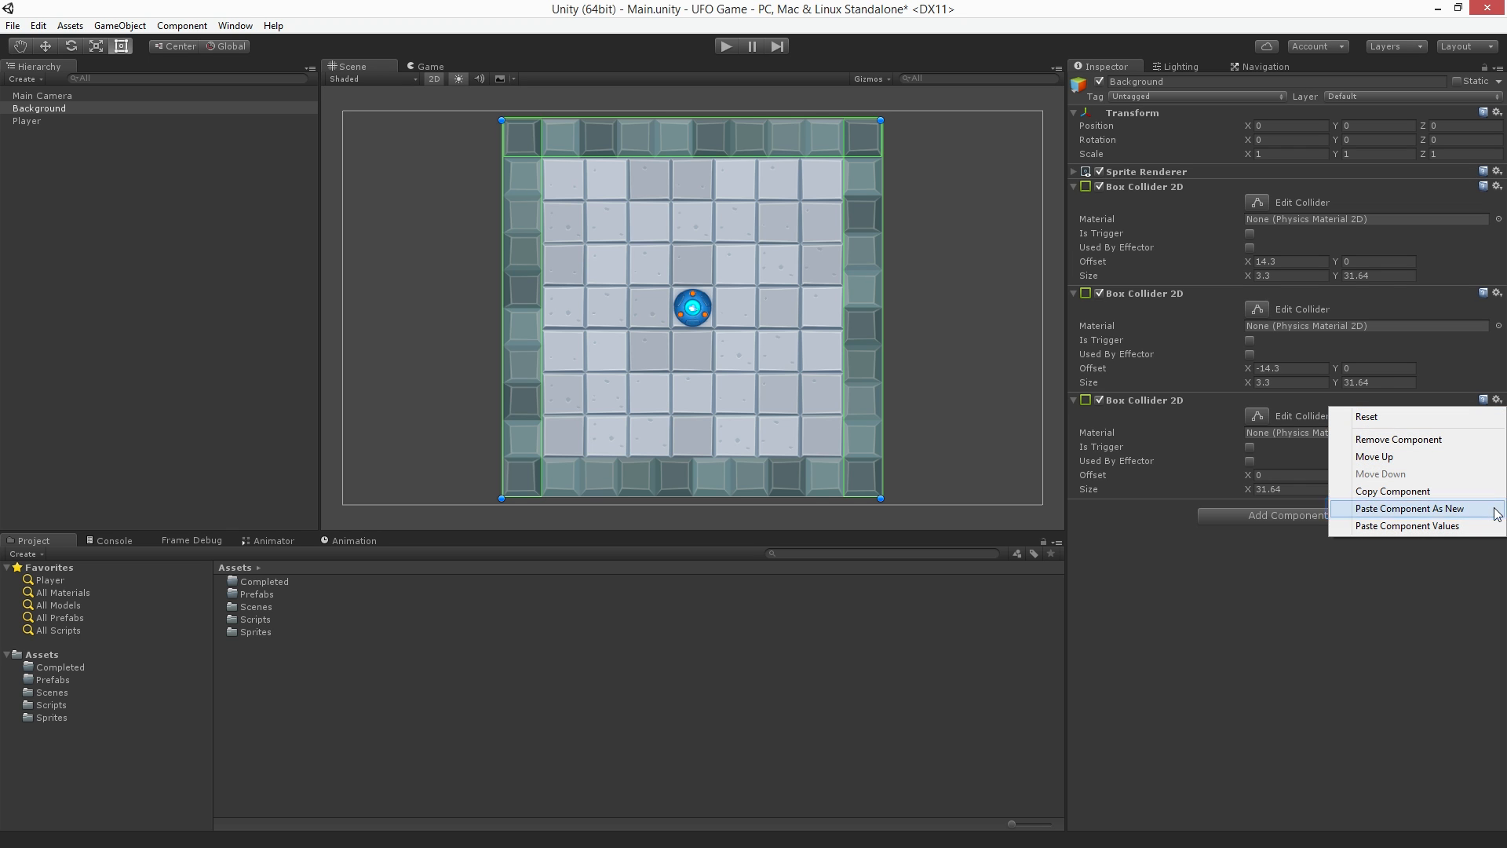
{"action": "left_click", "coordinate": [1411, 509]}
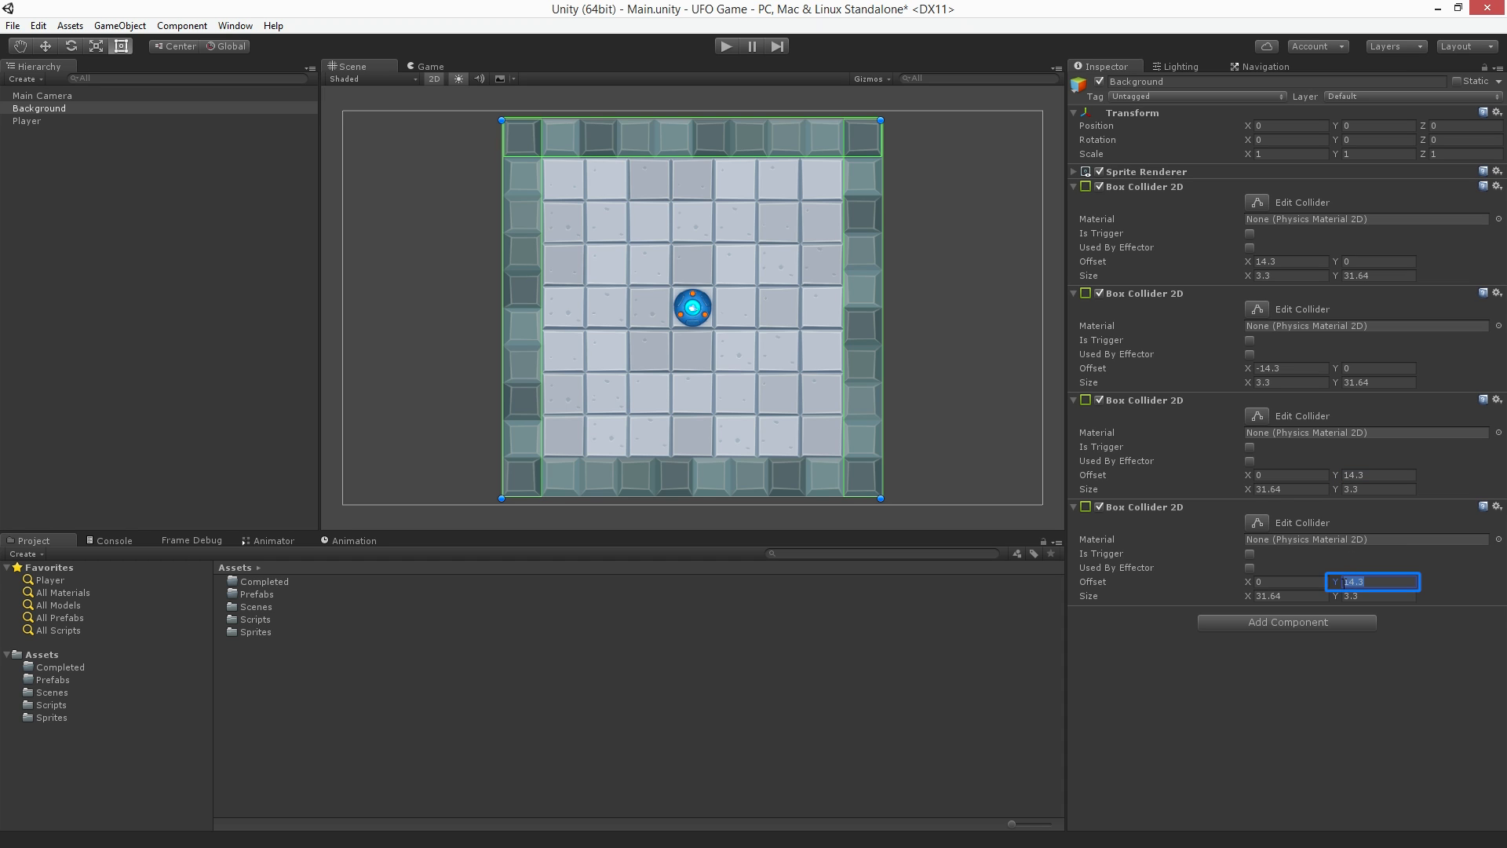
{"action": "mouse_move", "coordinate": [1327, 567]}
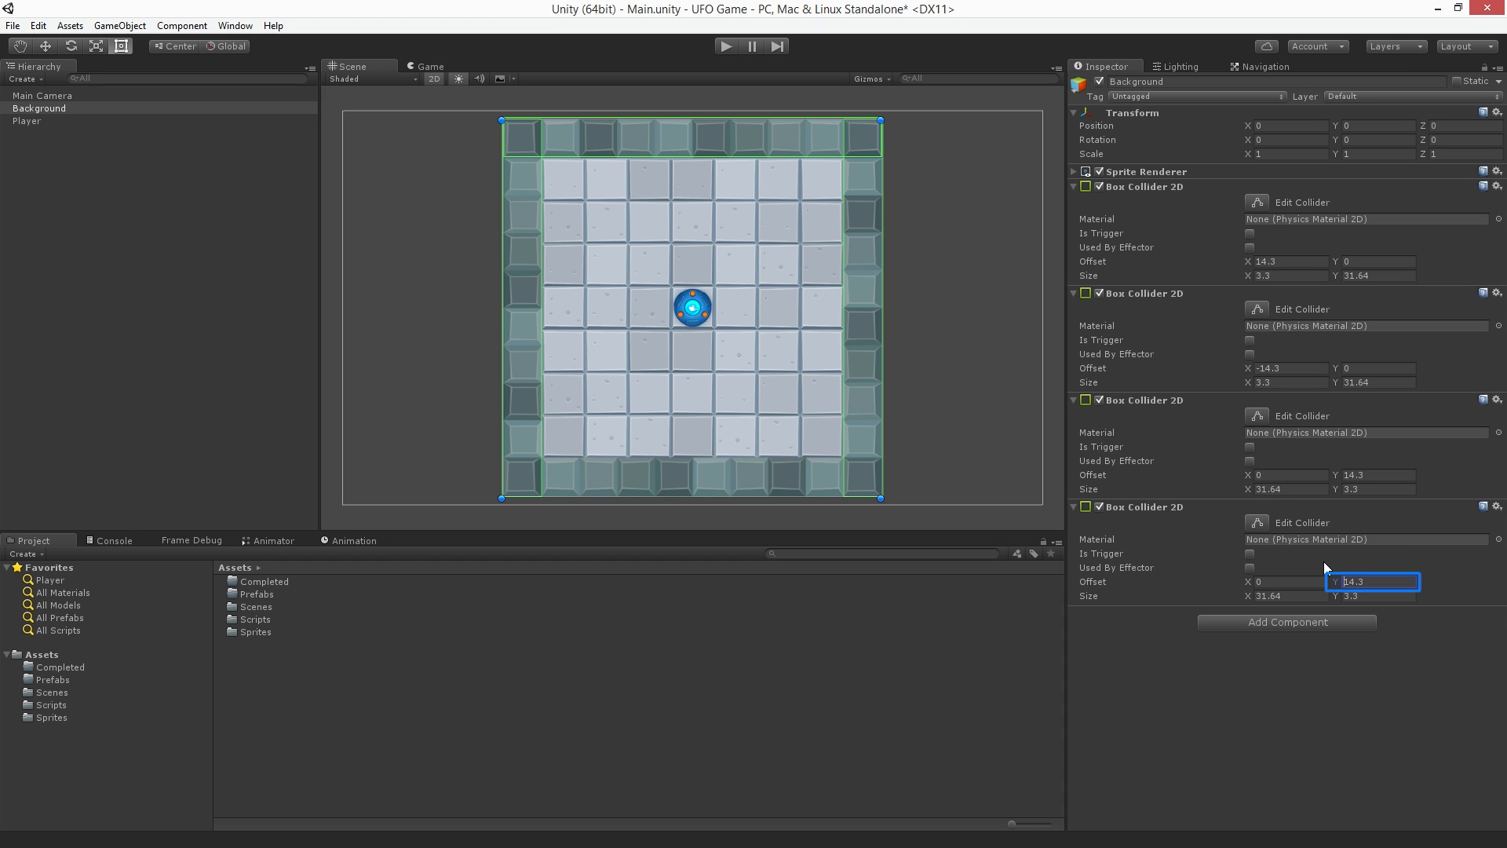
{"action": "type", "text": "-14.3"}
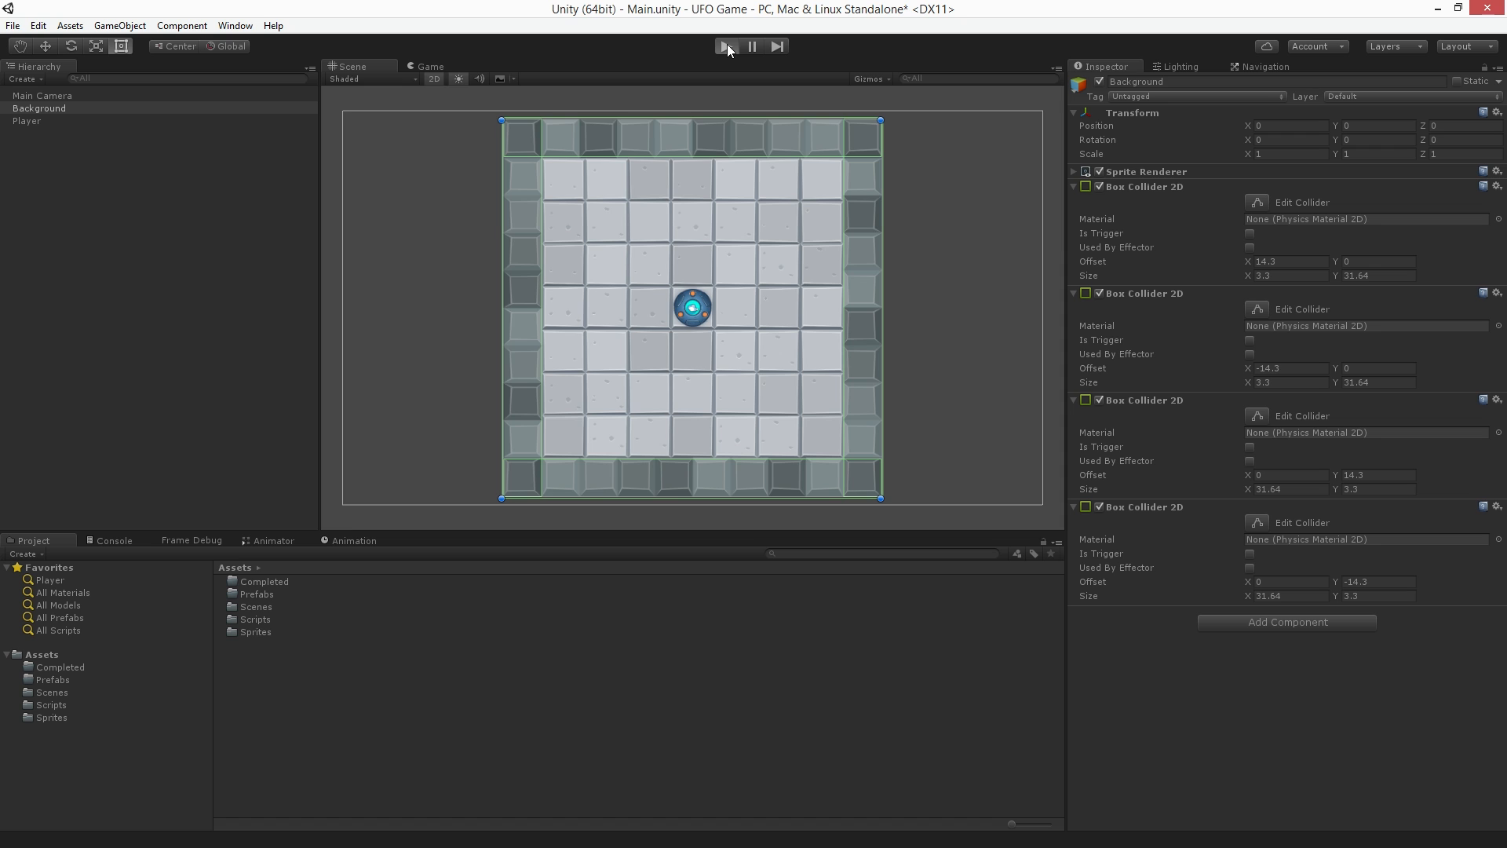
{"action": "left_click", "coordinate": [725, 45]}
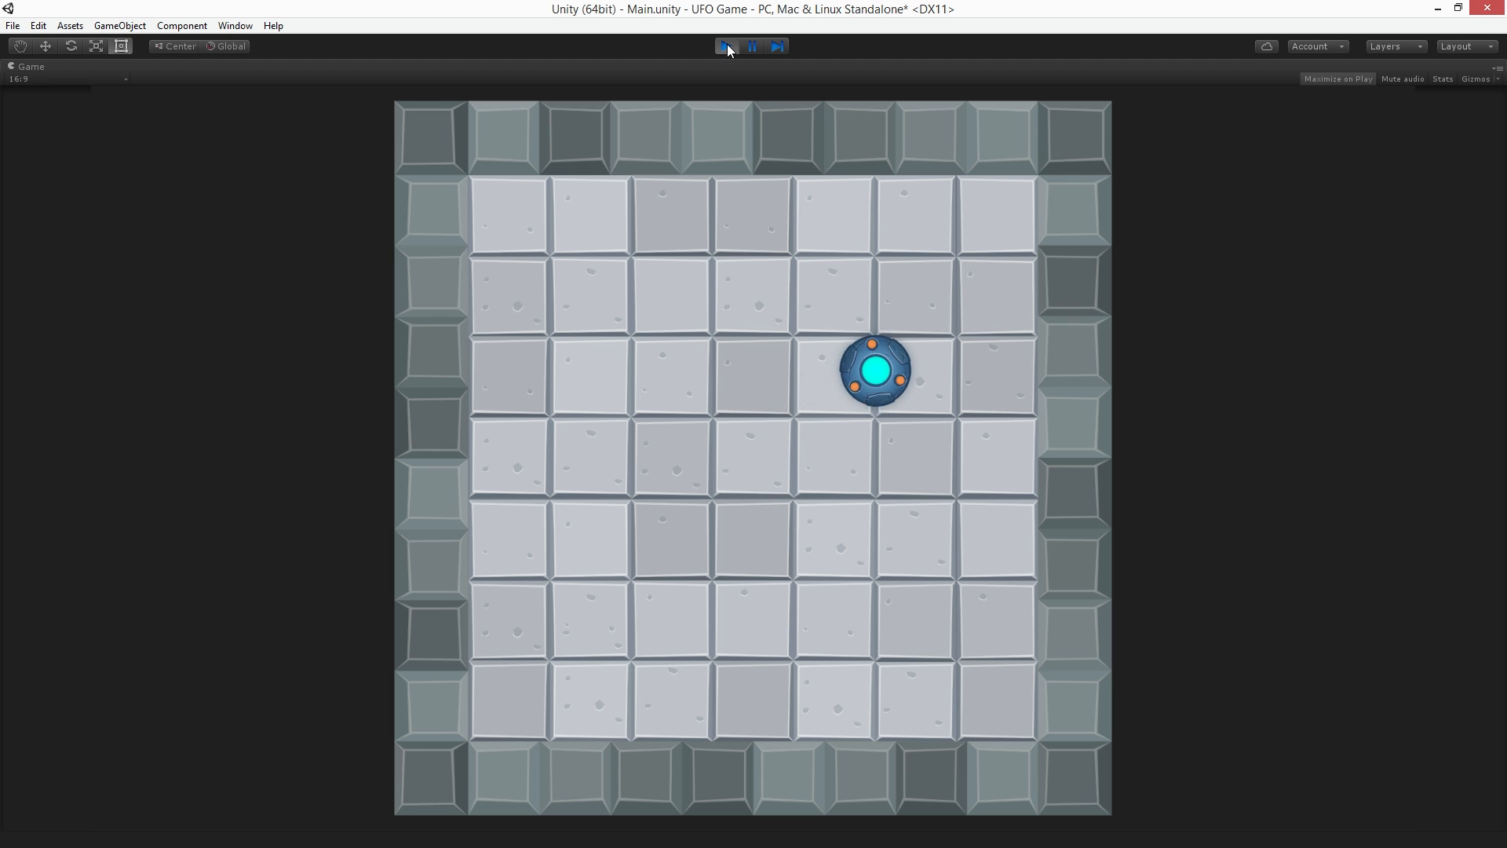
{"action": "left_click", "coordinate": [726, 46]}
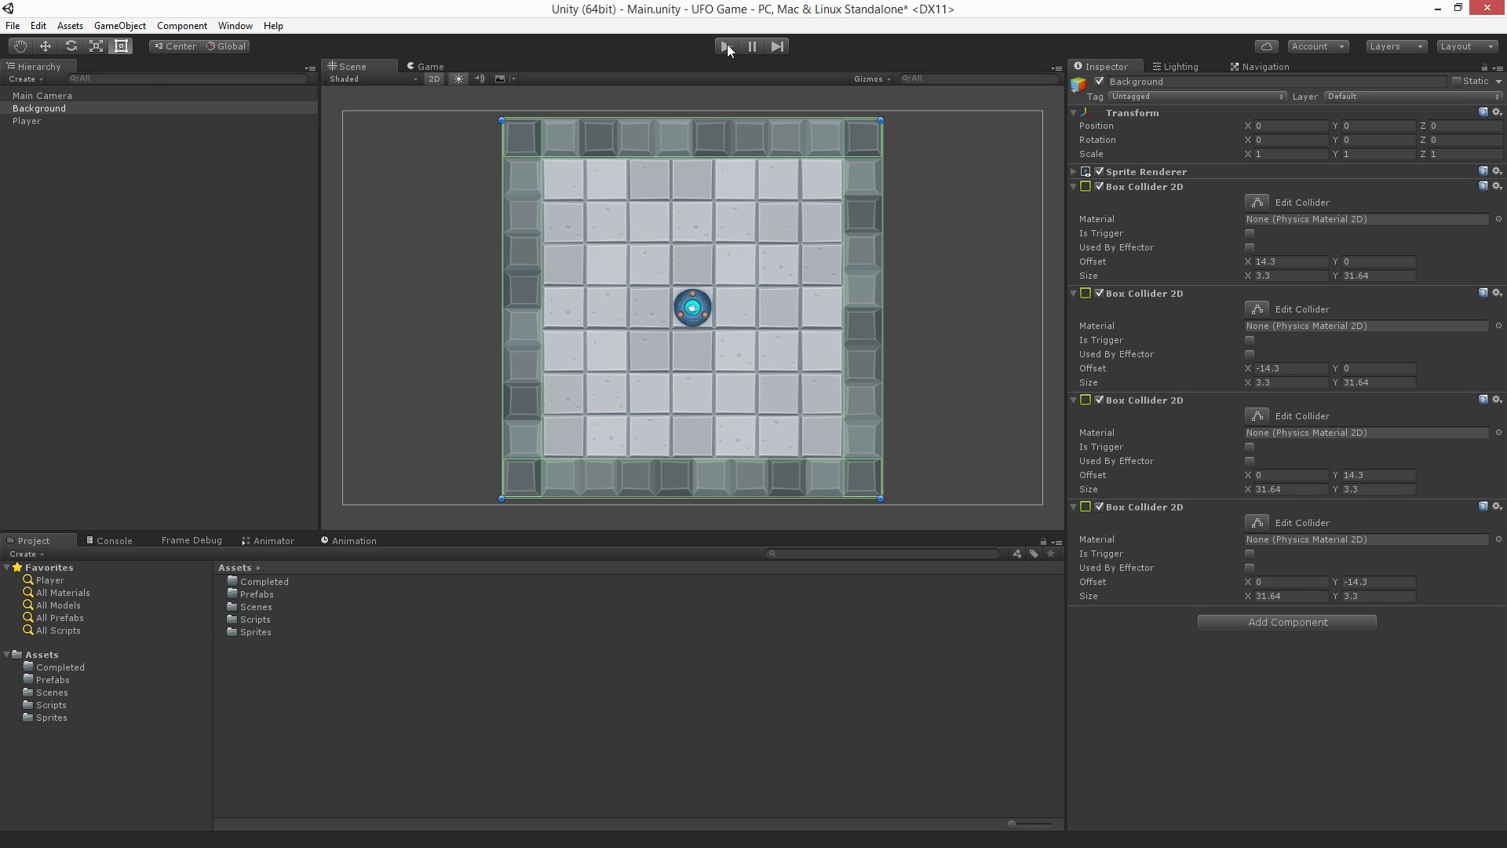